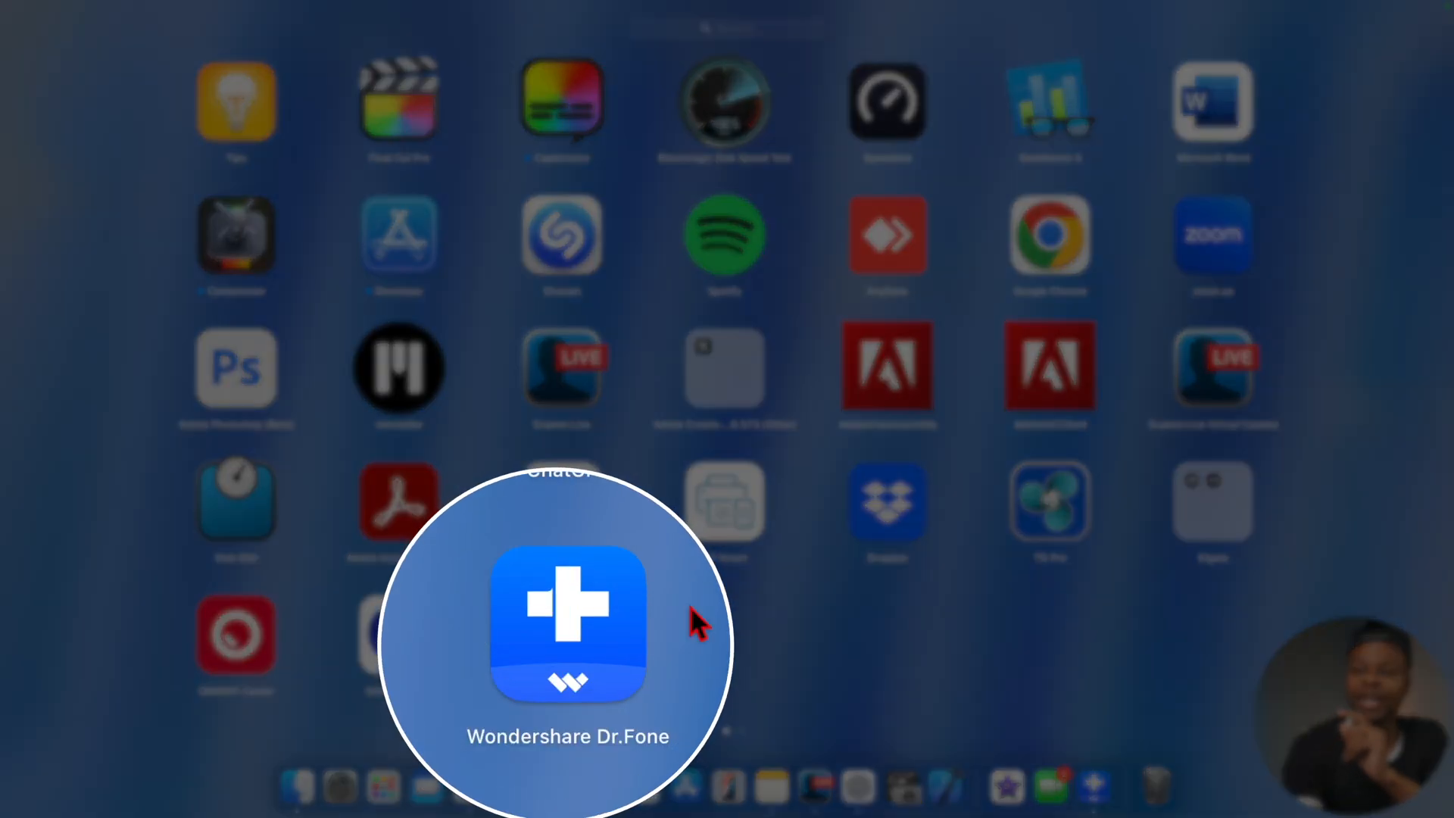
pyautogui.moveTo(677, 686)
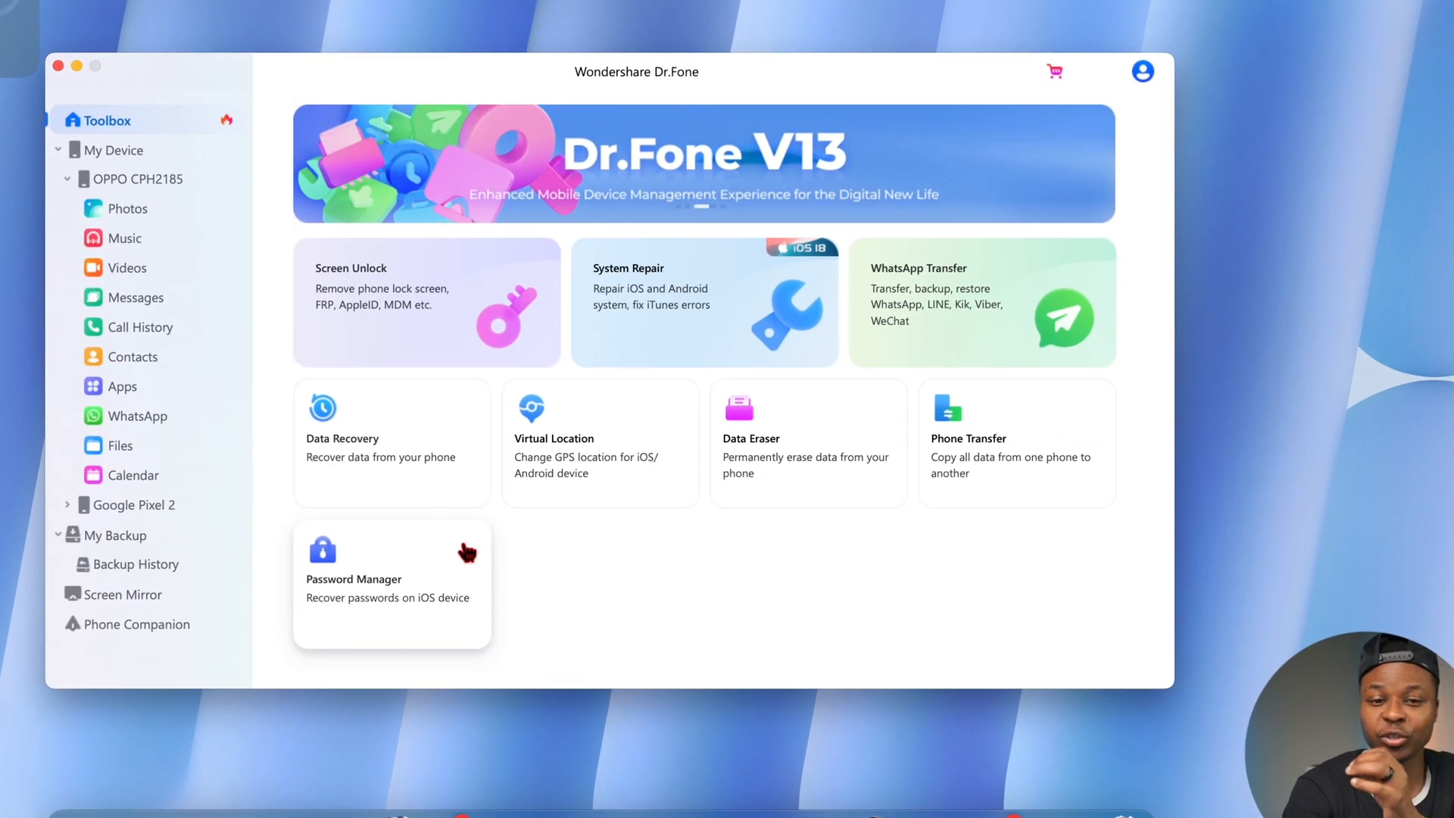
pyautogui.moveTo(644, 475)
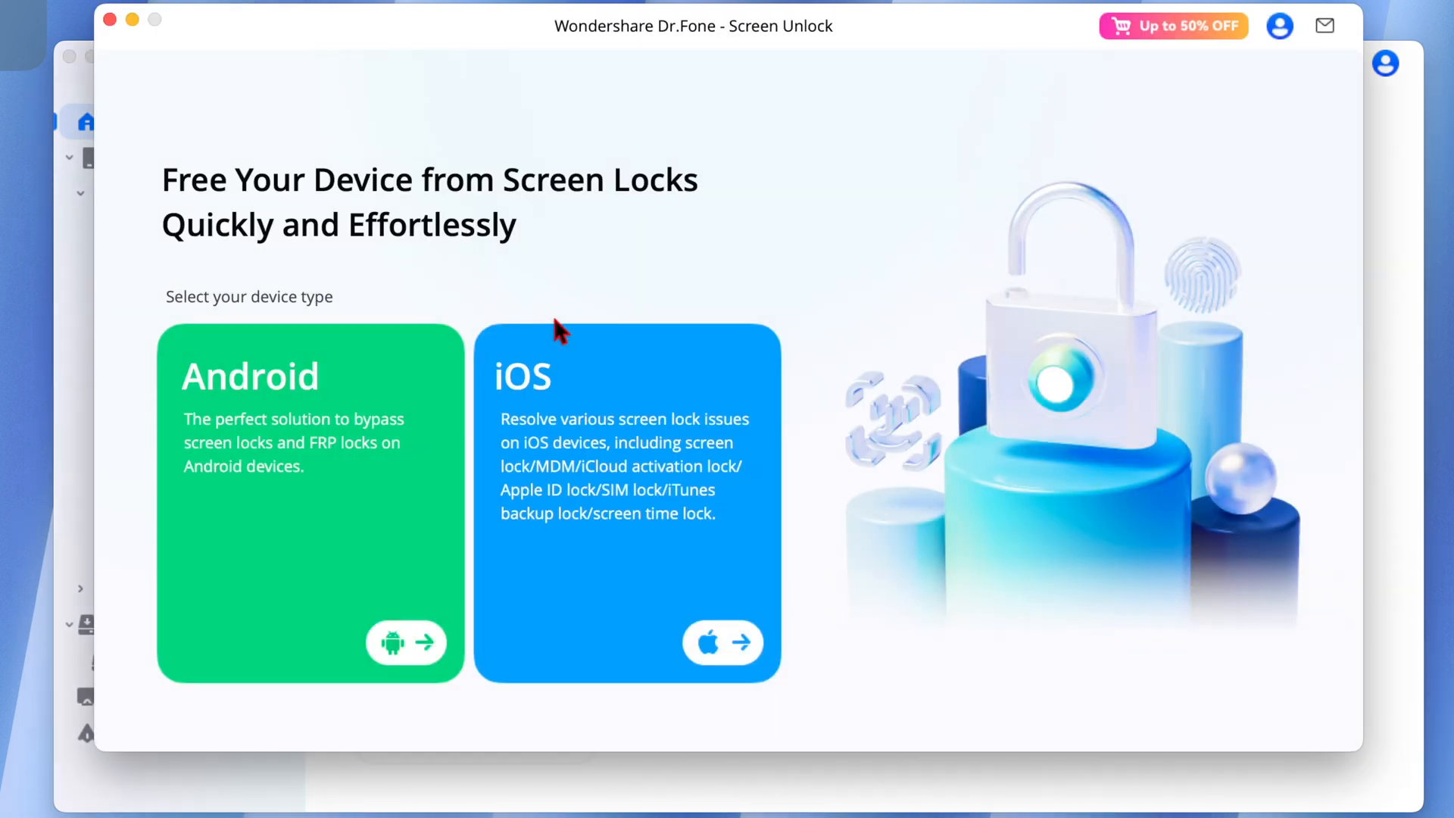
pyautogui.moveTo(356, 11)
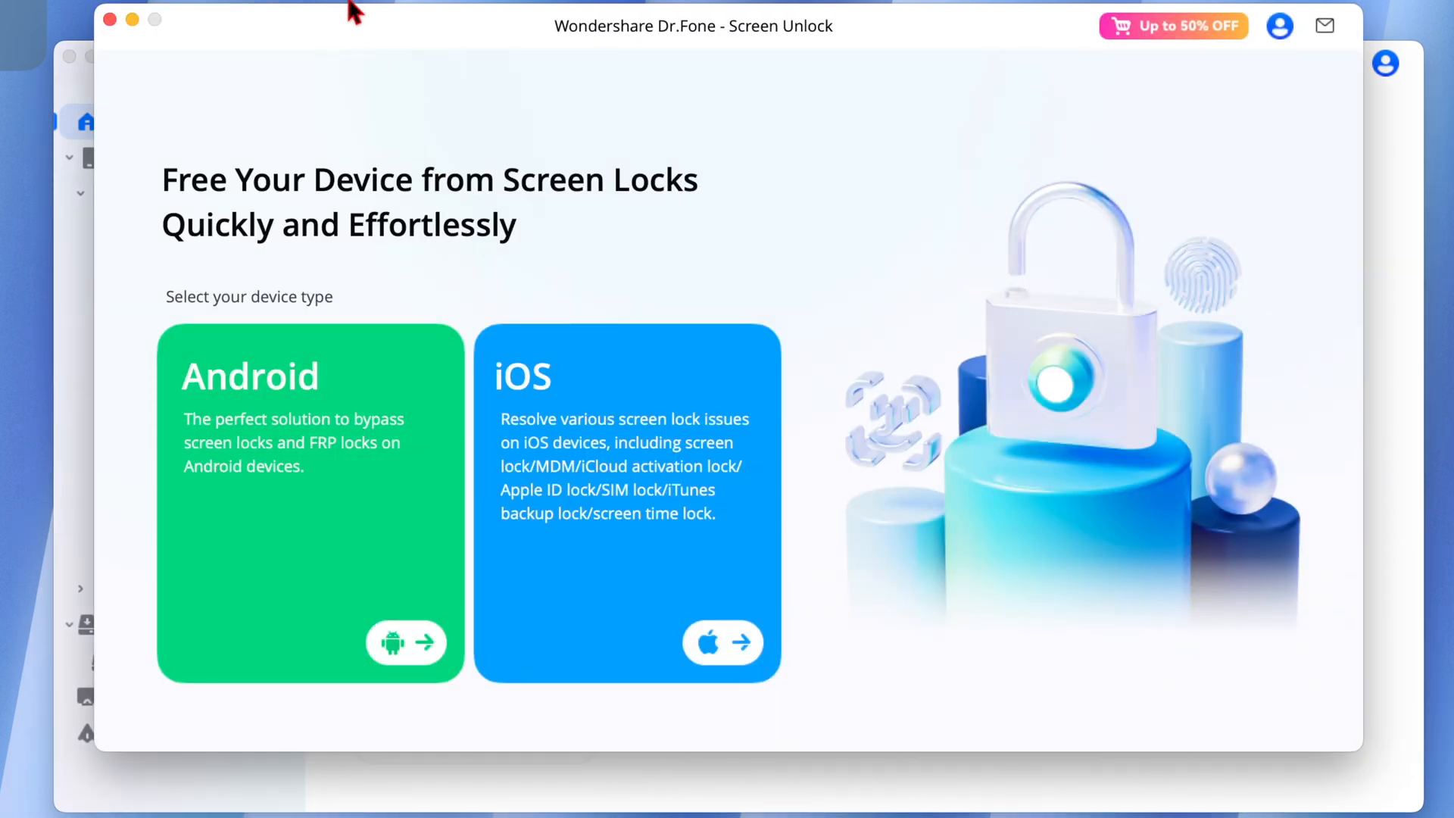
pyautogui.moveTo(646, 456)
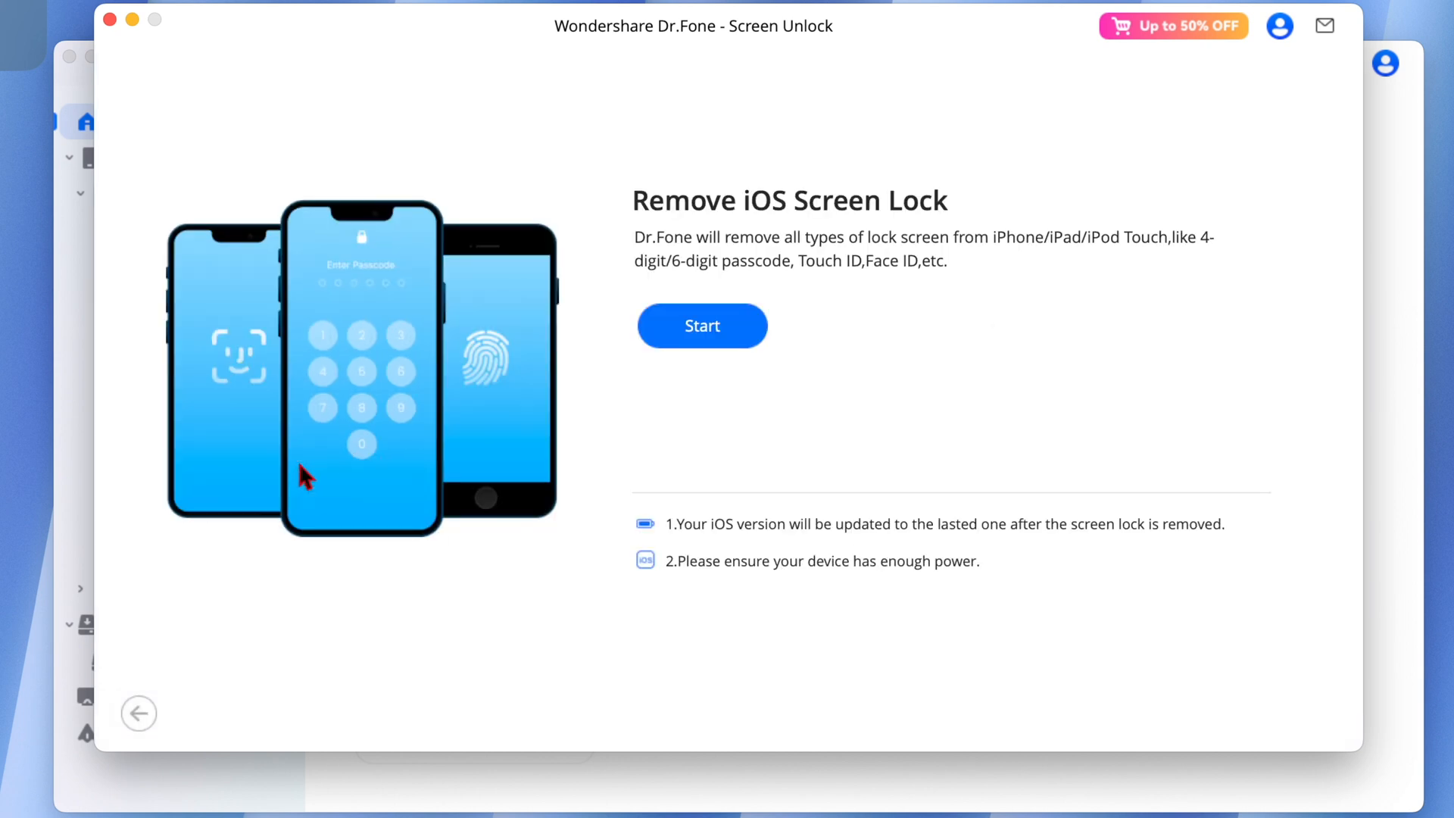
pyautogui.moveTo(711, 319)
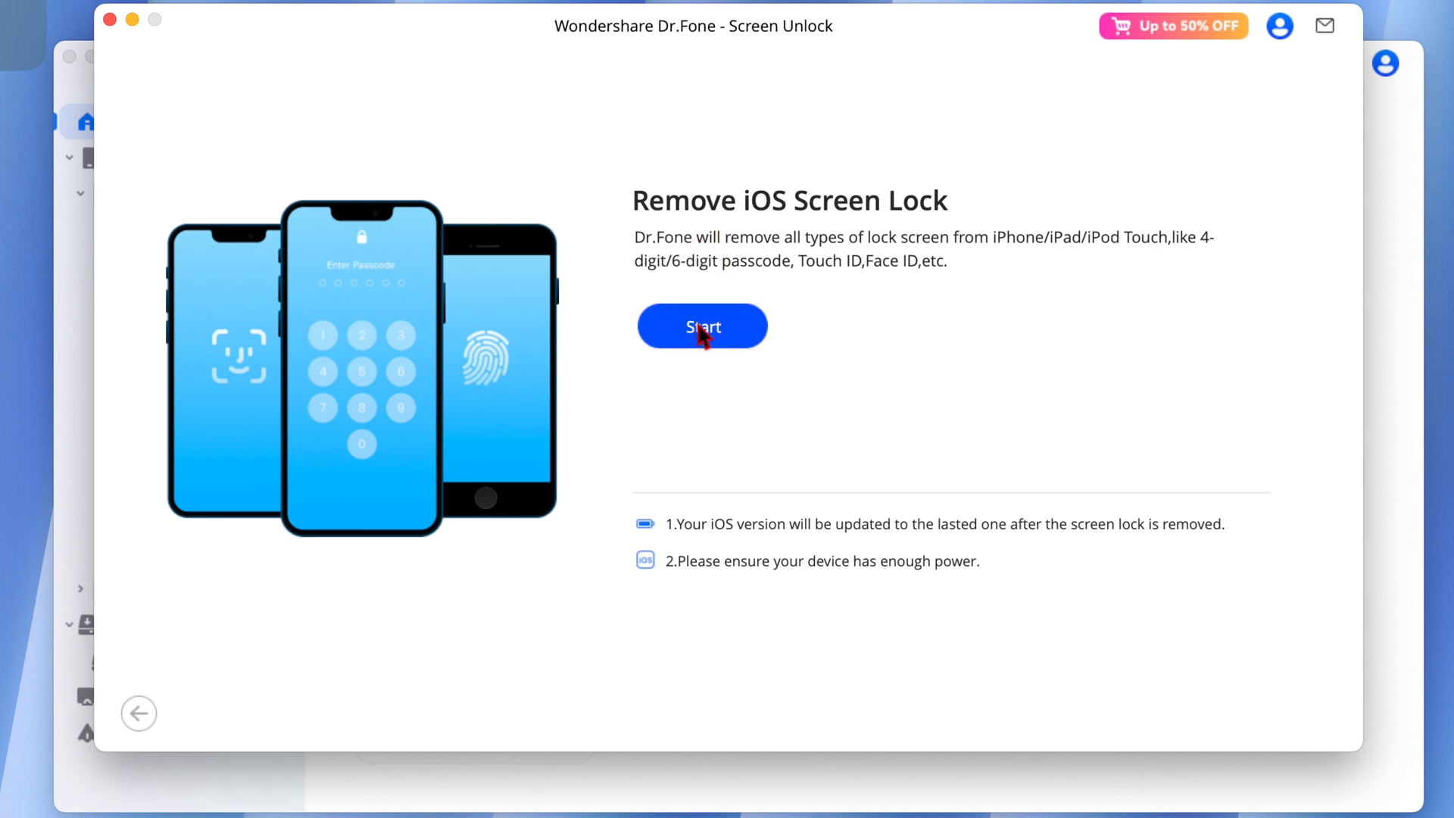
# - Download iOS 18.3.1 firmware for the iPhone XR and confirm erasing it to unlock the screen
pyautogui.click(701, 327)
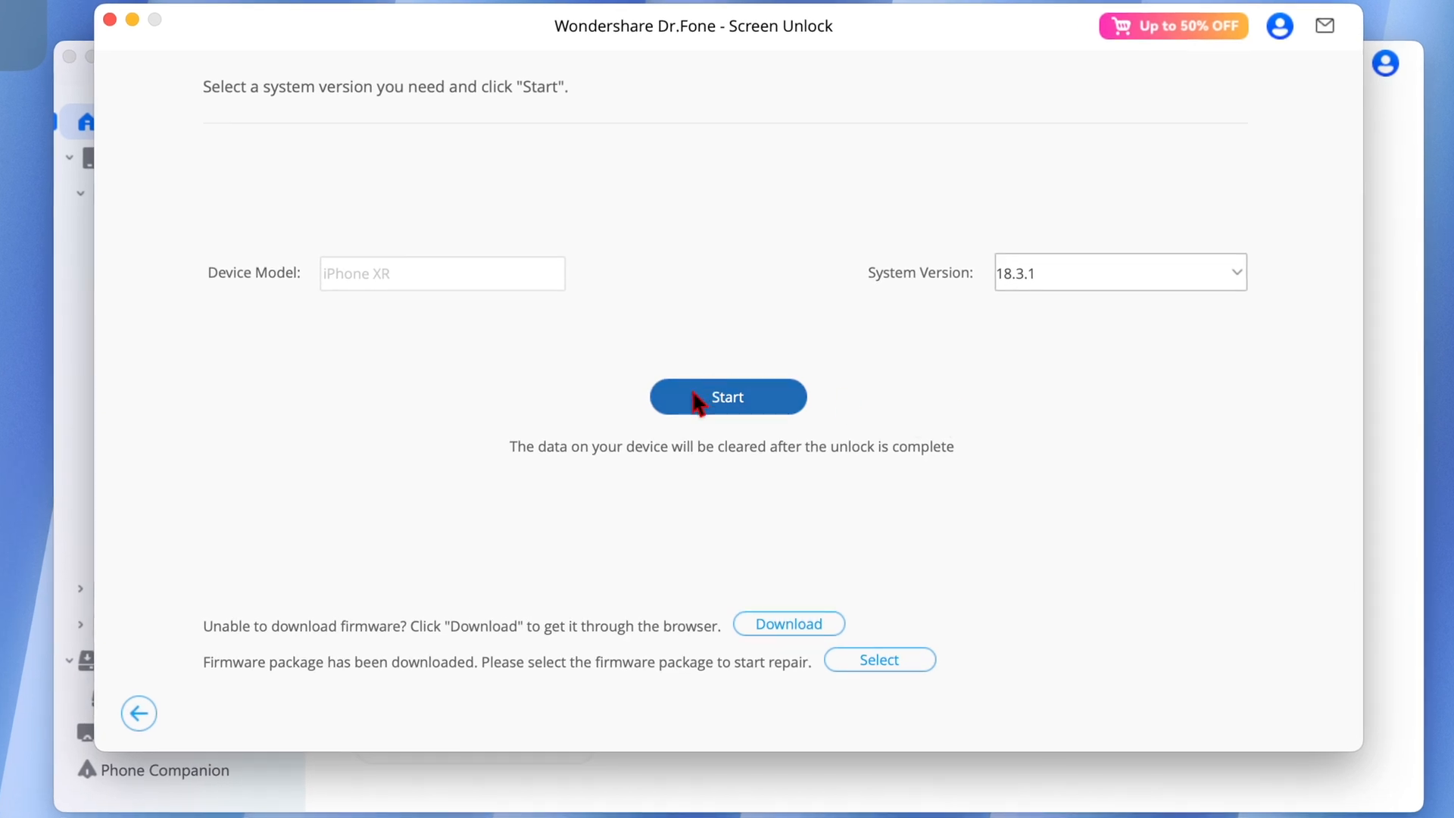
pyautogui.click(728, 397)
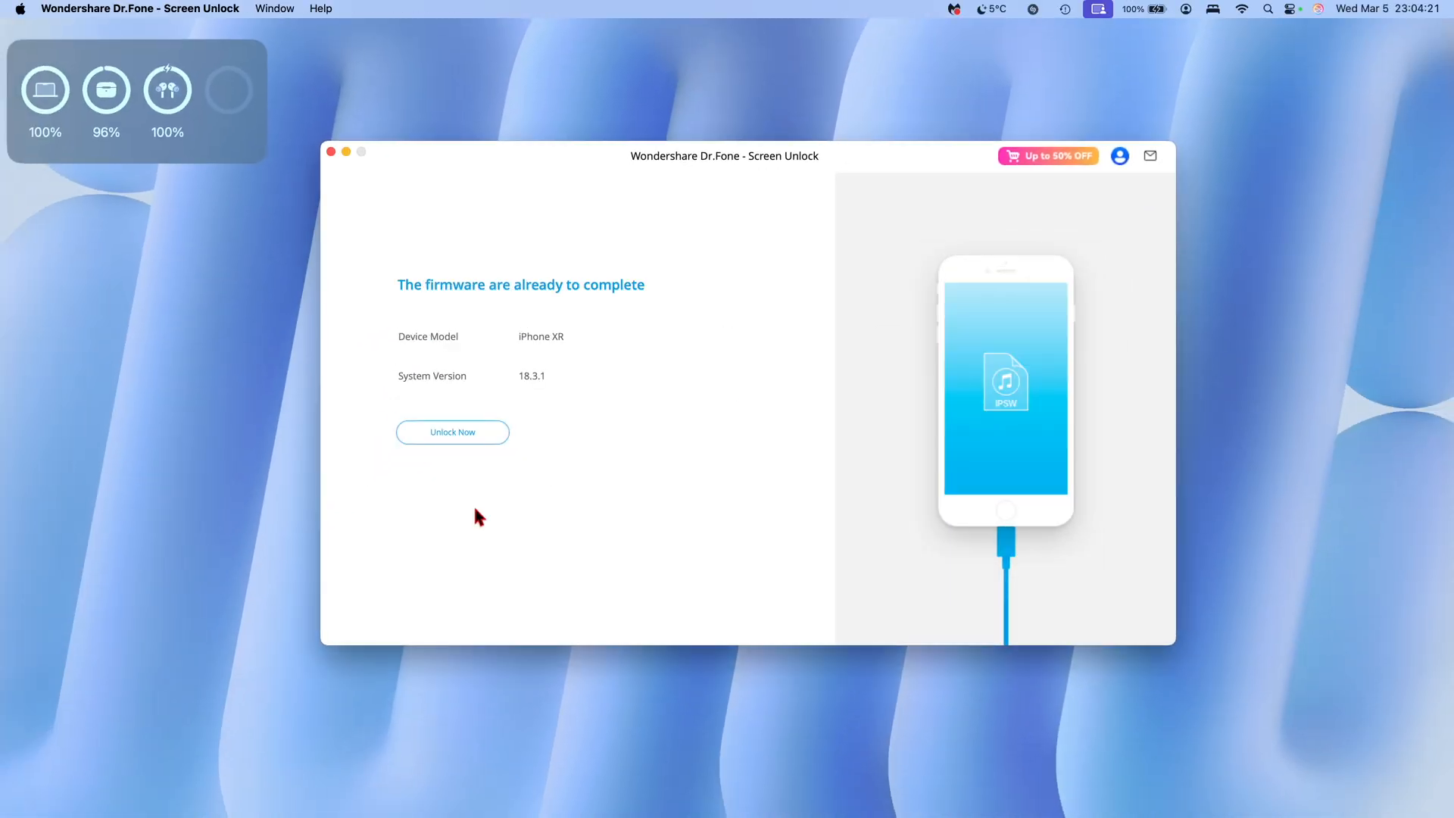
pyautogui.click(452, 431)
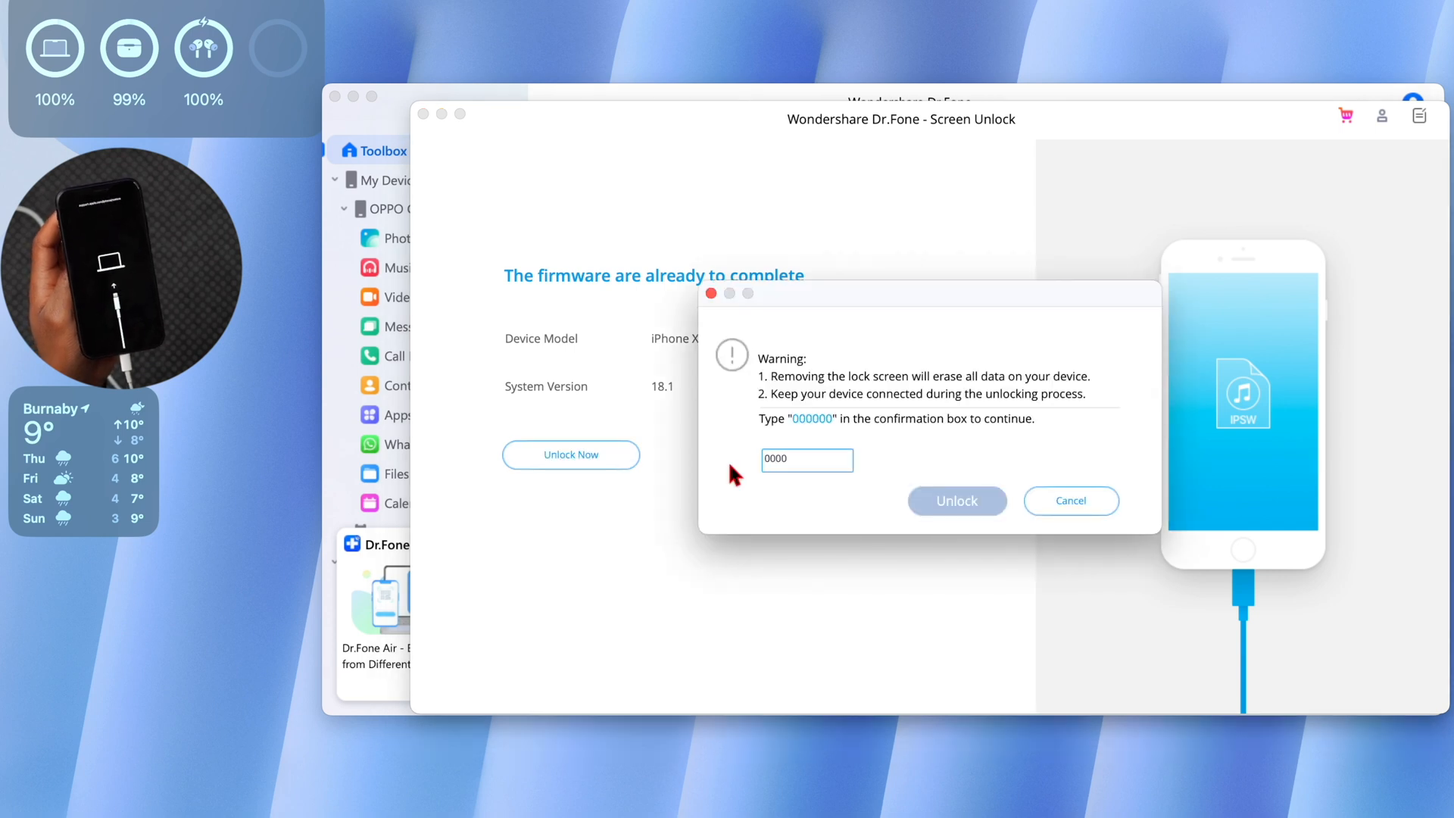
pyautogui.click(956, 499)
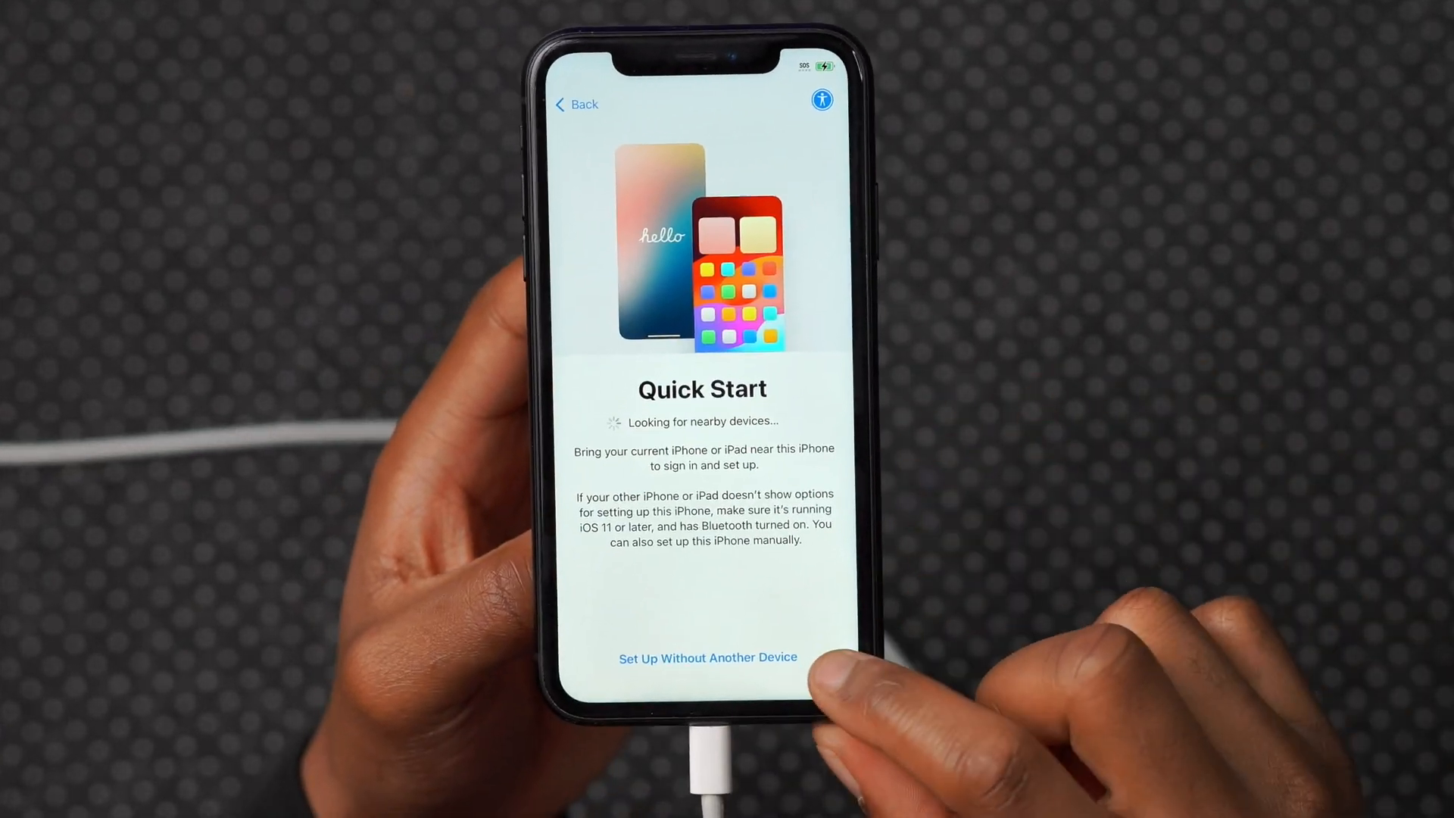
# - Show the General pane of System Settings with the Apple Account profile in the sidebar
pyautogui.click(707, 656)
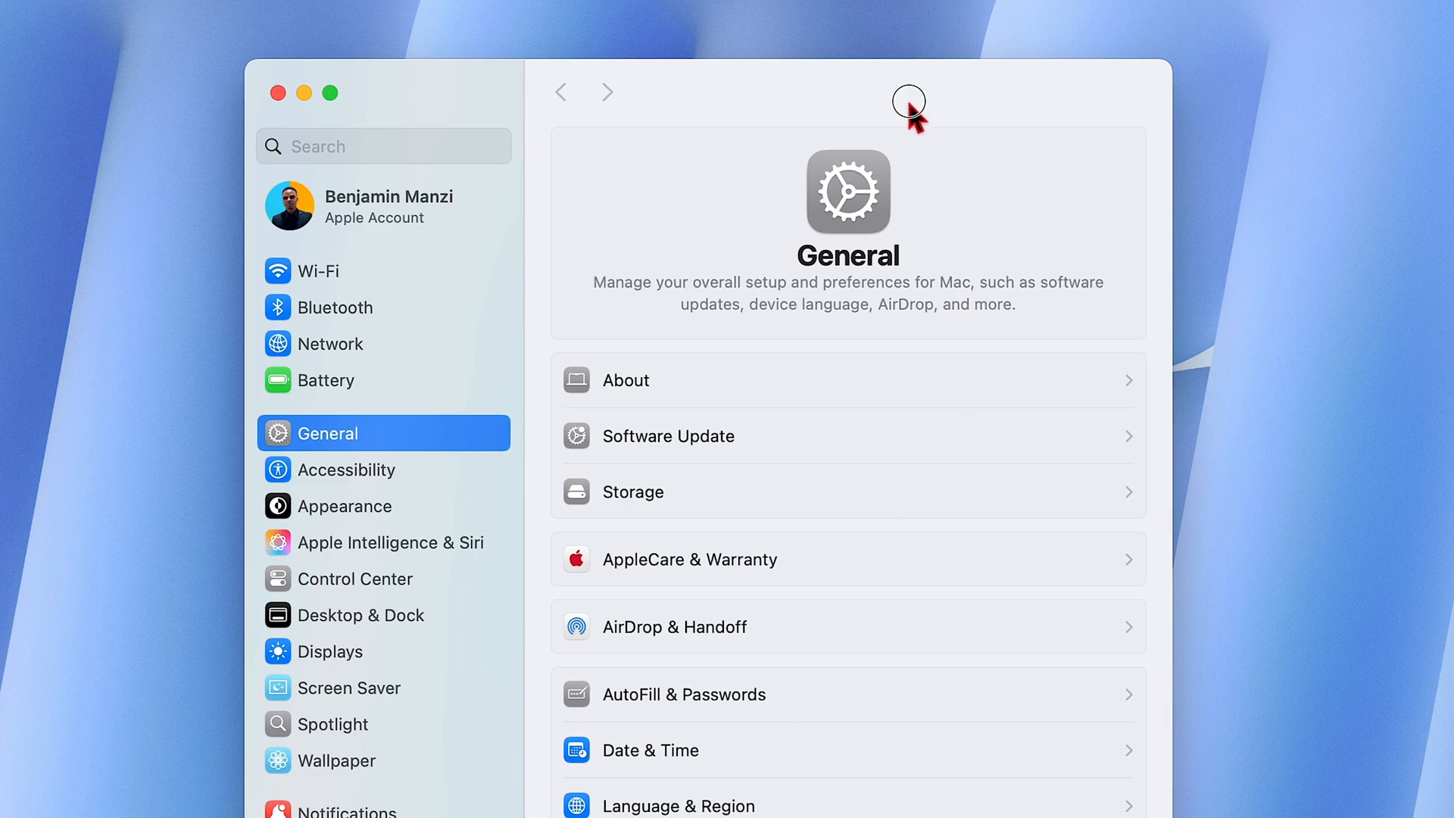
pyautogui.click(667, 436)
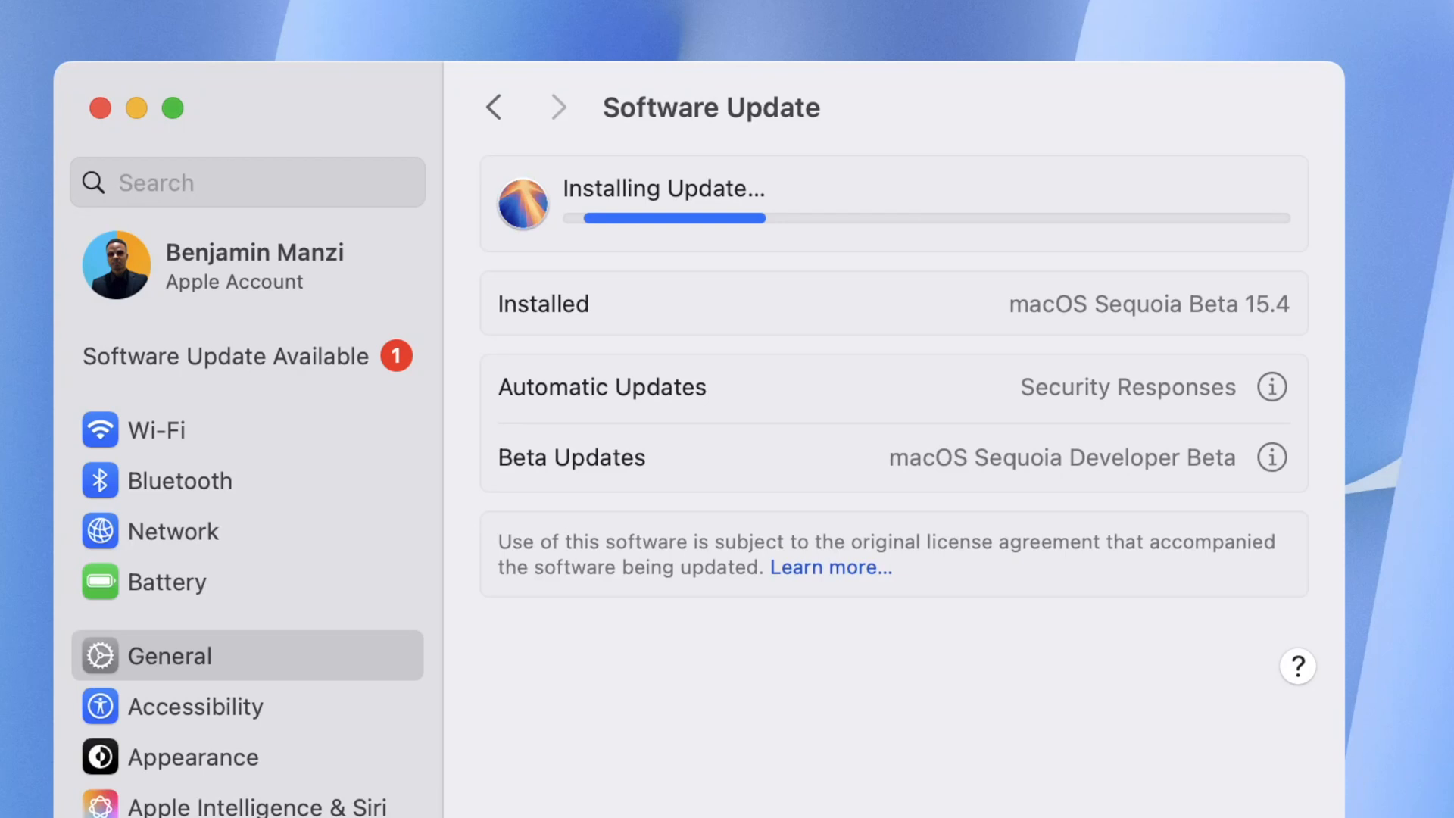
pyautogui.click(493, 106)
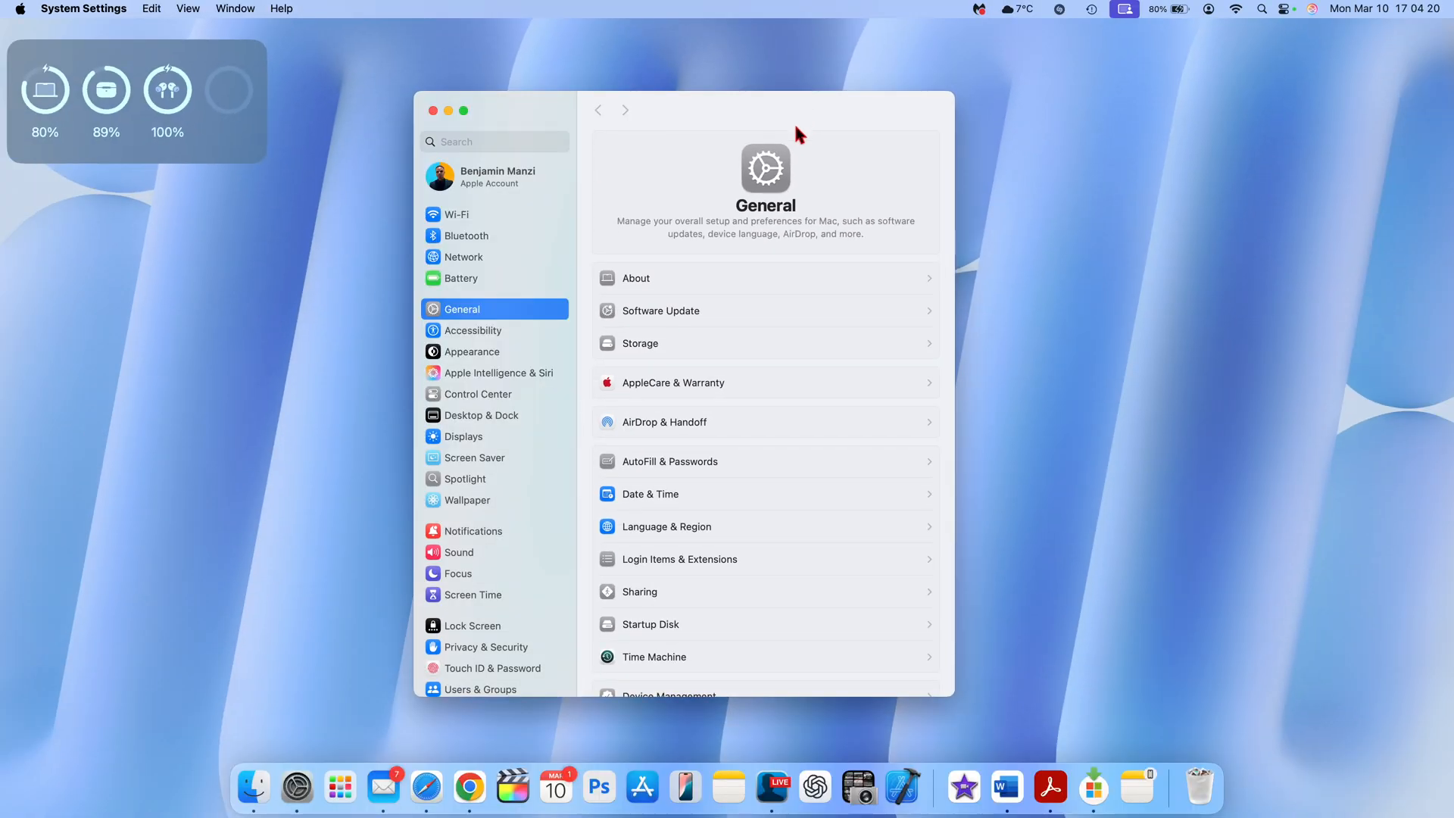
pyautogui.moveTo(666, 359)
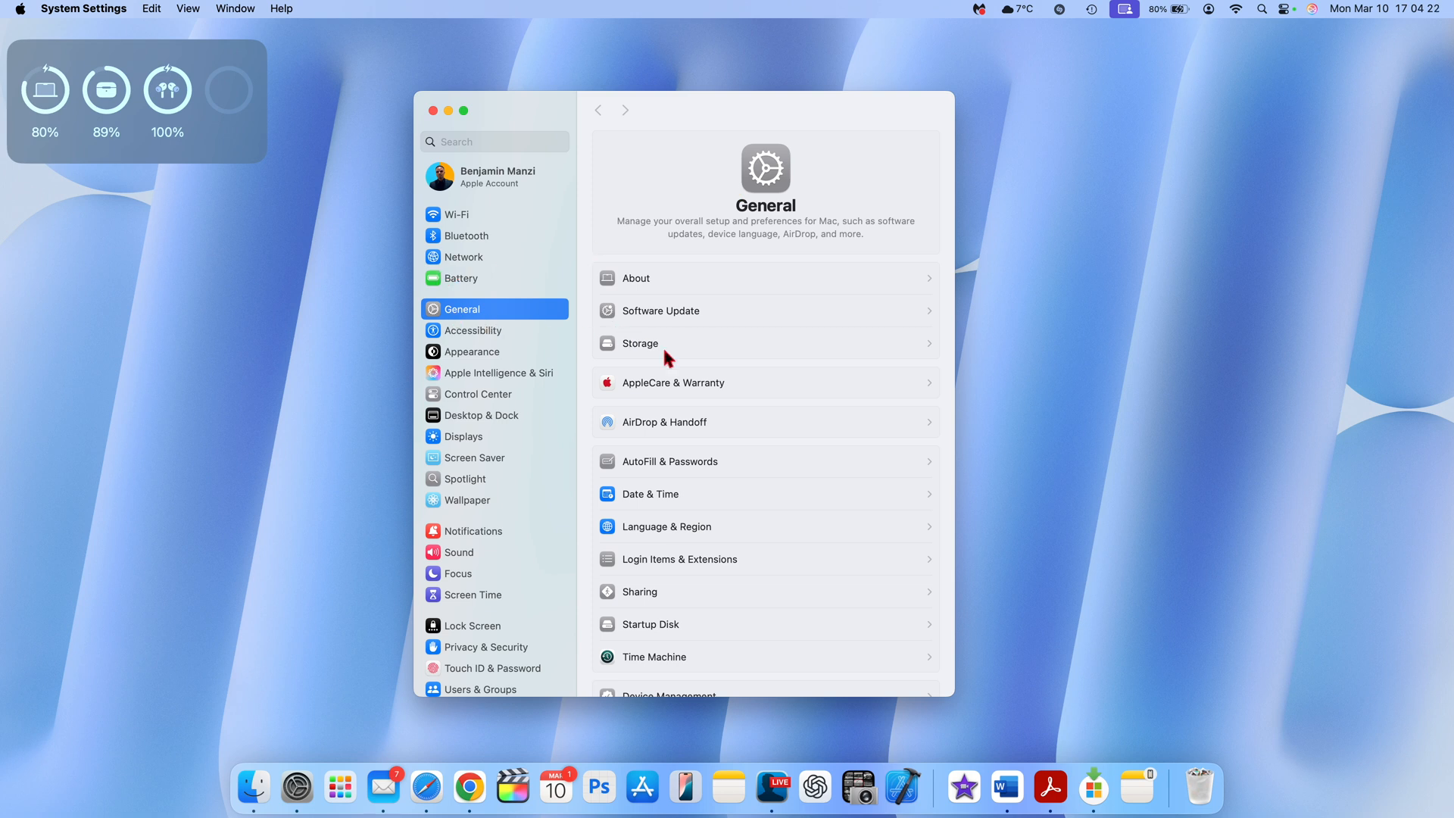
# - View the macOS 15.4 (build 24E5228e) version details from the Storage pane, then dismiss them
pyautogui.click(639, 343)
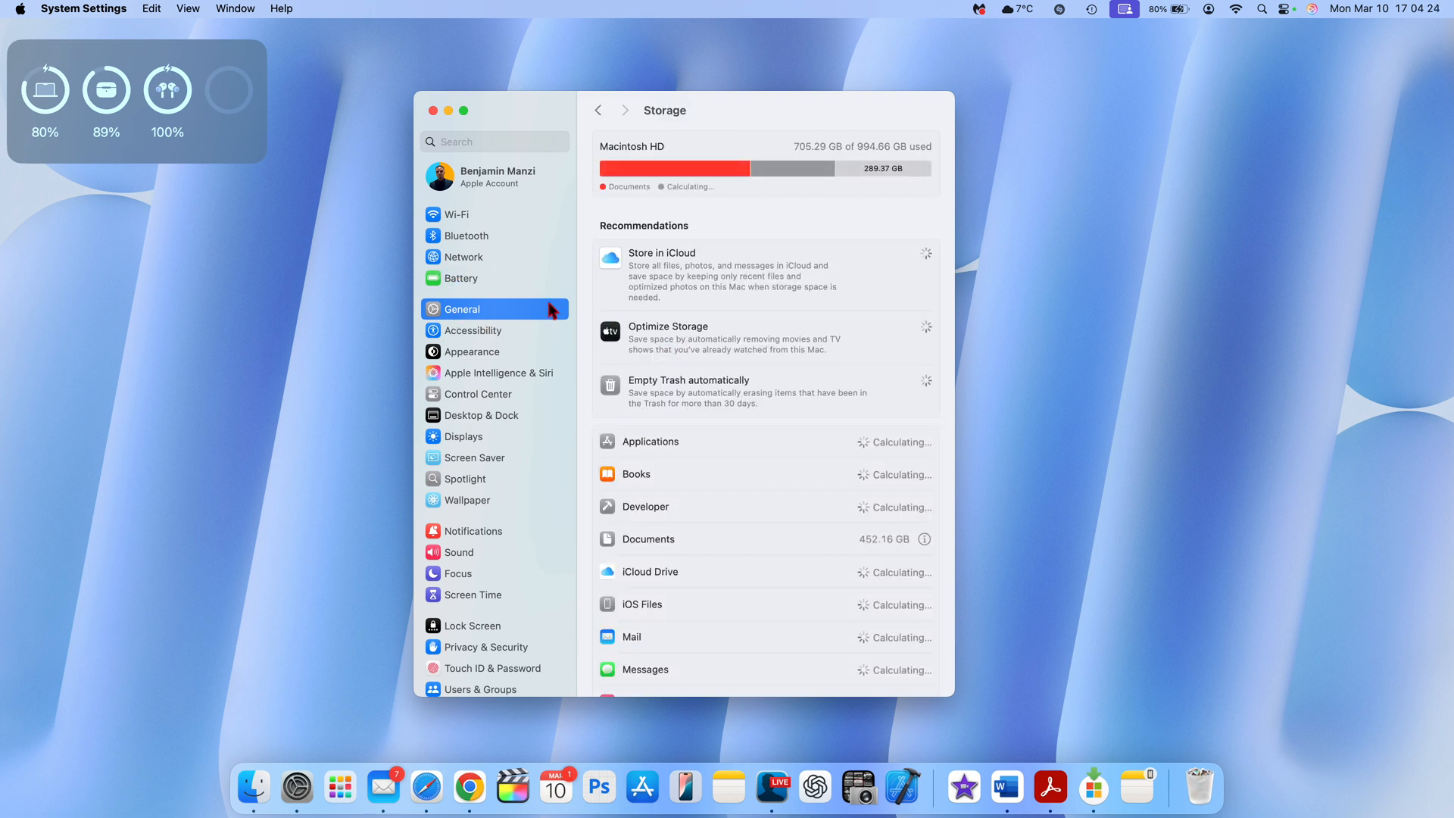
pyautogui.click(598, 109)
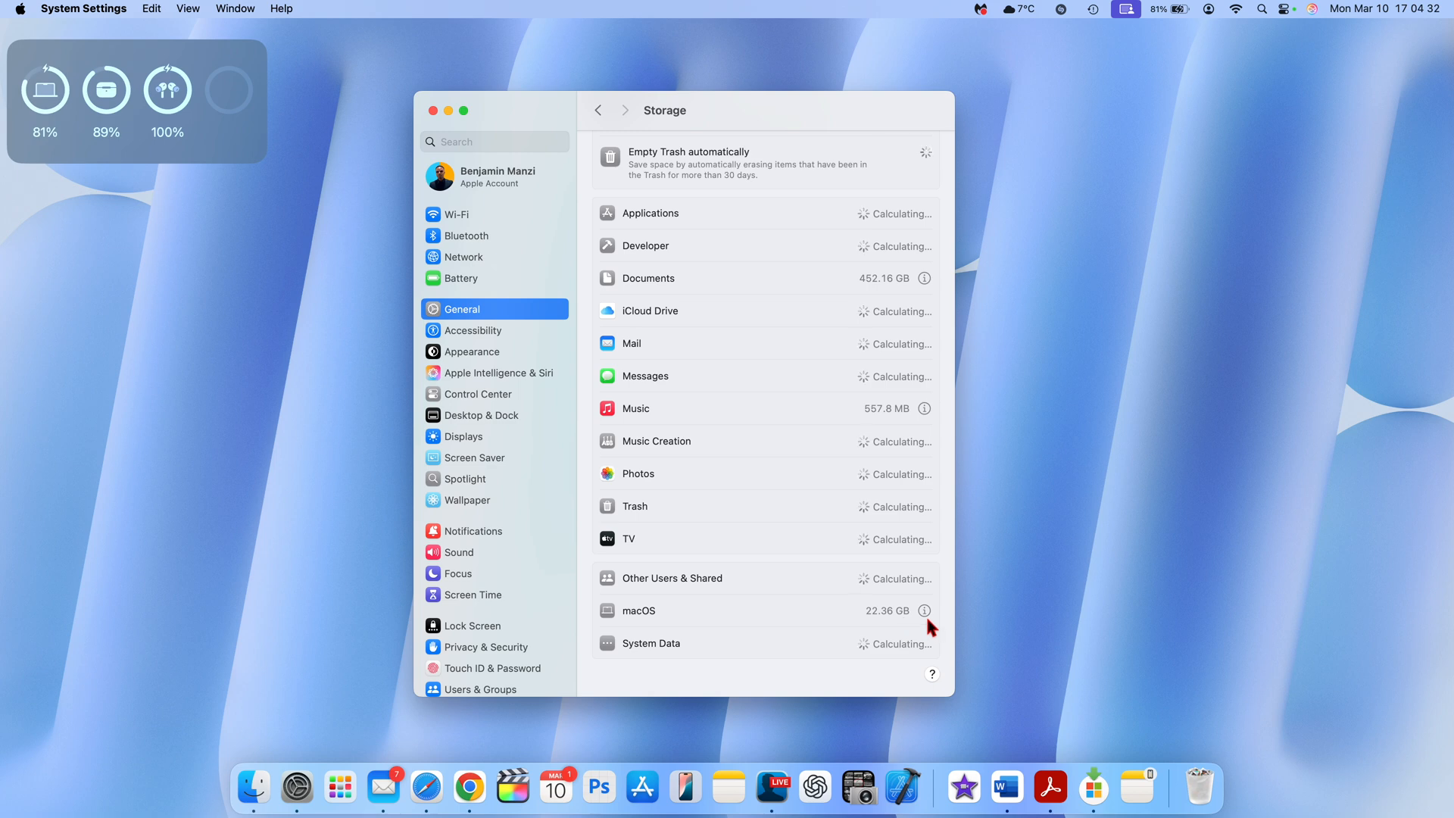
pyautogui.click(924, 610)
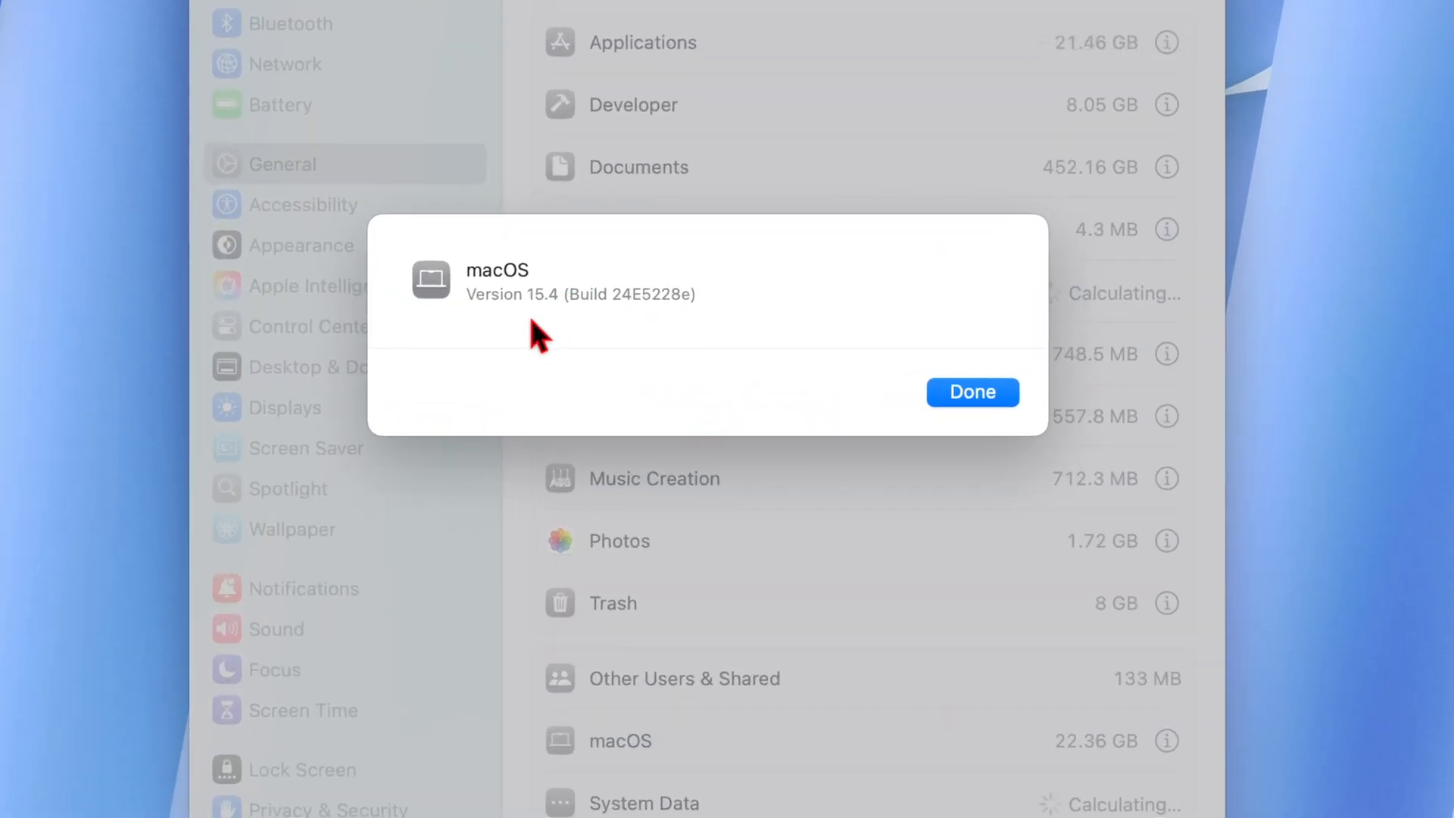
pyautogui.moveTo(645, 333)
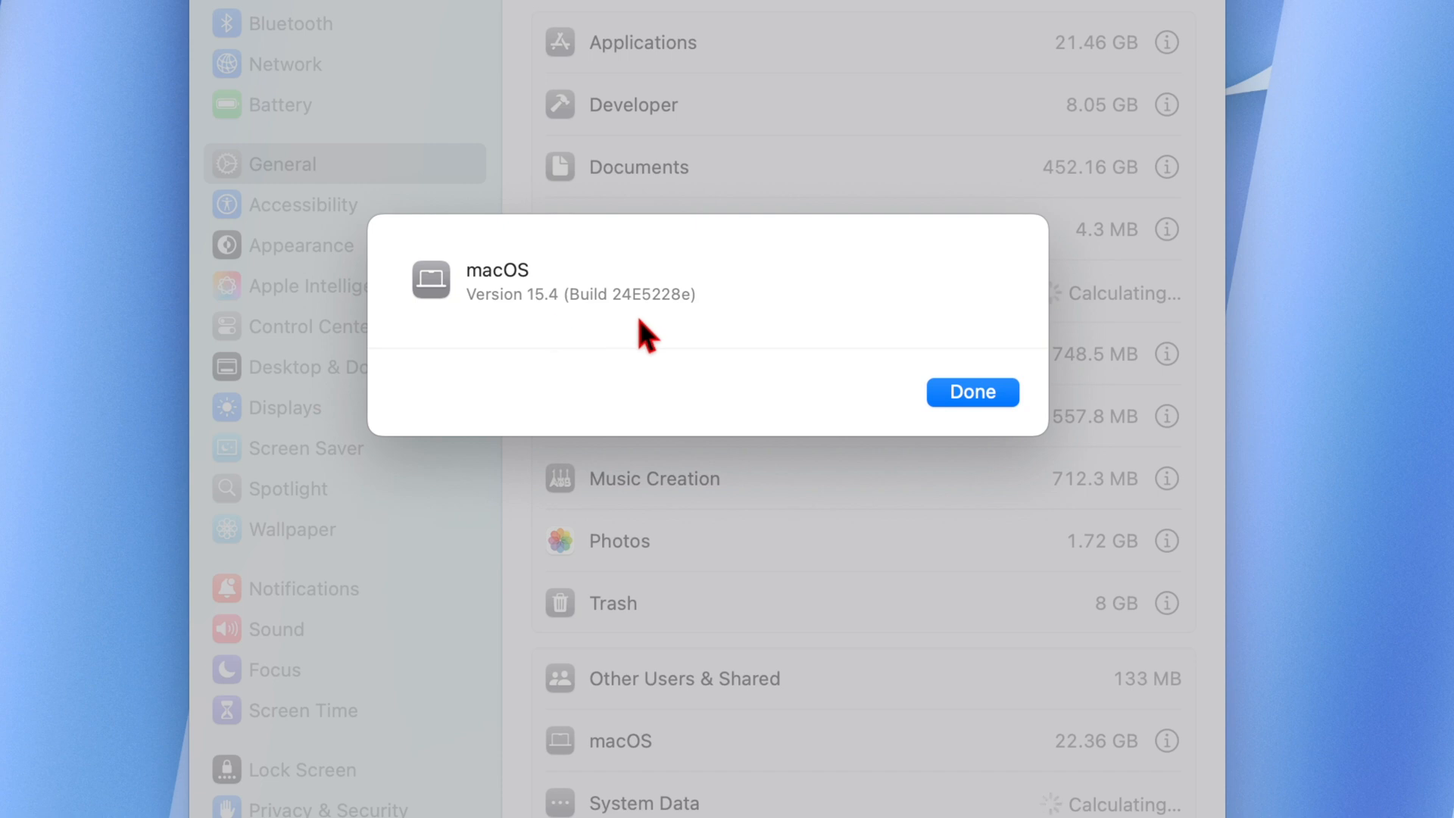
pyautogui.moveTo(642, 329)
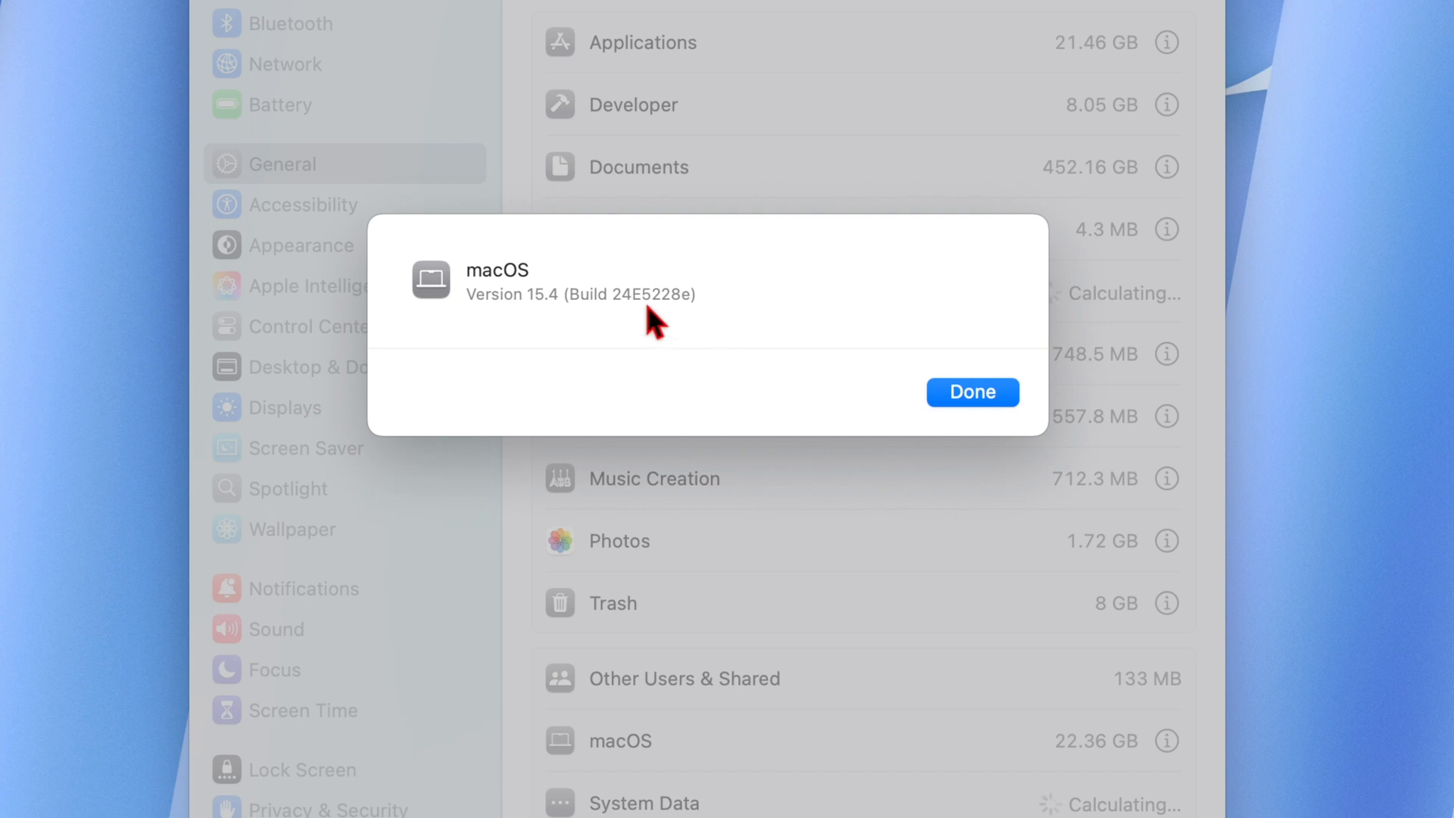
pyautogui.moveTo(687, 336)
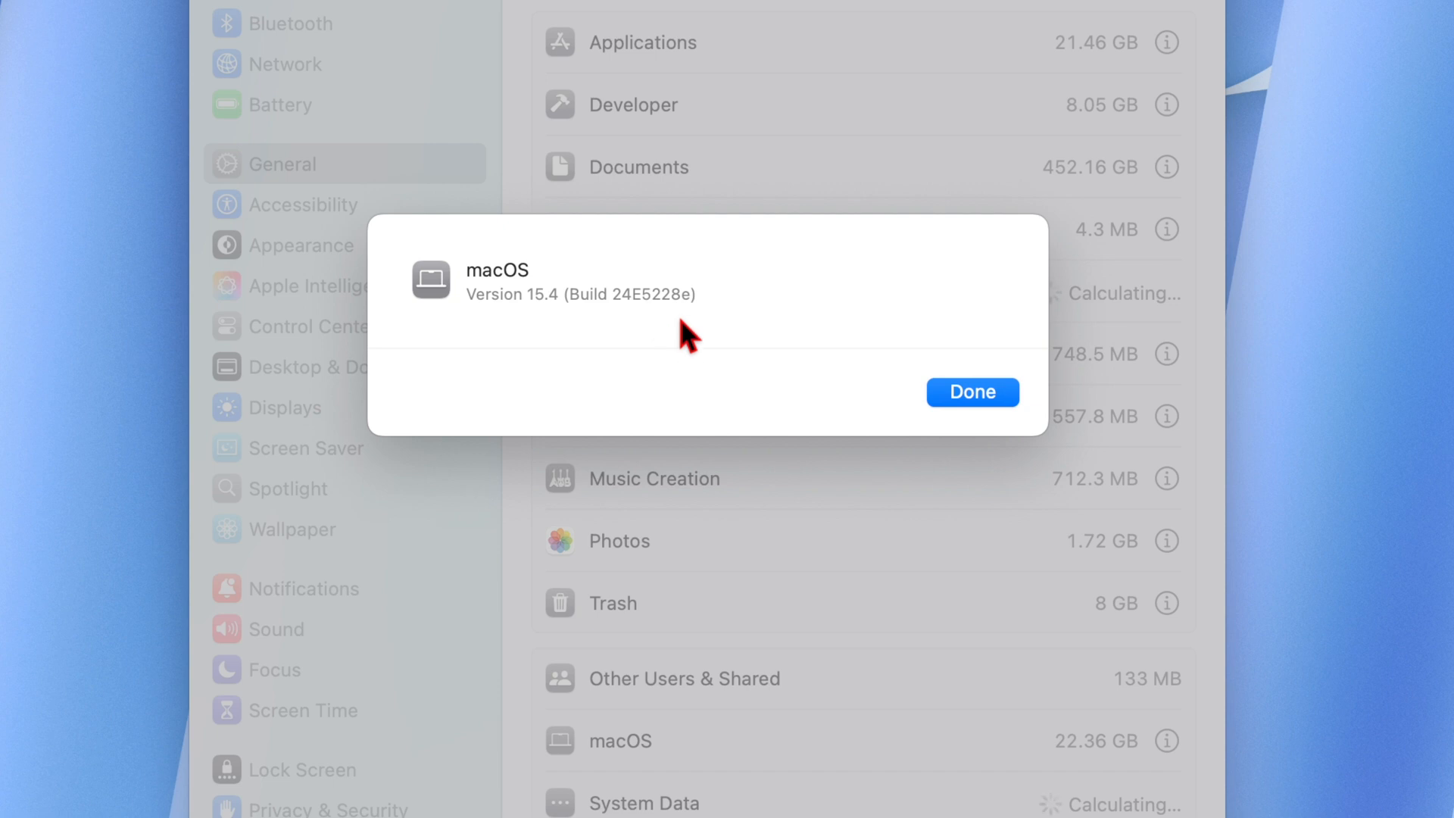
pyautogui.moveTo(500, 333)
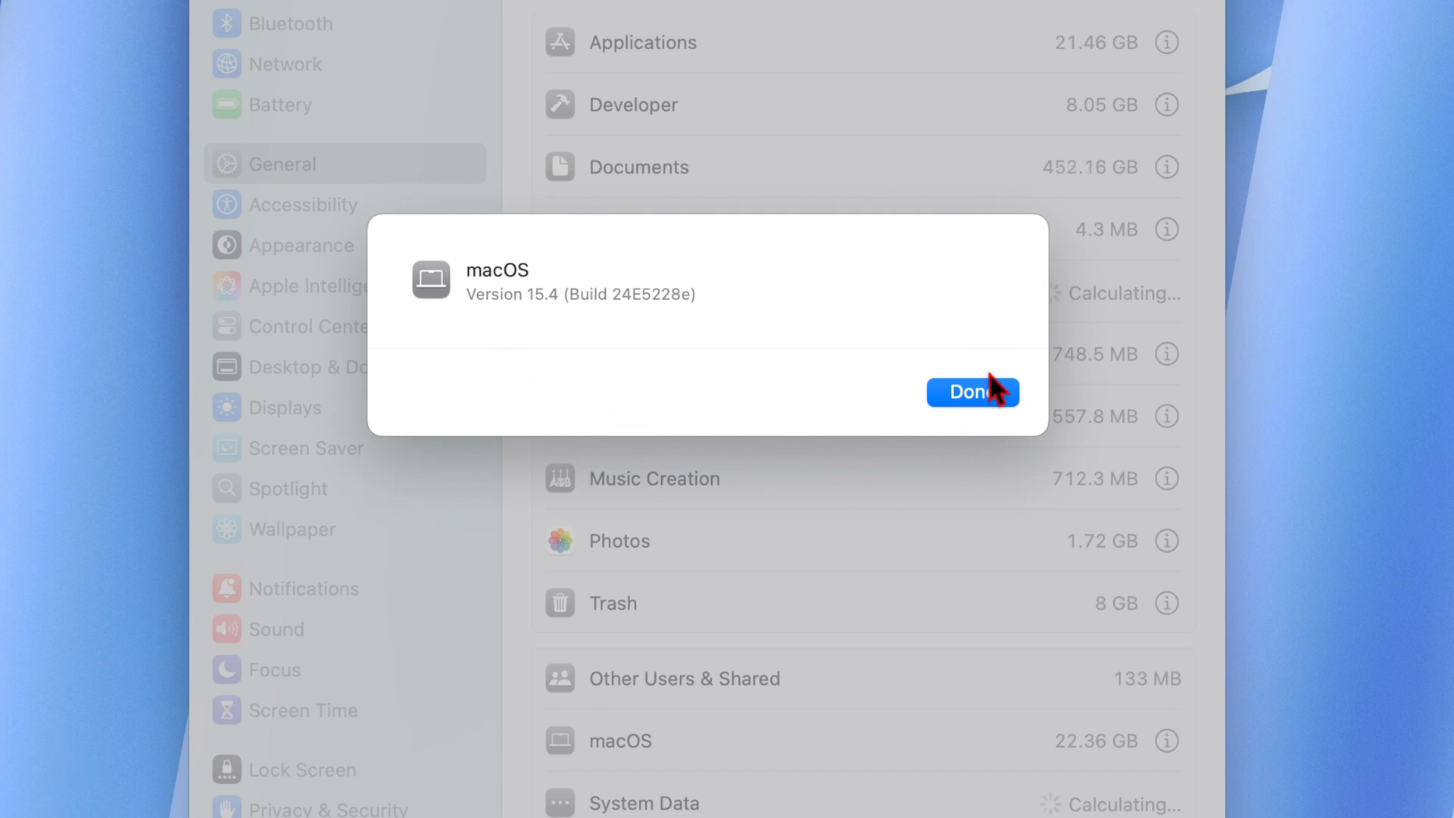
pyautogui.moveTo(601, 83)
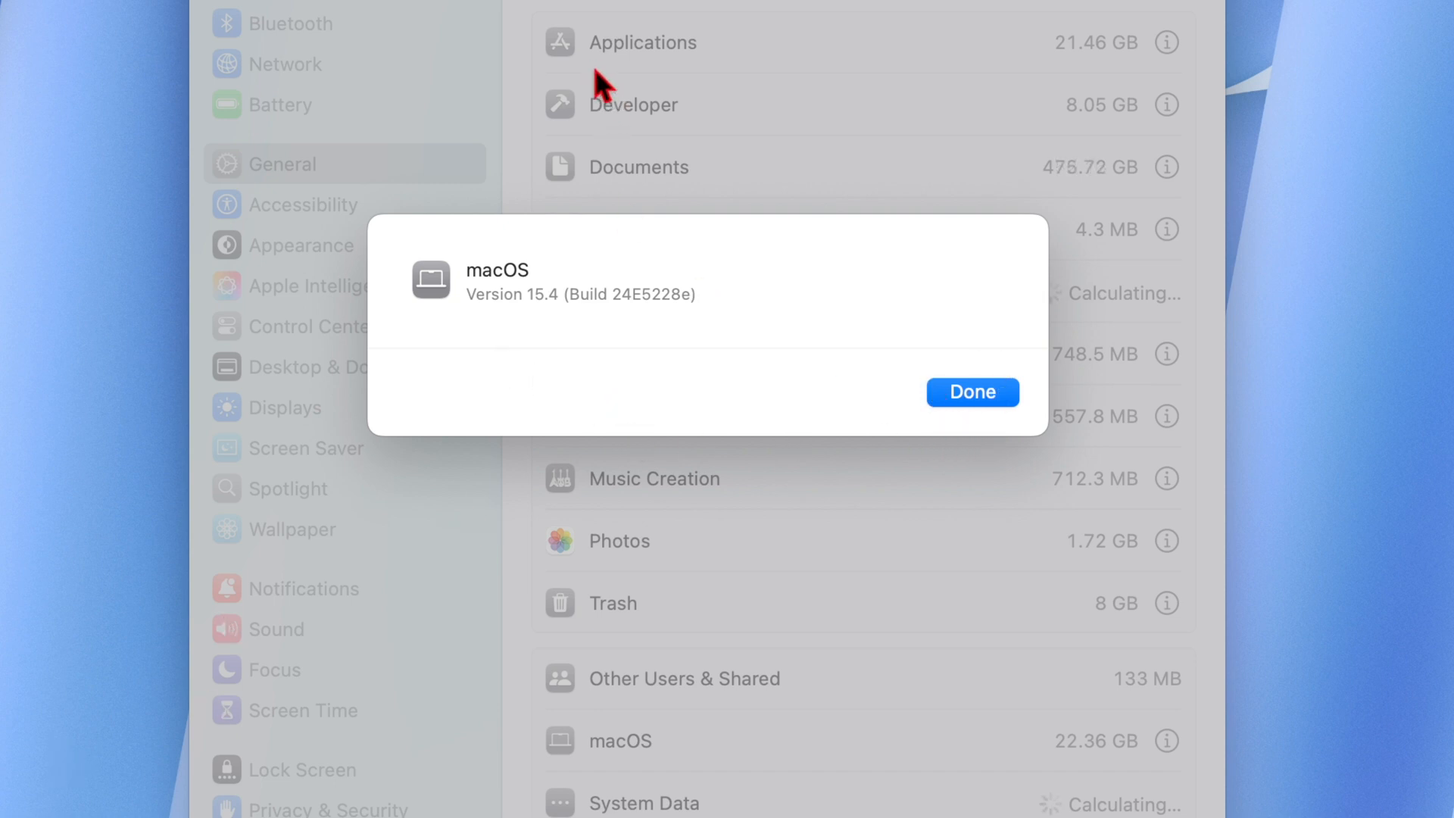
pyautogui.moveTo(532, 313)
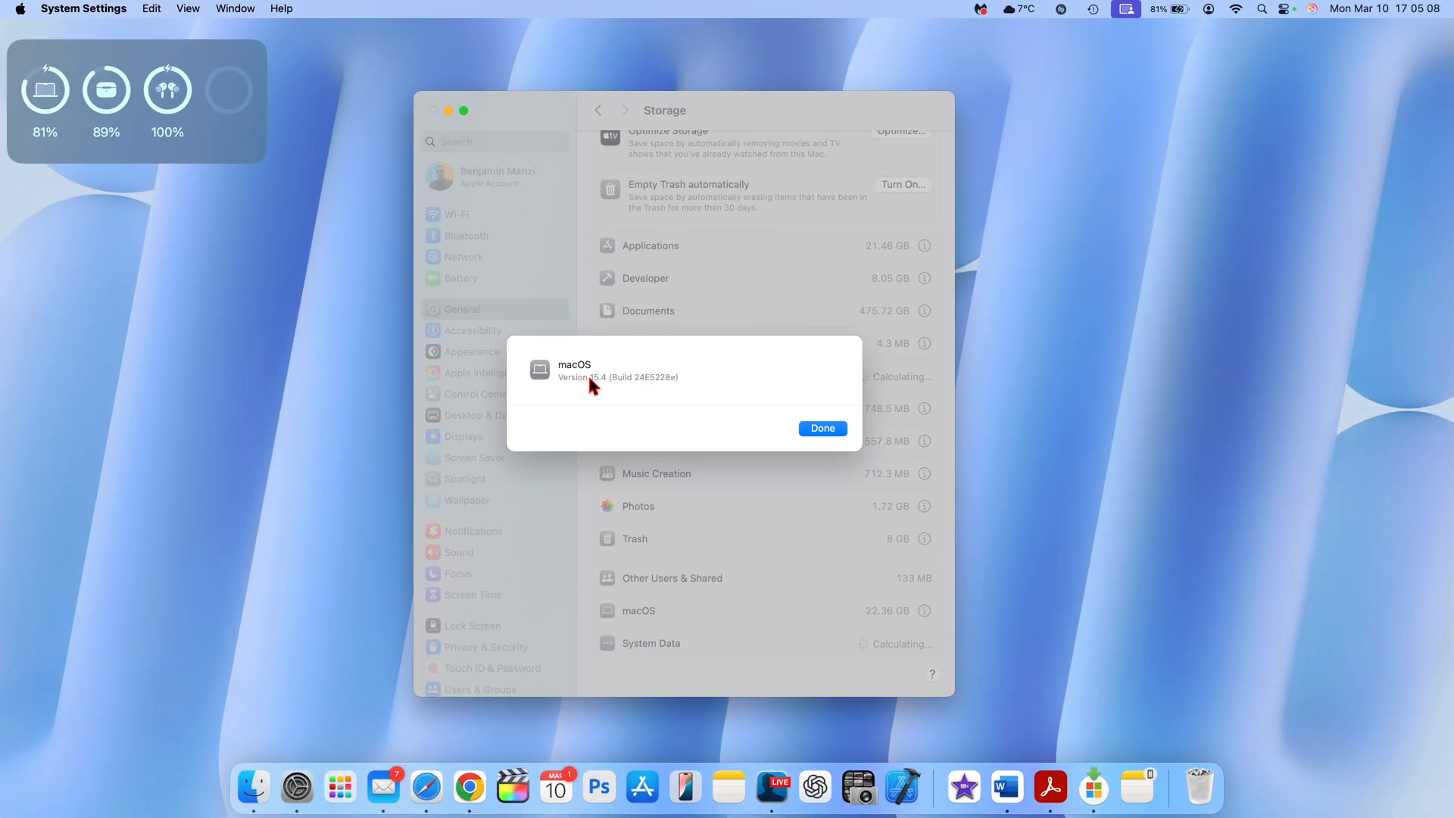
pyautogui.moveTo(612, 430)
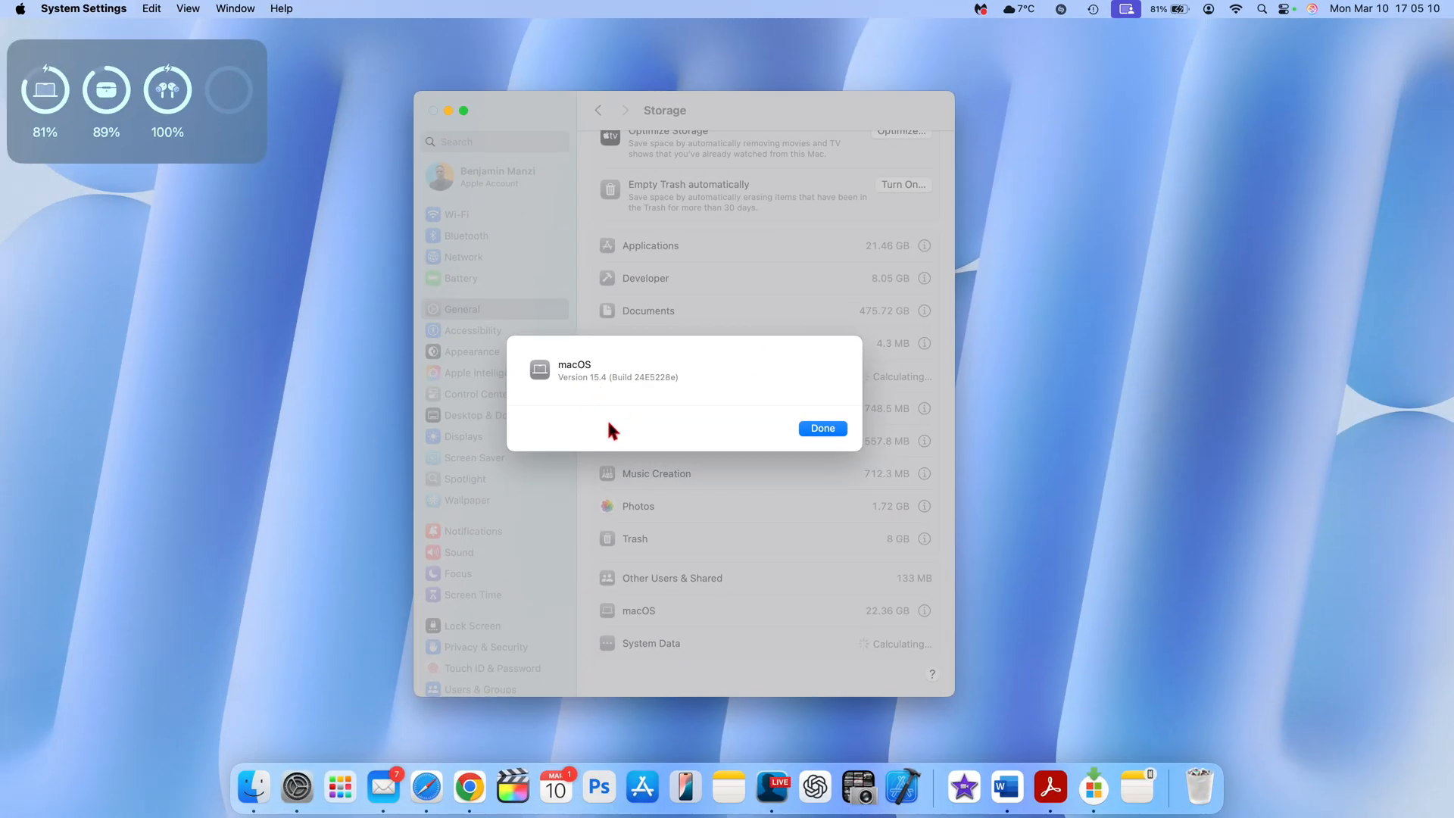
pyautogui.click(821, 427)
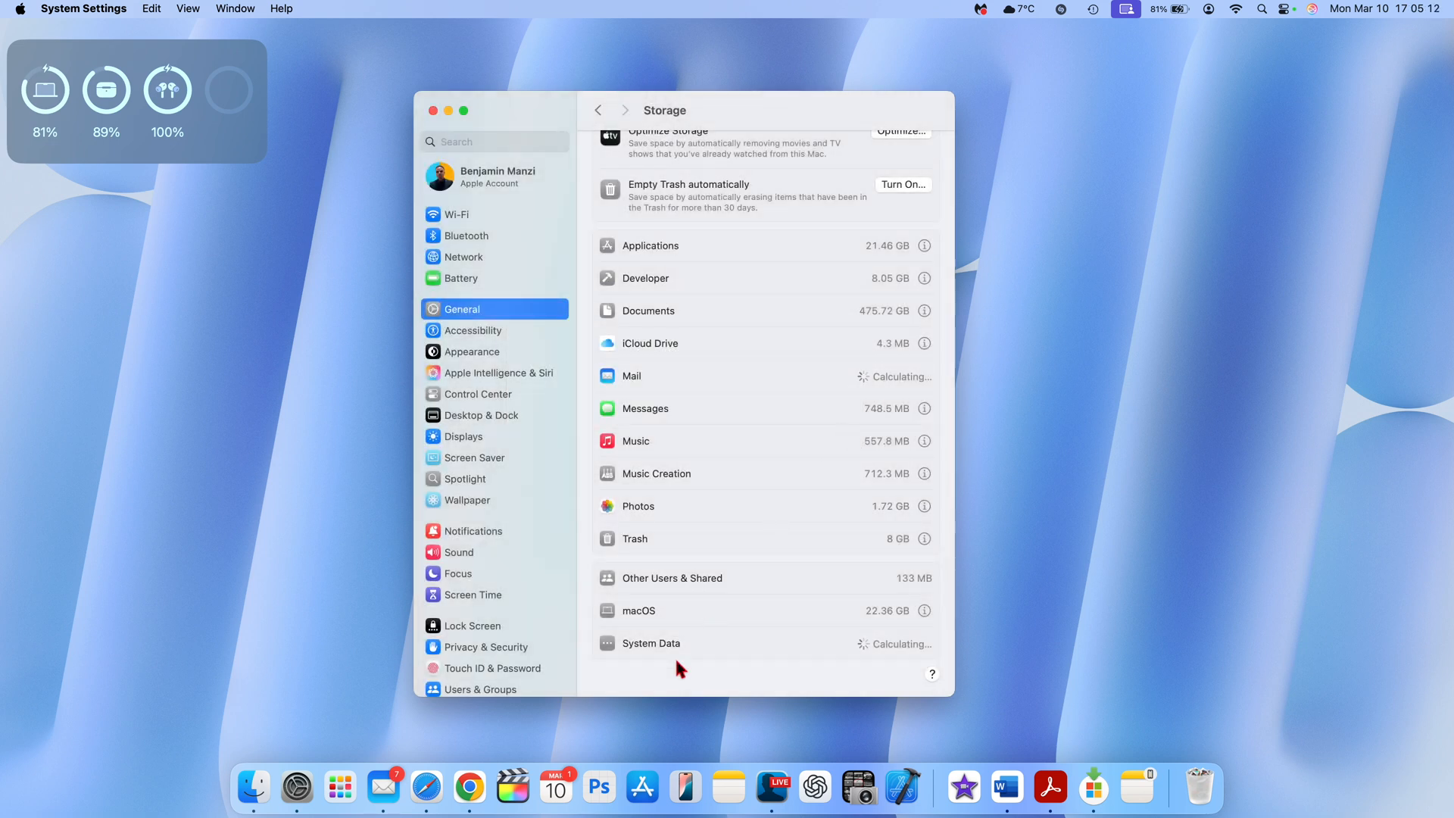
pyautogui.moveTo(526, 307)
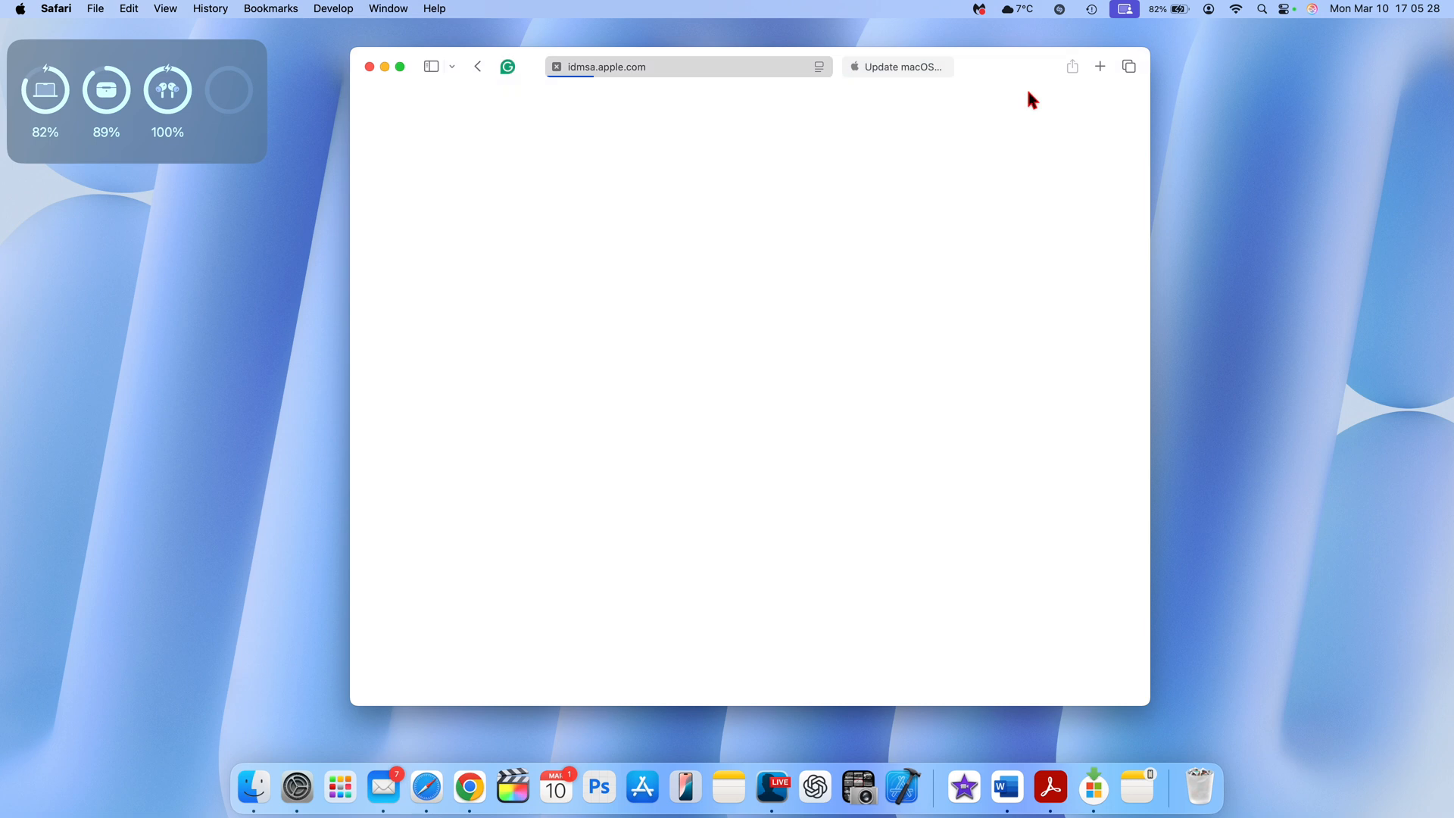
# - Browse Apple Newsroom's Latest News in a new Safari tab, covering the M4 MacBook Air and Mac Studio
pyautogui.click(1099, 67)
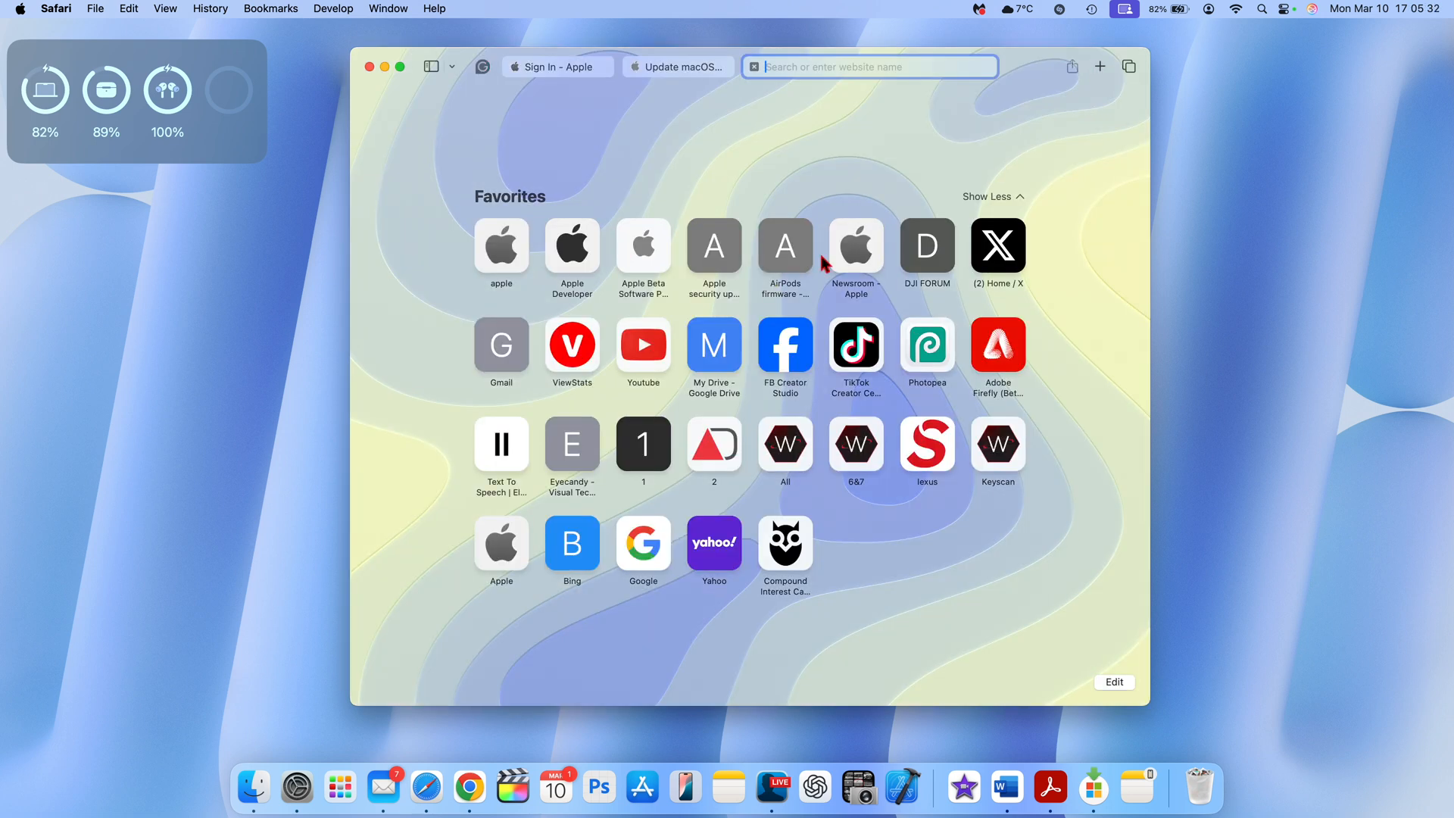
pyautogui.click(854, 246)
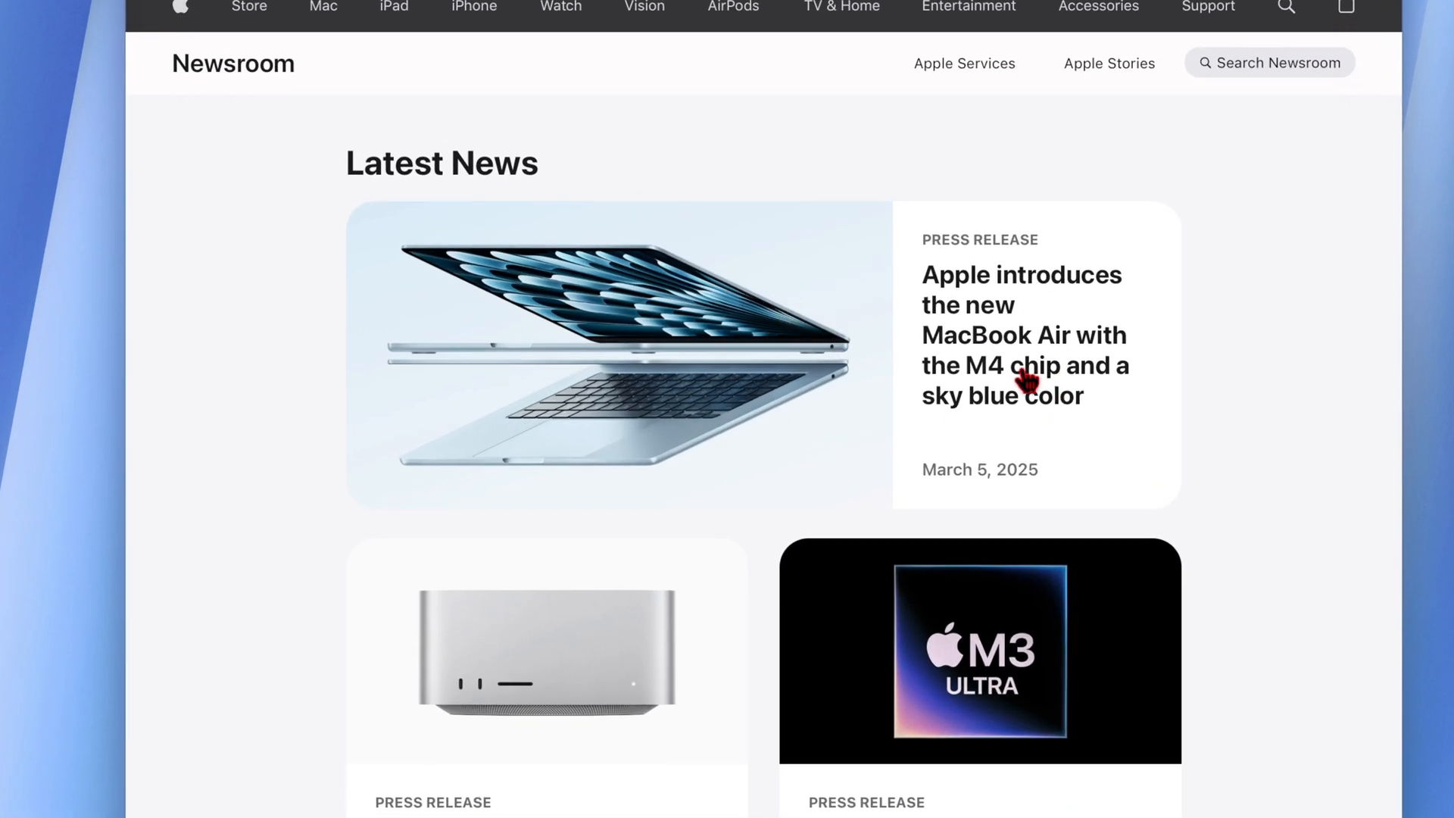
pyautogui.moveTo(601, 292)
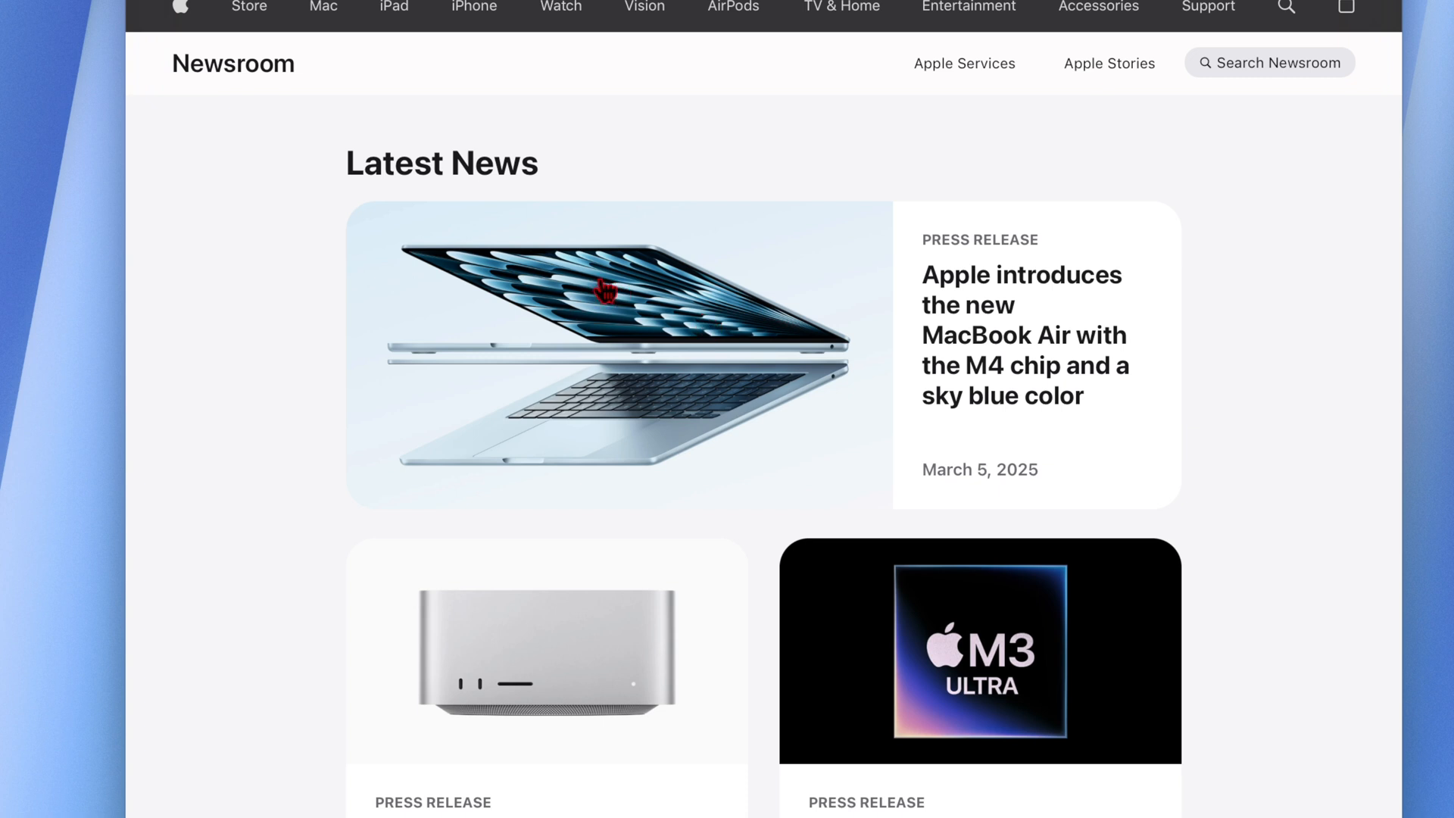
pyautogui.scroll(-3)
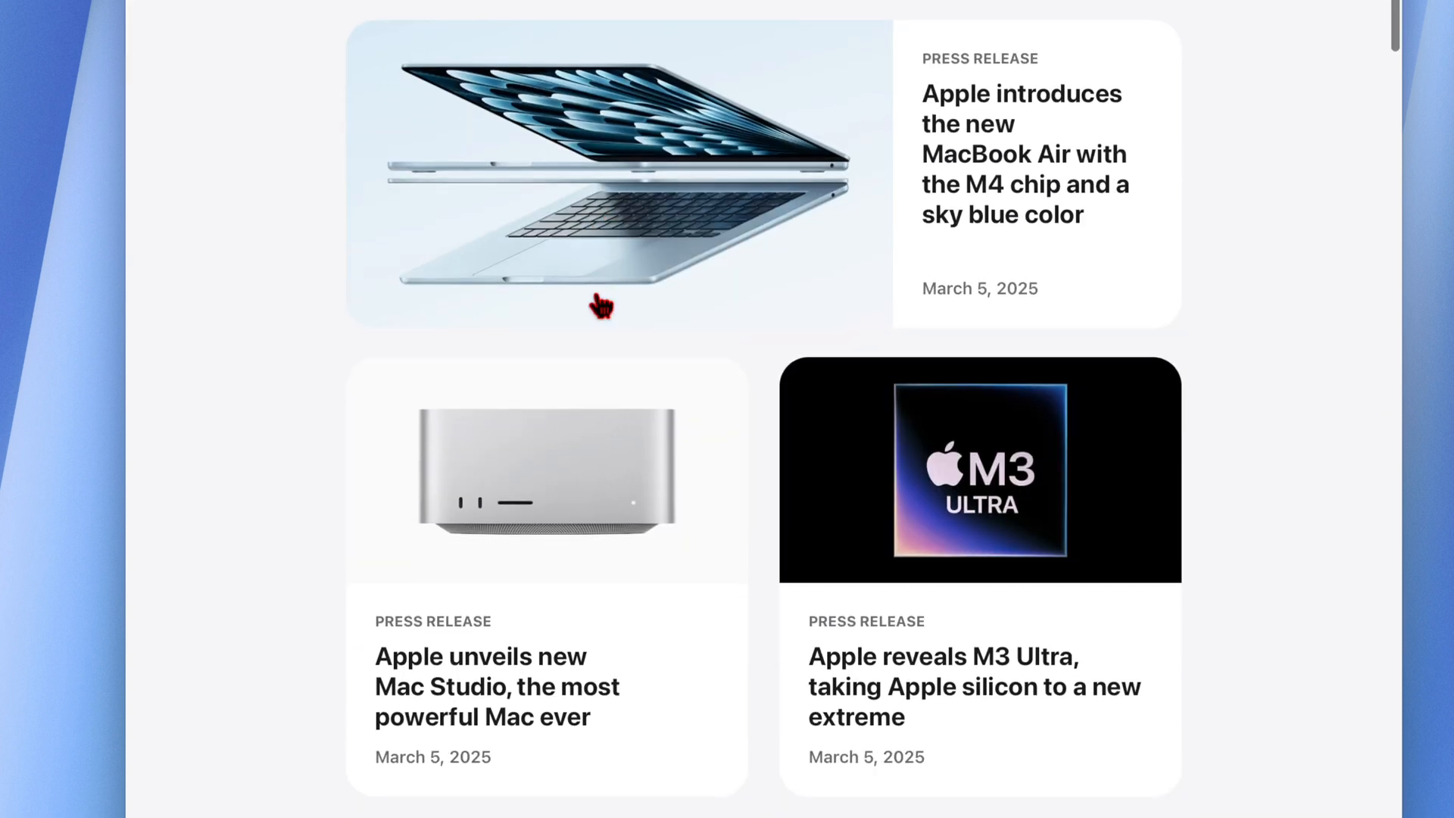
pyautogui.moveTo(630, 473)
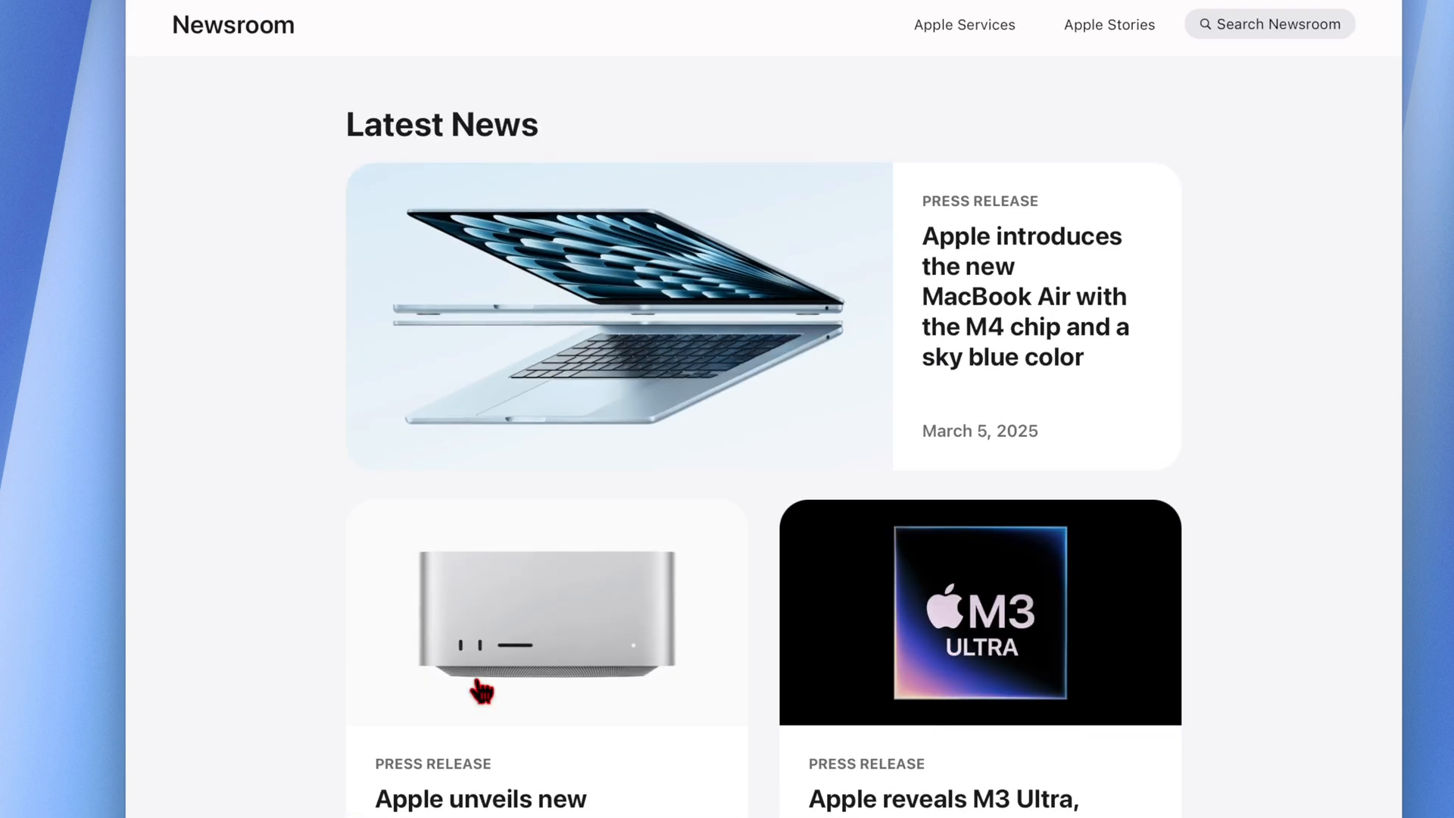
pyautogui.scroll(-3)
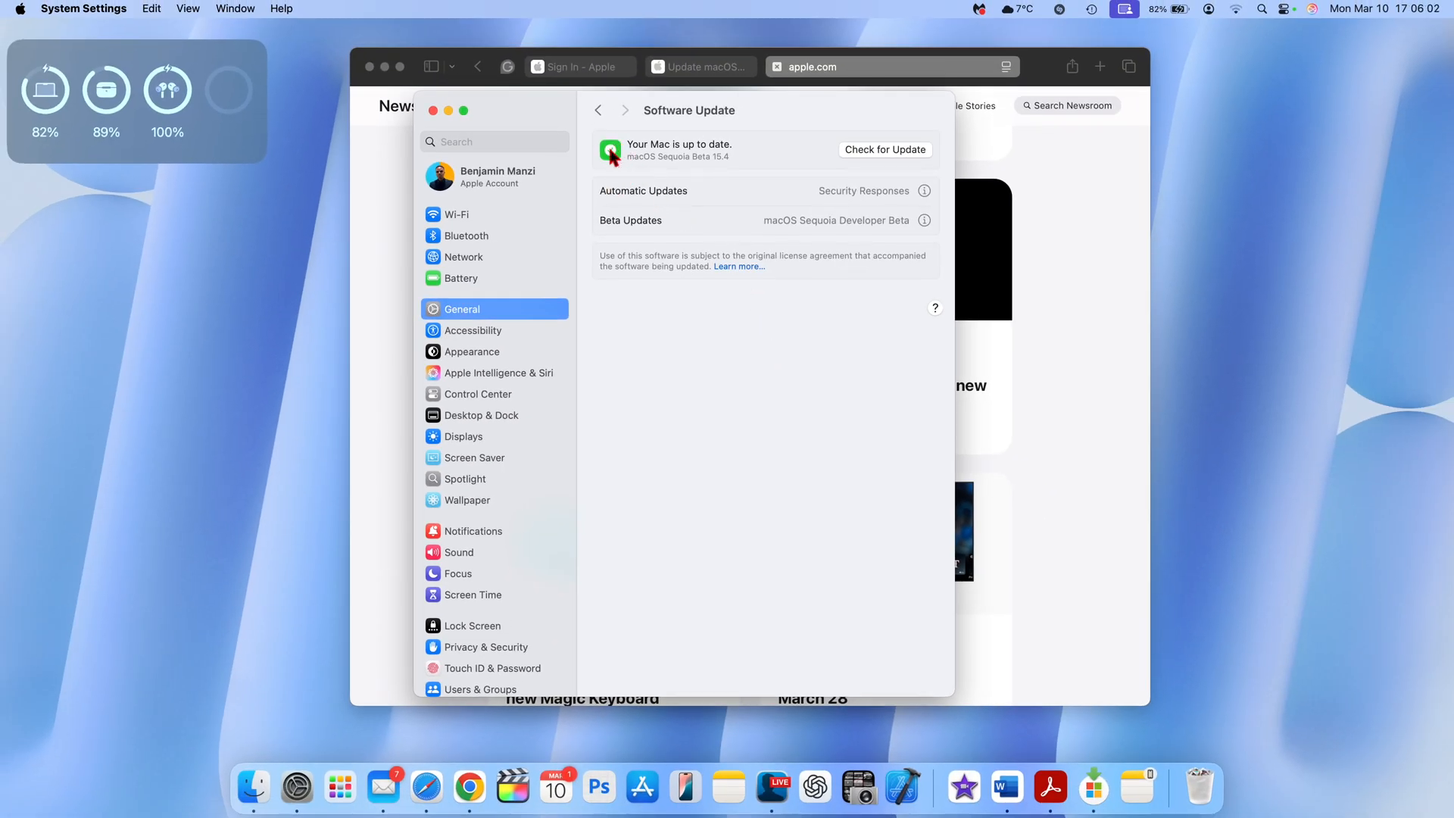
pyautogui.moveTo(662, 163)
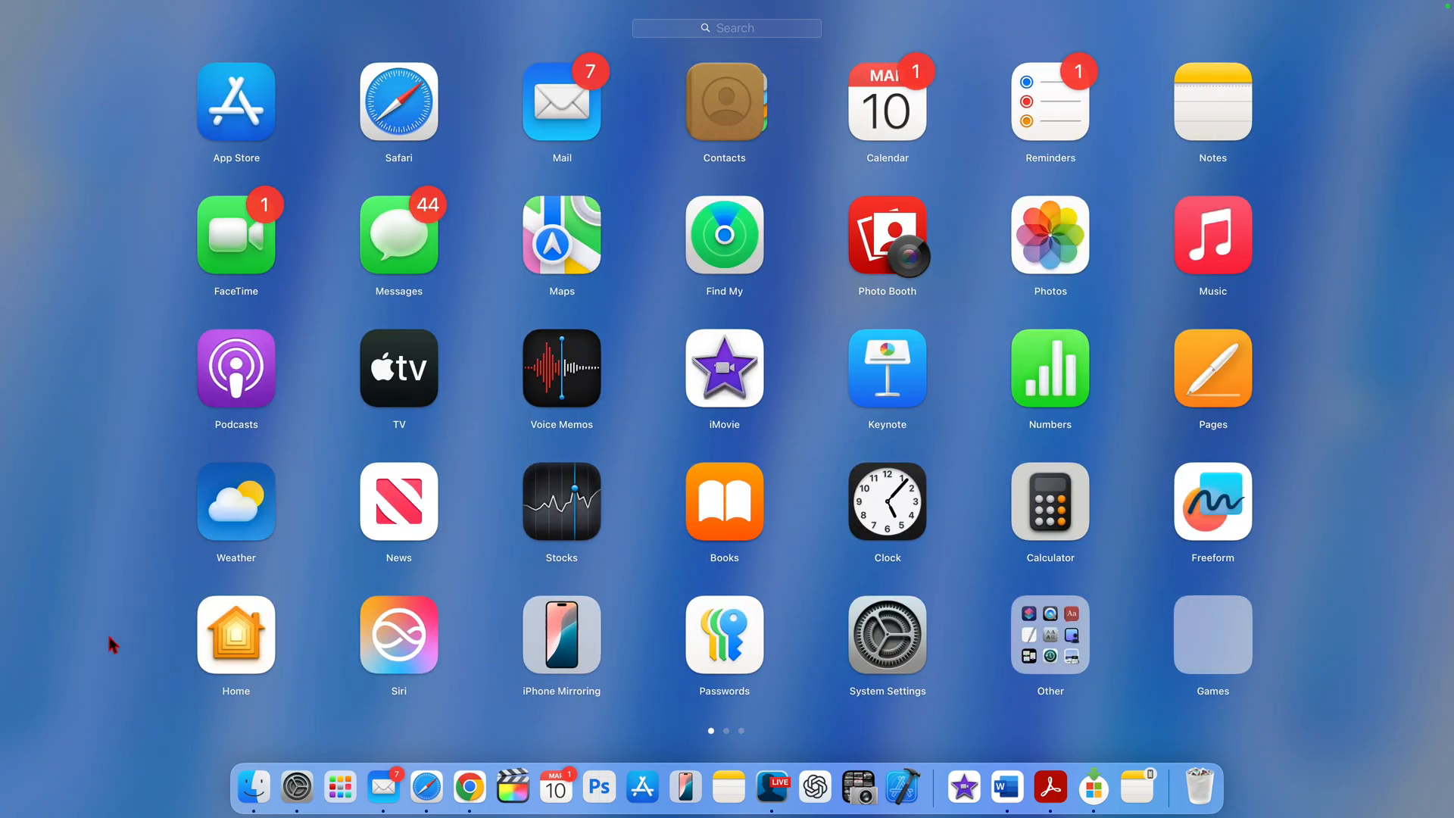
pyautogui.moveTo(268, 695)
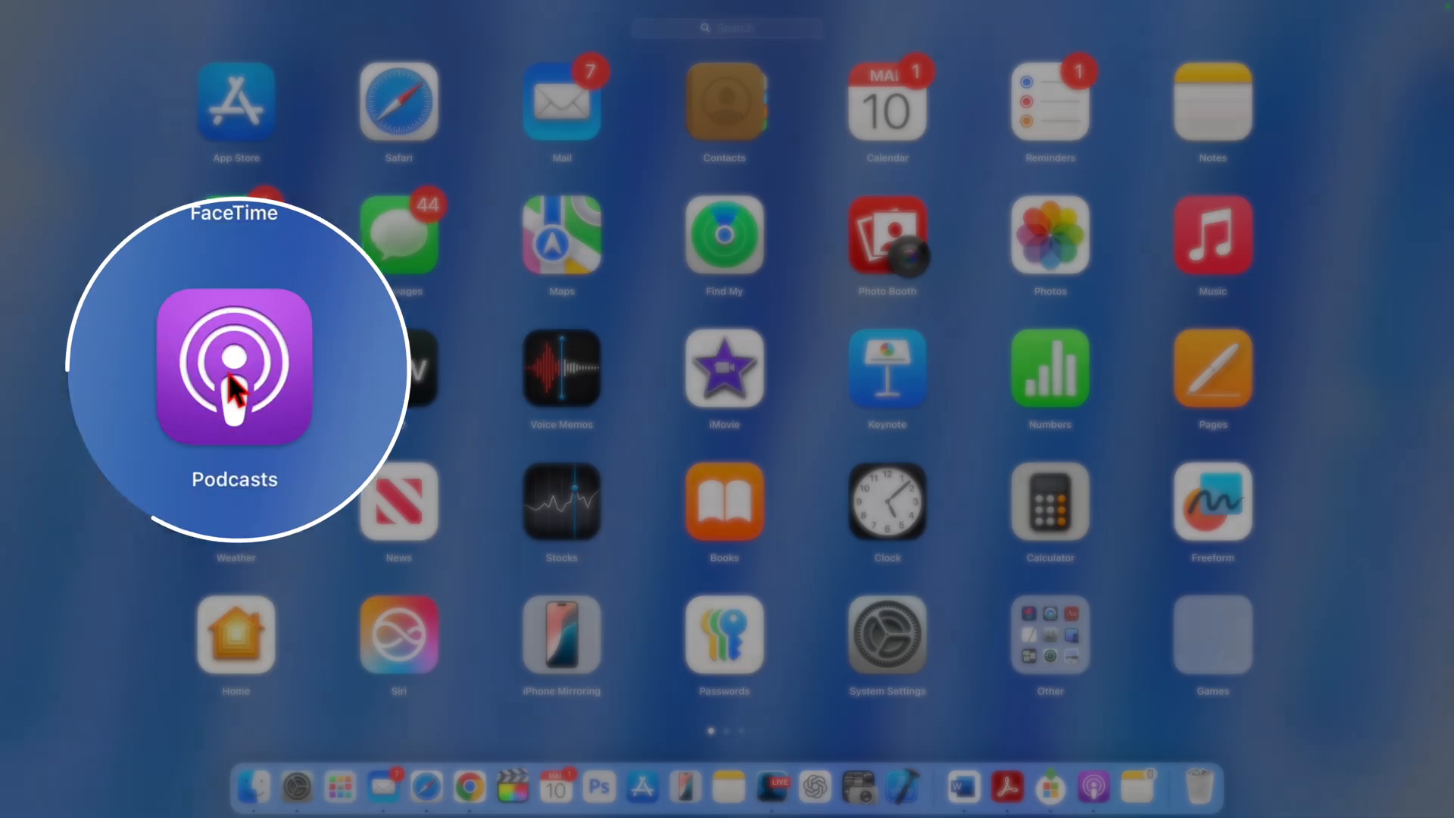
# - Launch Podcasts, dismiss the What's New sheet and search the sidebar for shows matching 'apple'
pyautogui.click(233, 366)
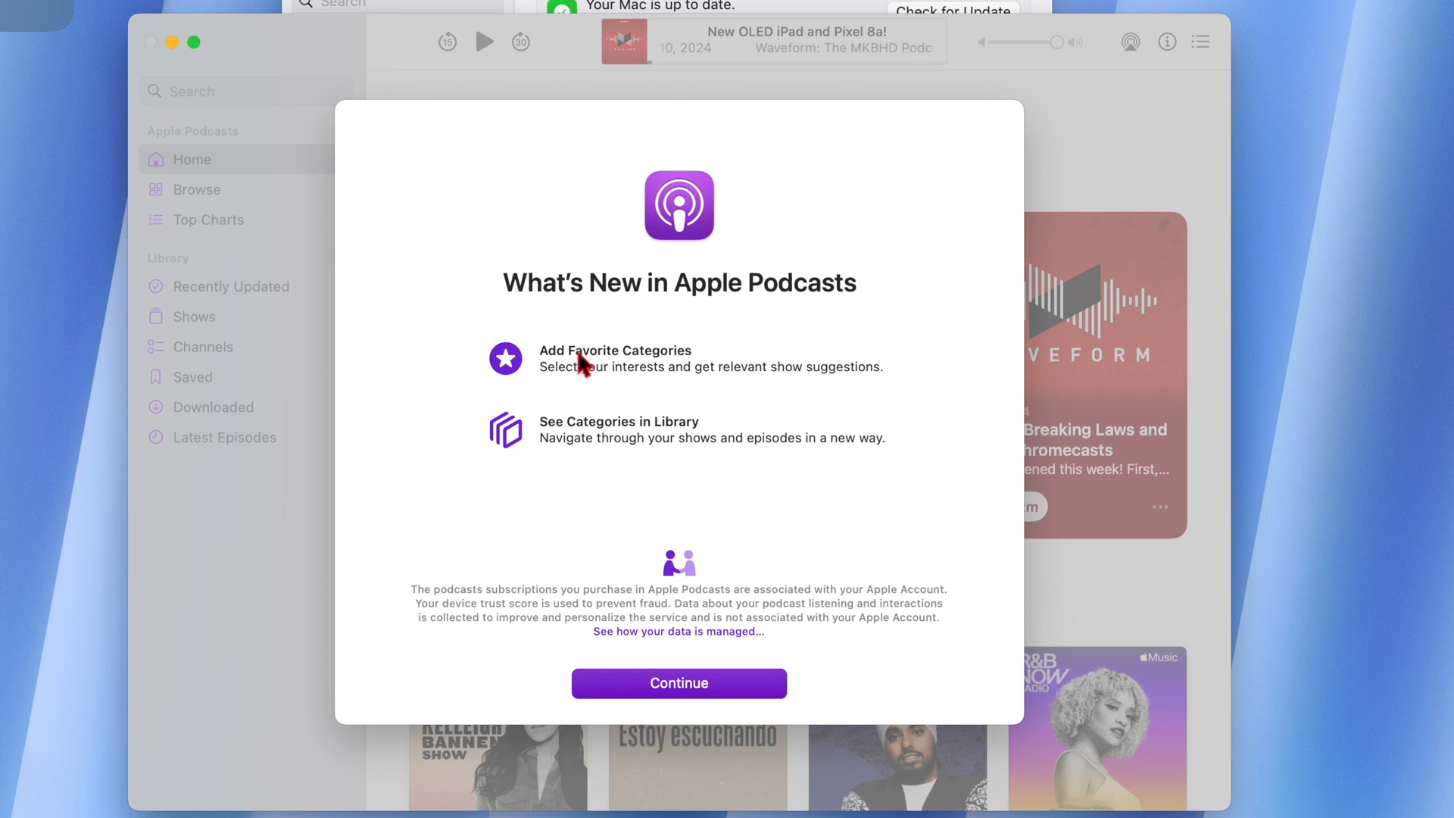
pyautogui.moveTo(645, 386)
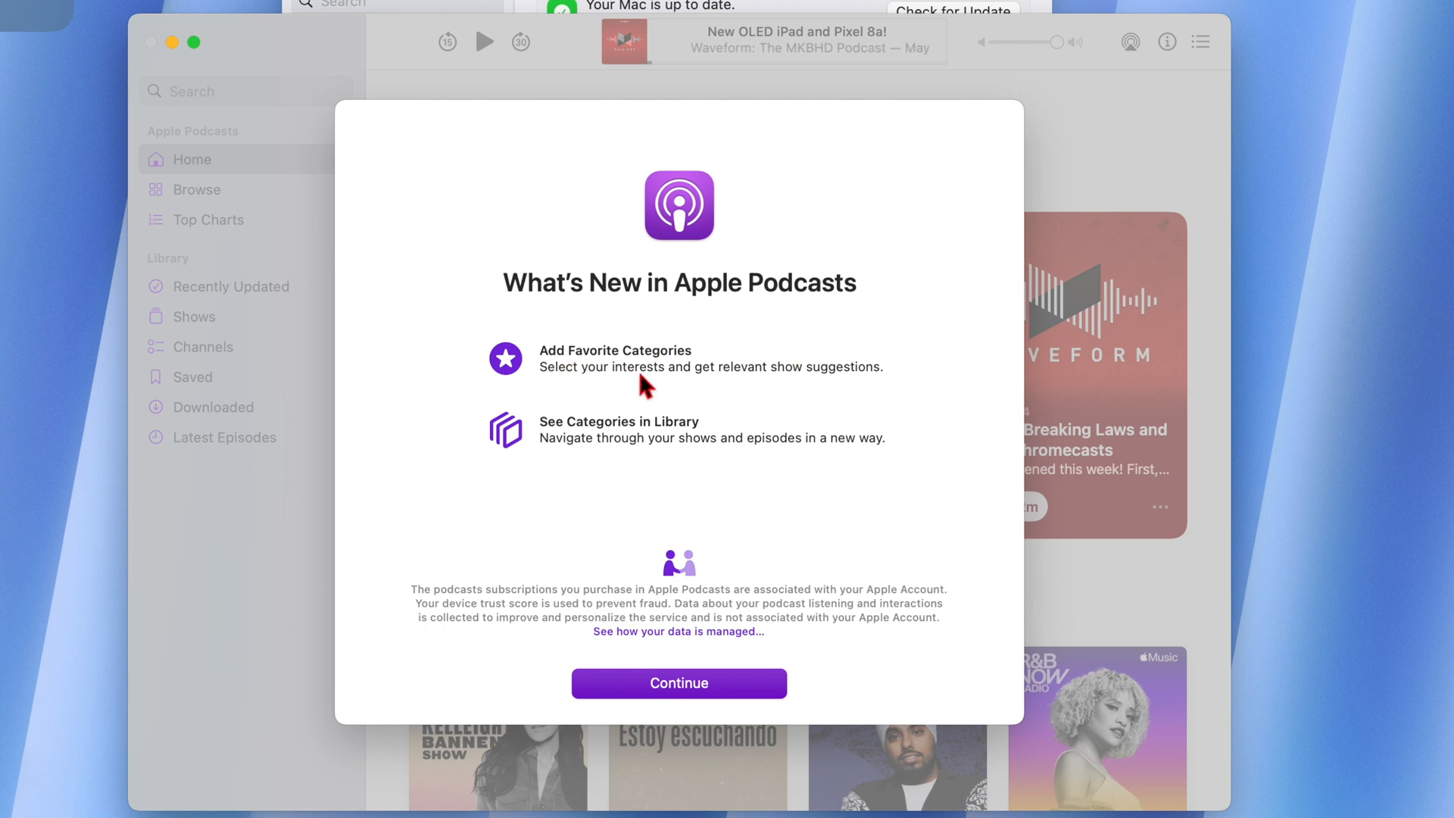
pyautogui.moveTo(621, 371)
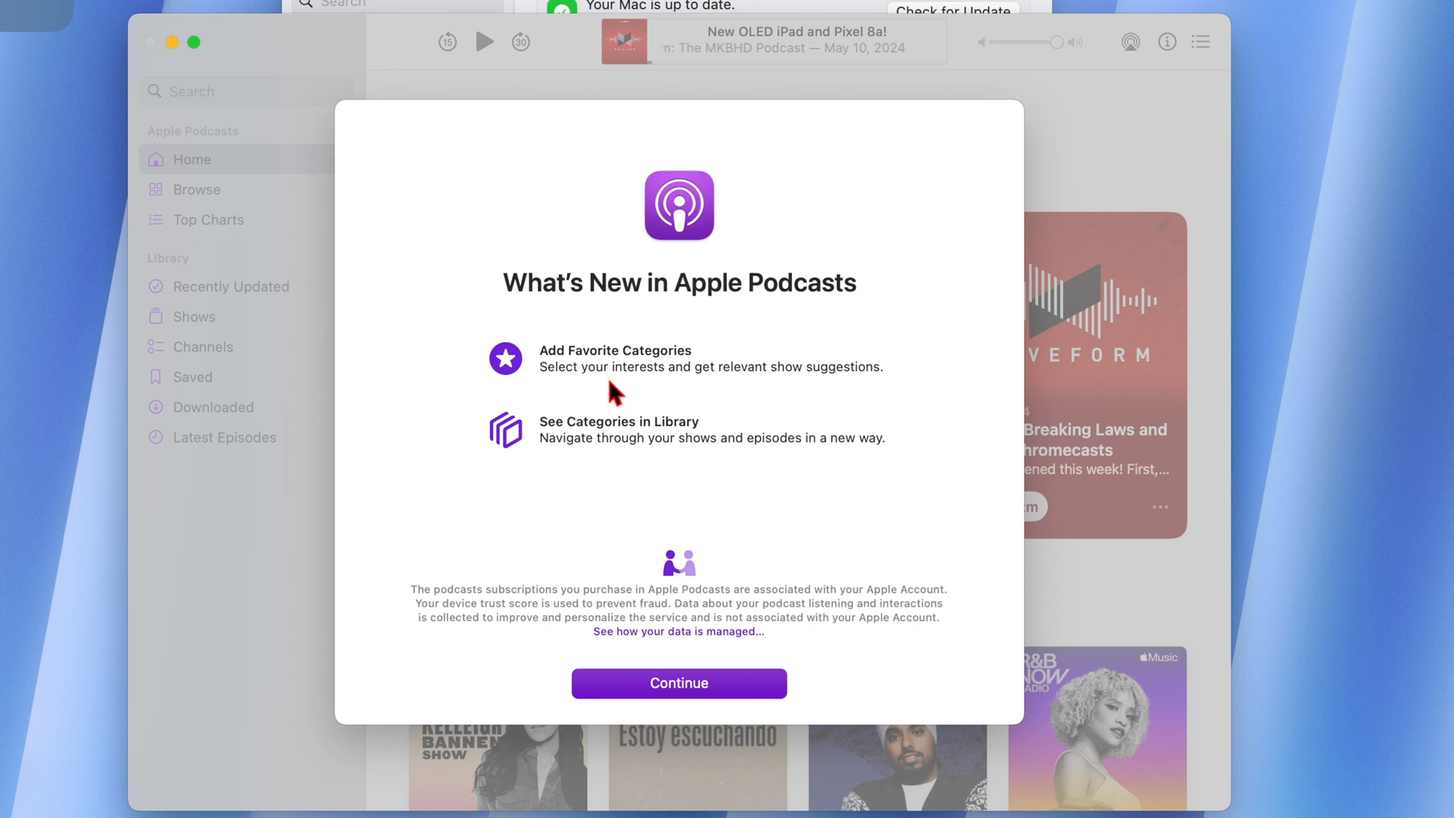
pyautogui.moveTo(816, 412)
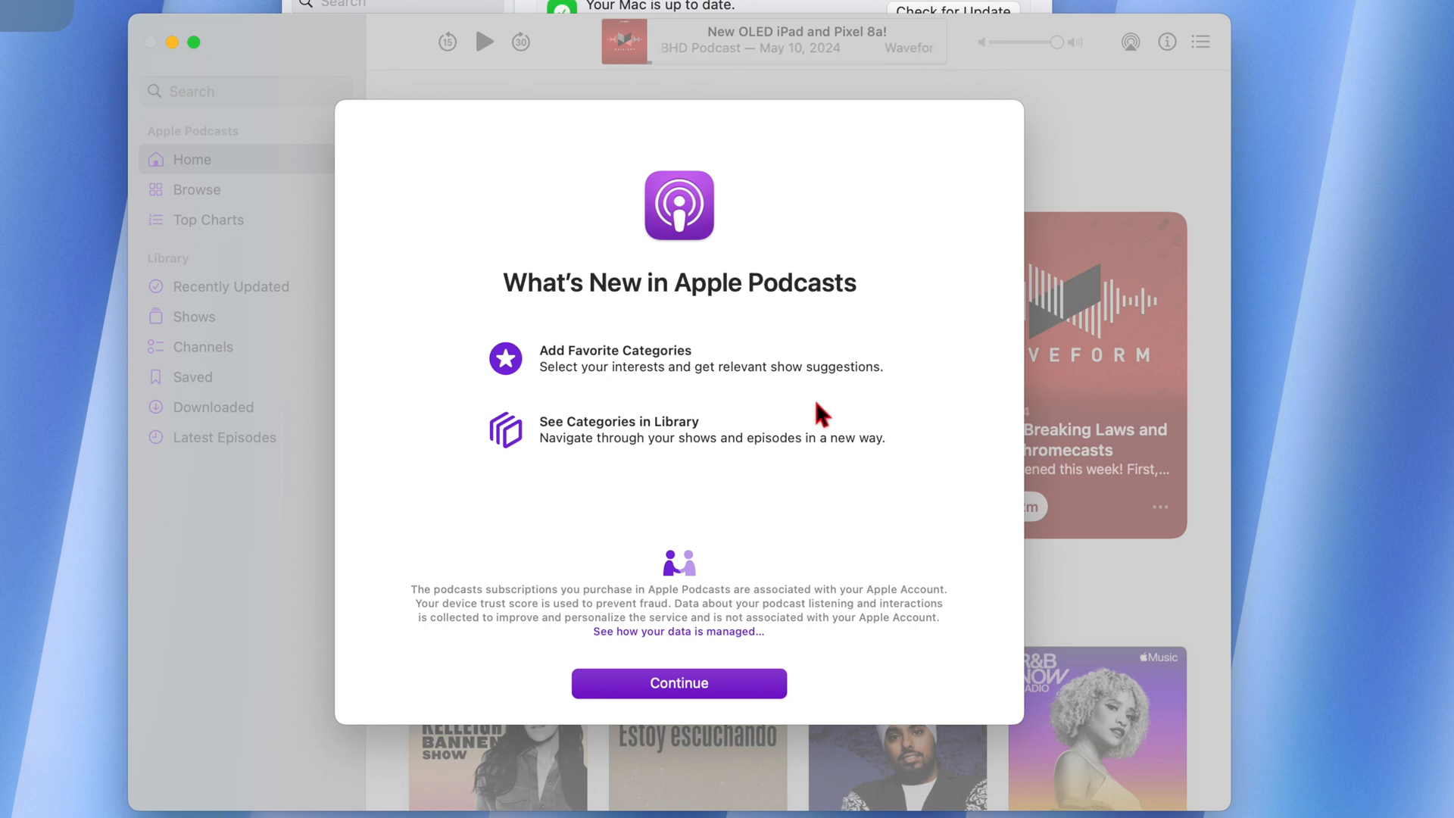
pyautogui.moveTo(307, 248)
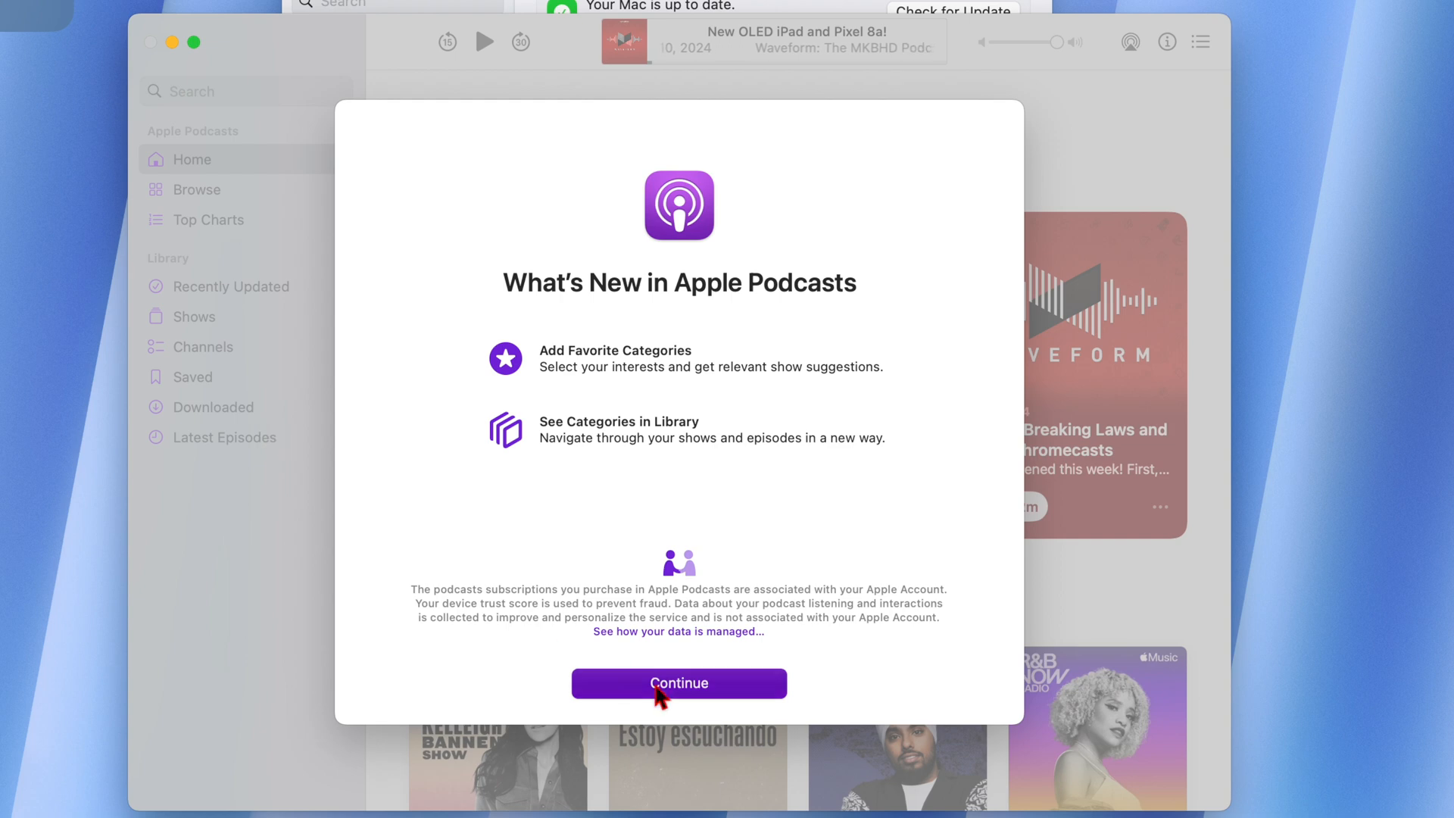
pyautogui.click(678, 683)
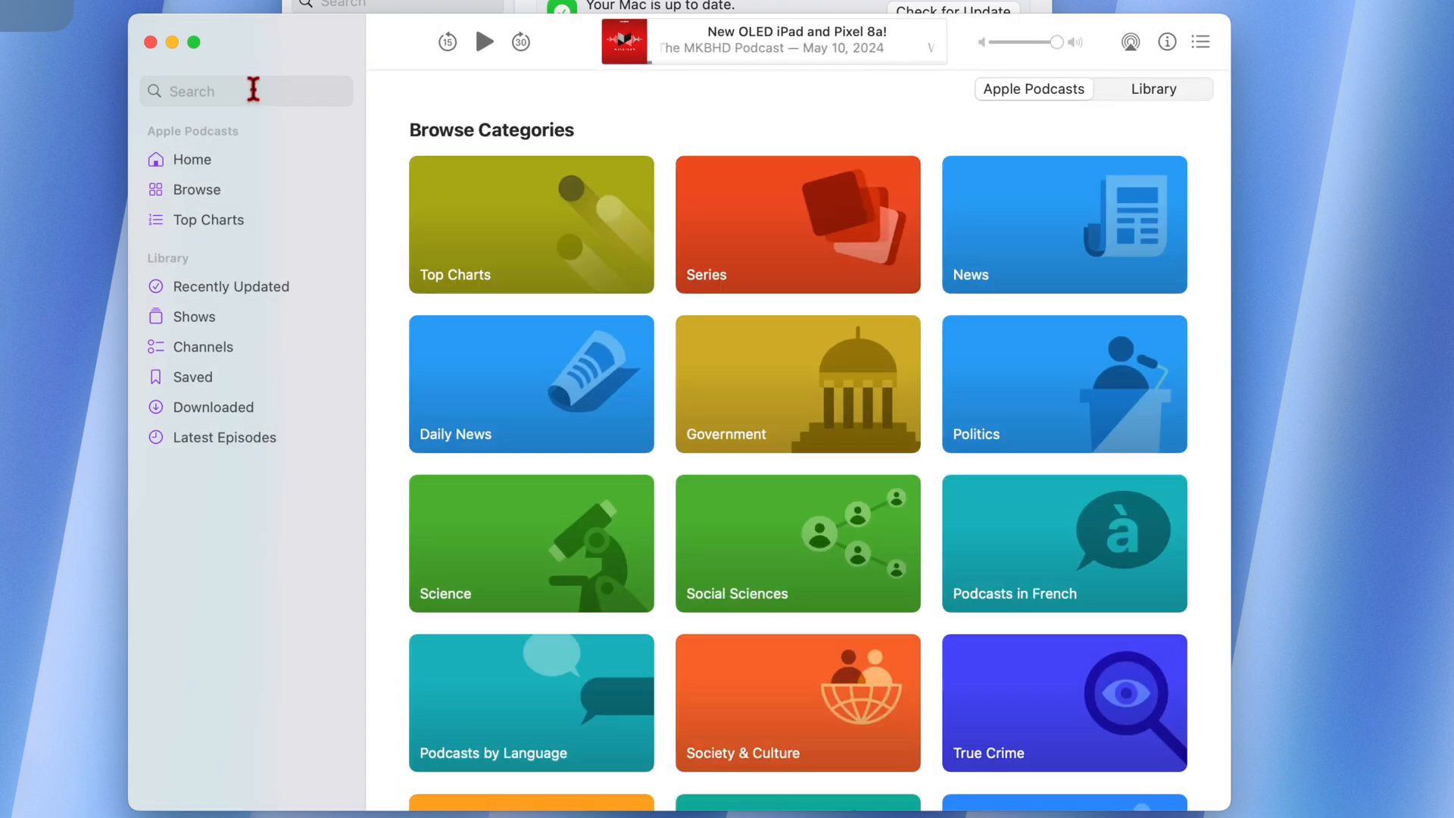
pyautogui.write('mkb')
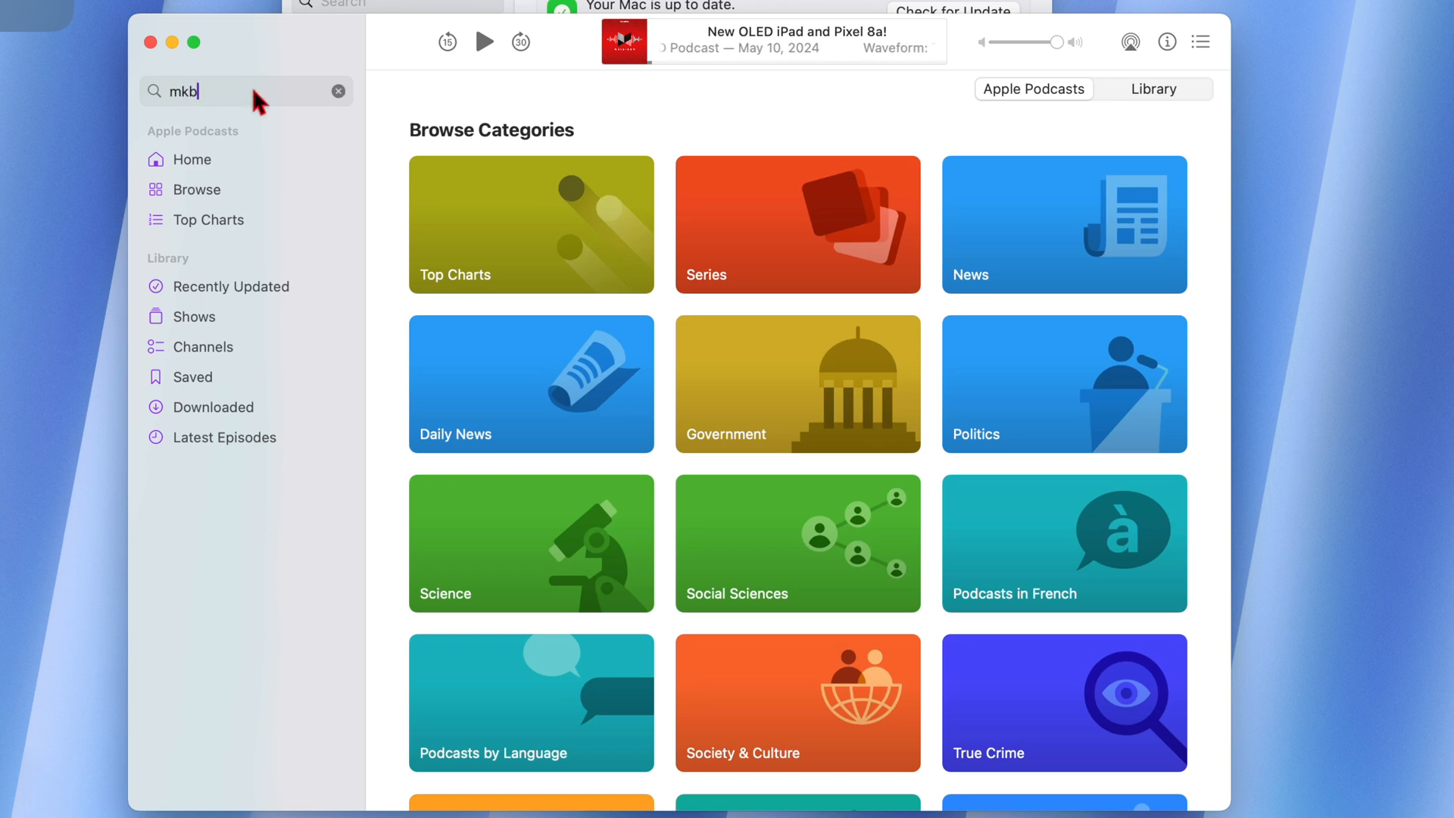
pyautogui.write('mkb')
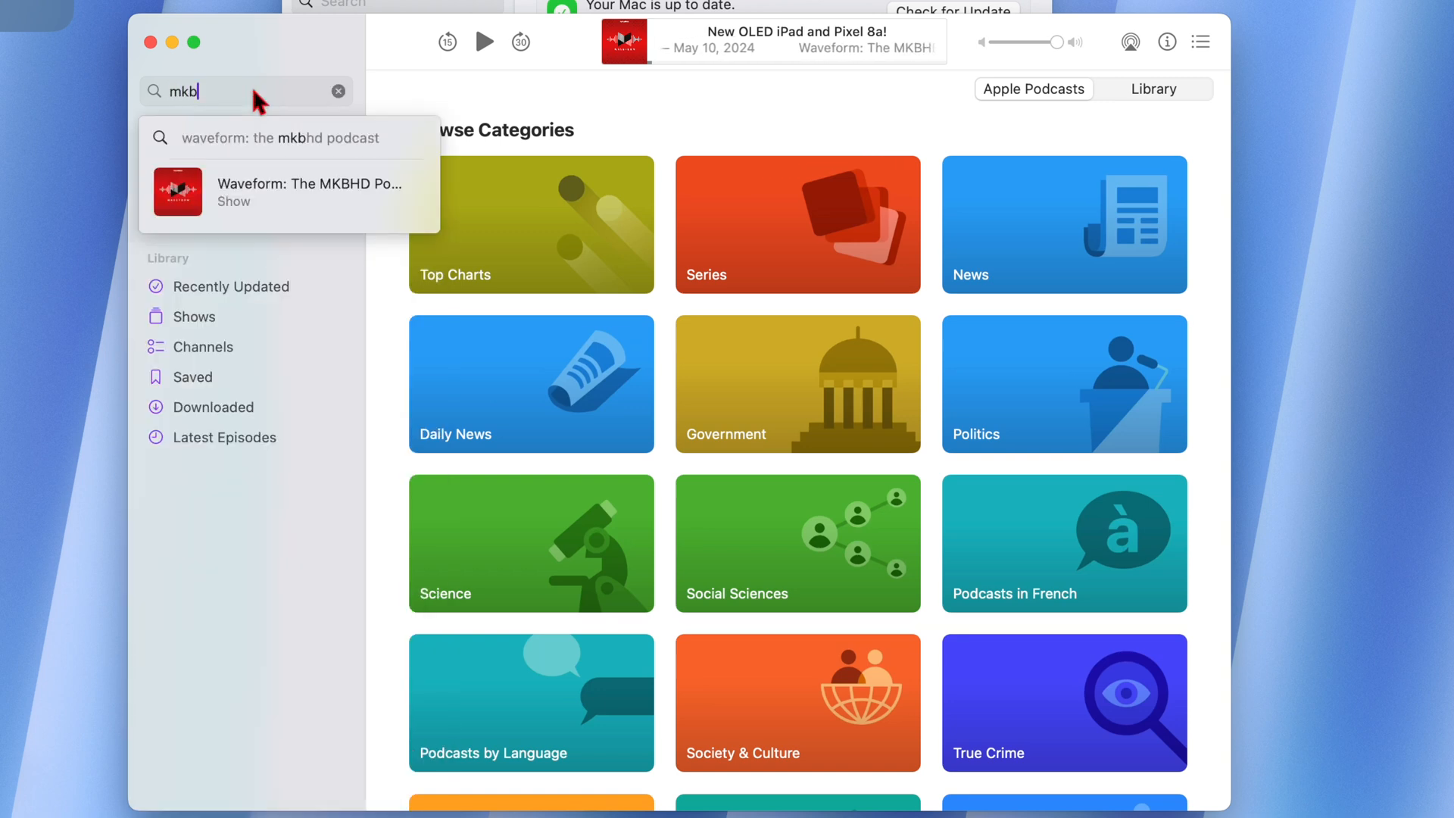
pyautogui.write('appo')
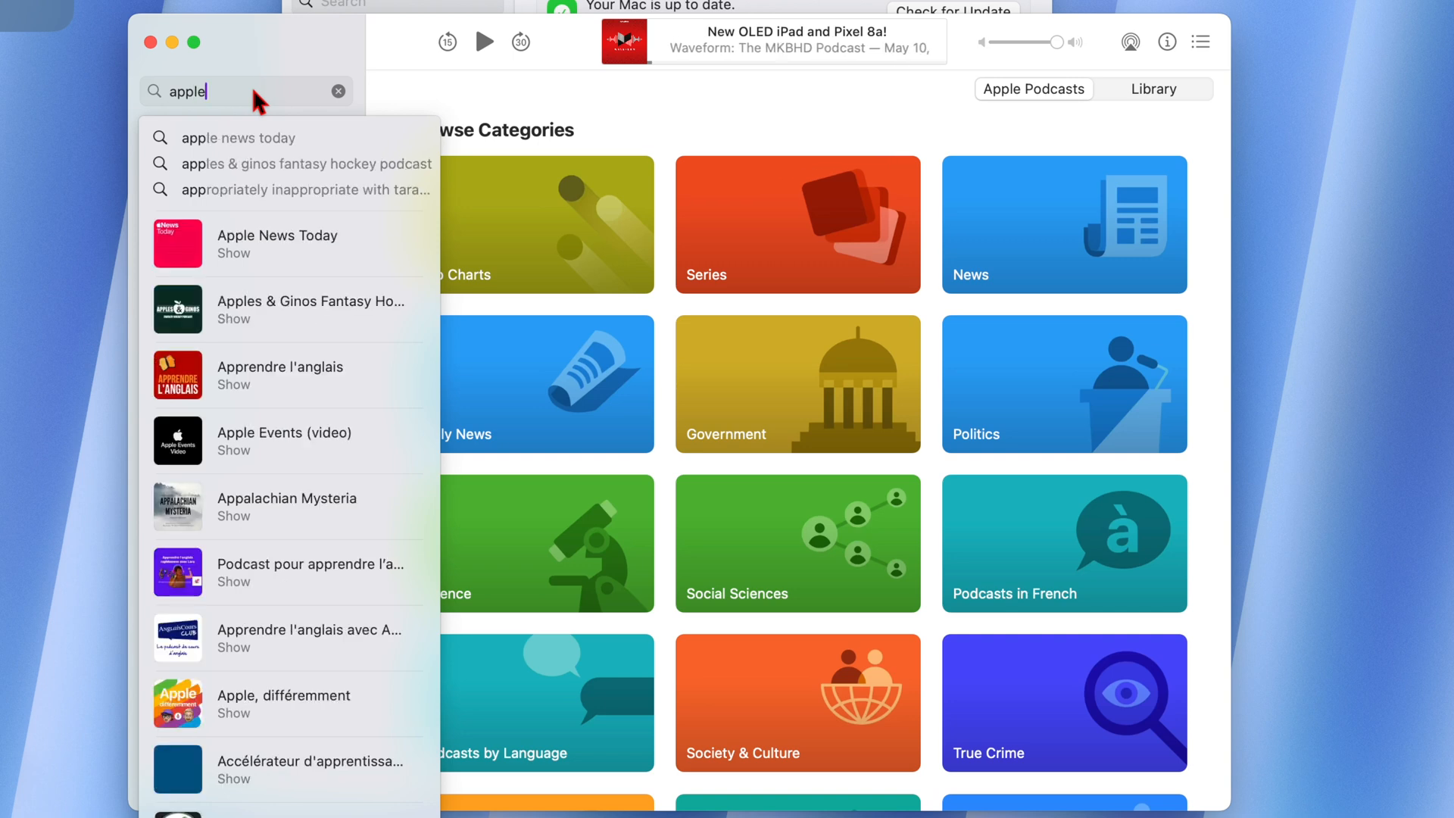
pyautogui.moveTo(259, 163)
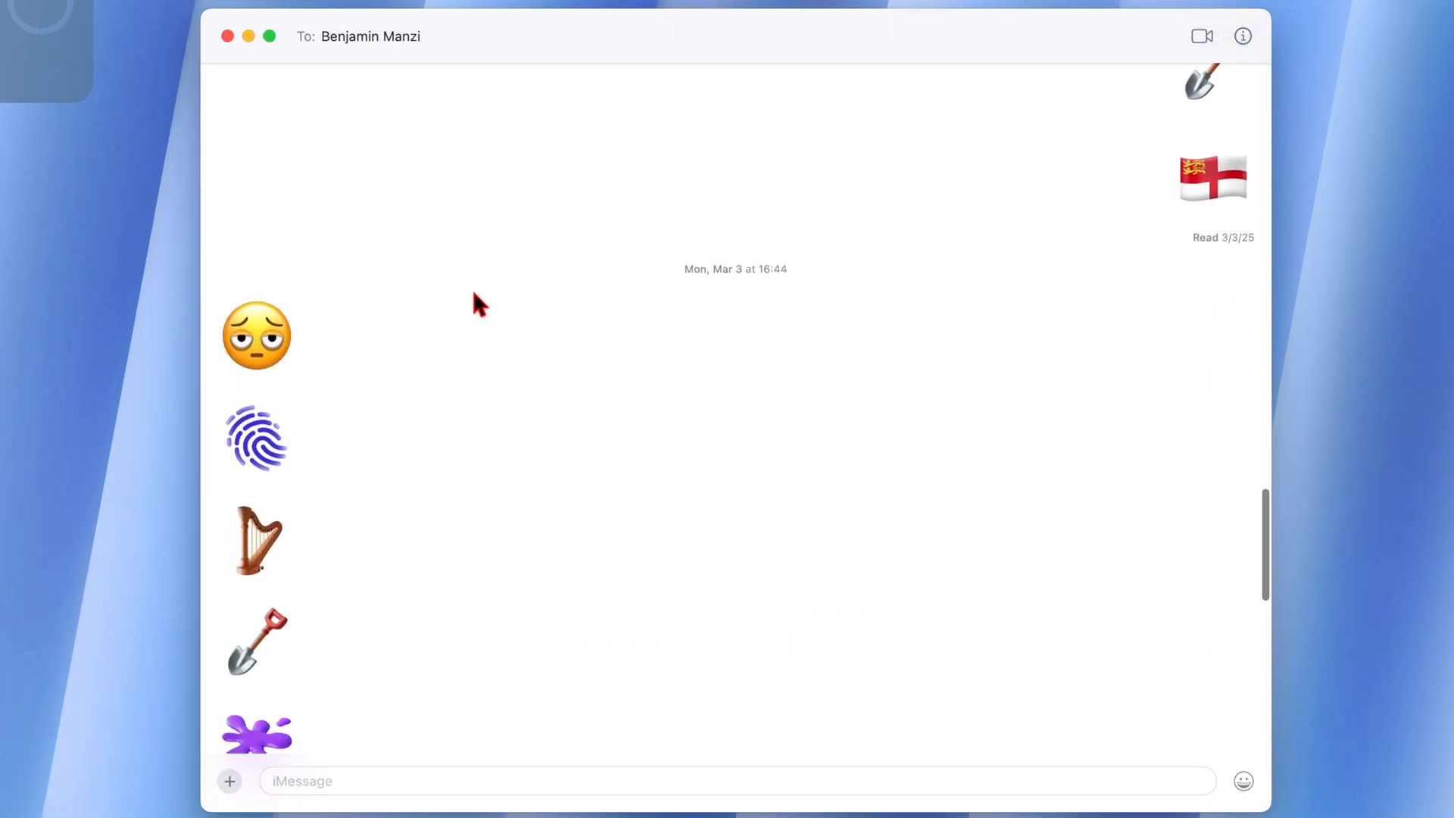
pyautogui.scroll(-3)
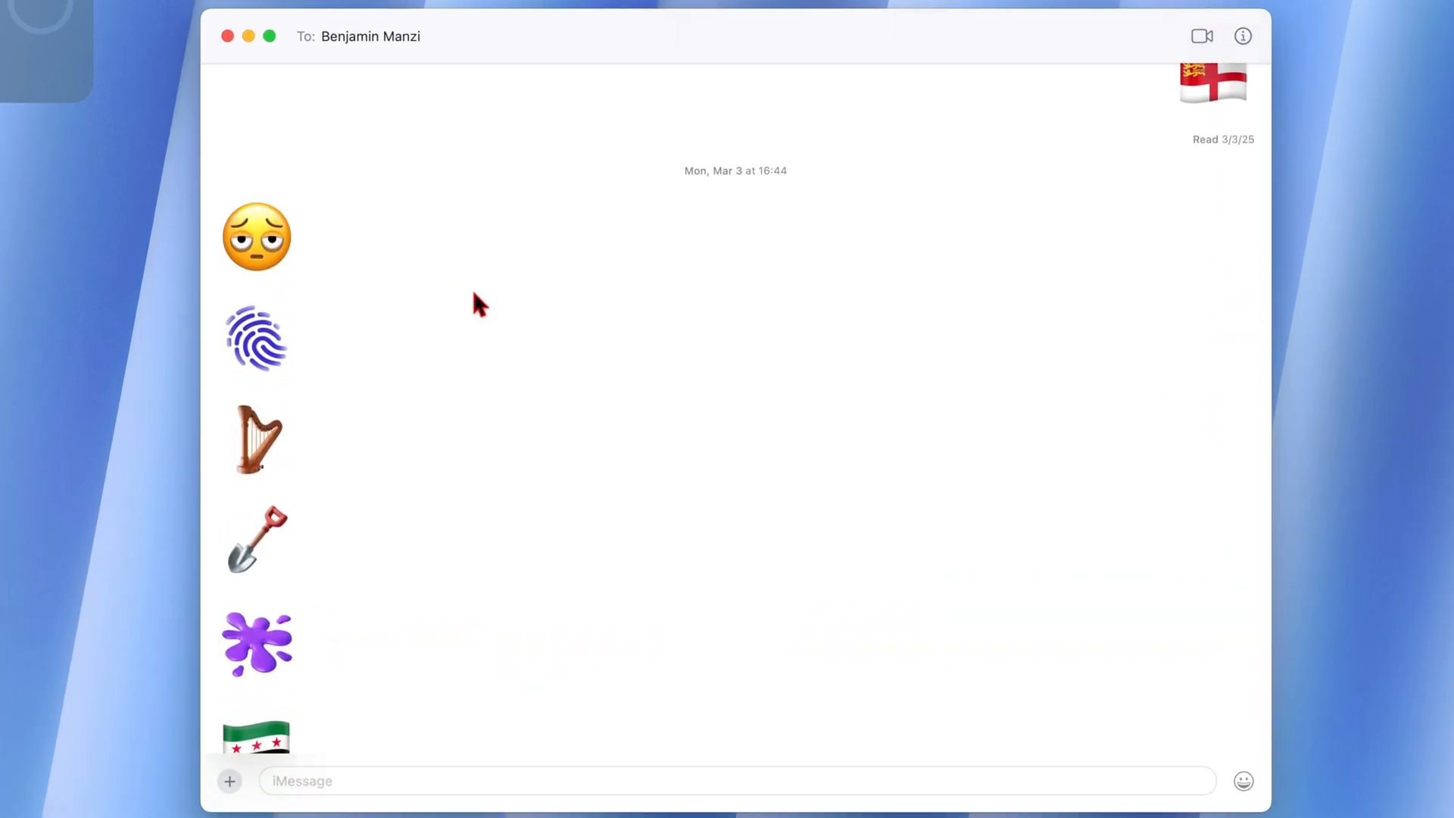
pyautogui.scroll(-3)
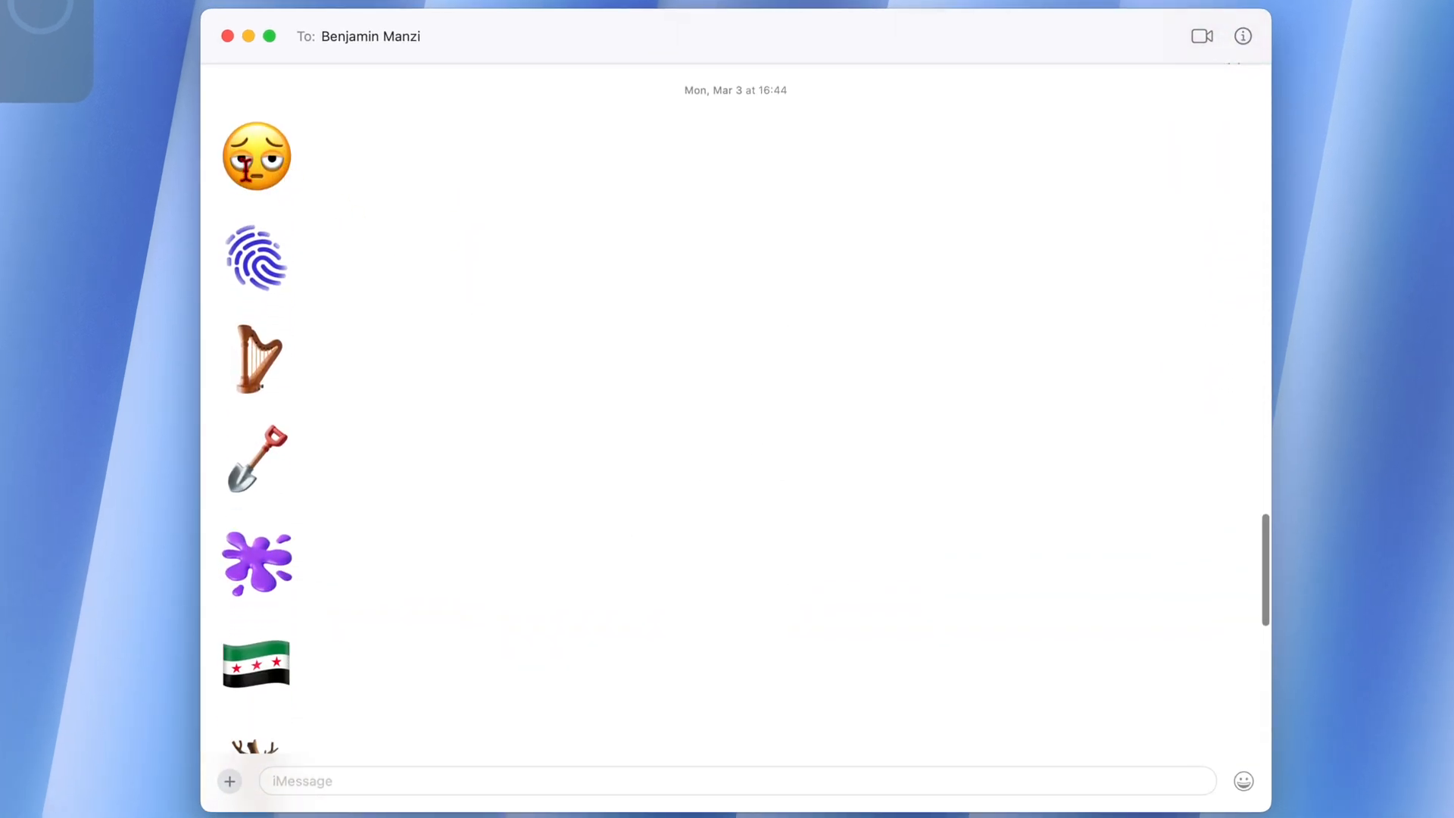
pyautogui.click(257, 156)
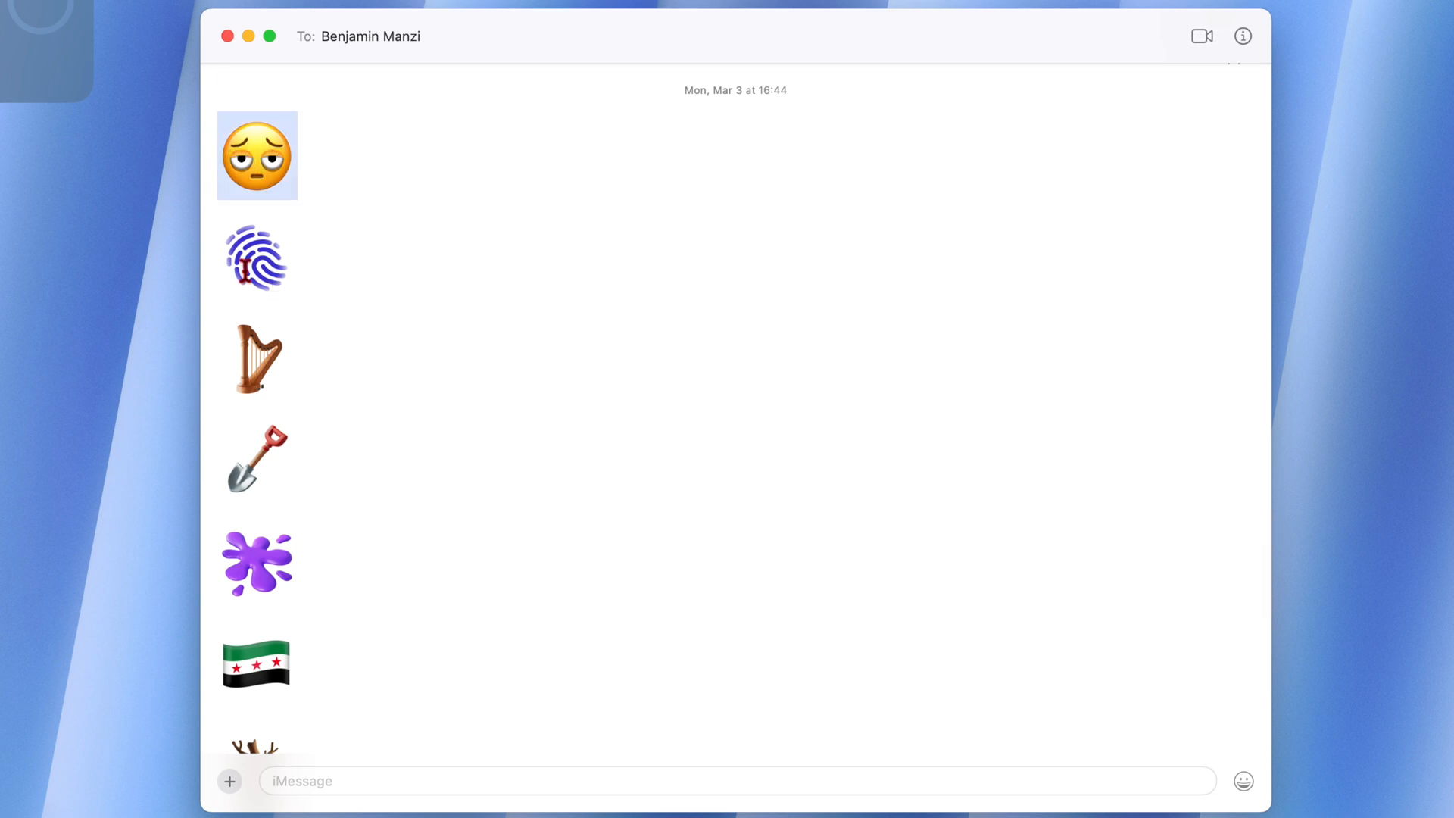
pyautogui.scroll(-3)
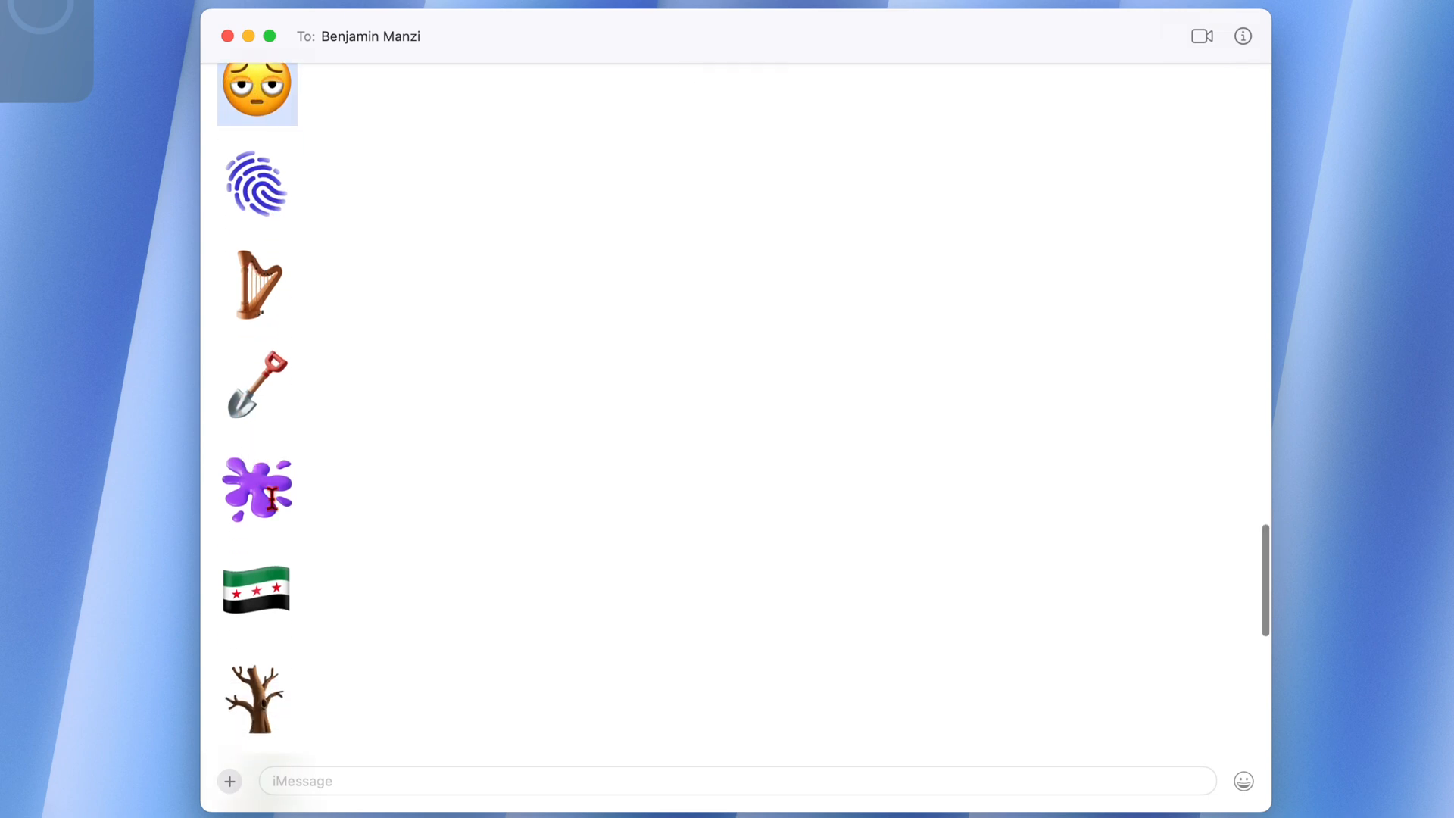
pyautogui.scroll(-3)
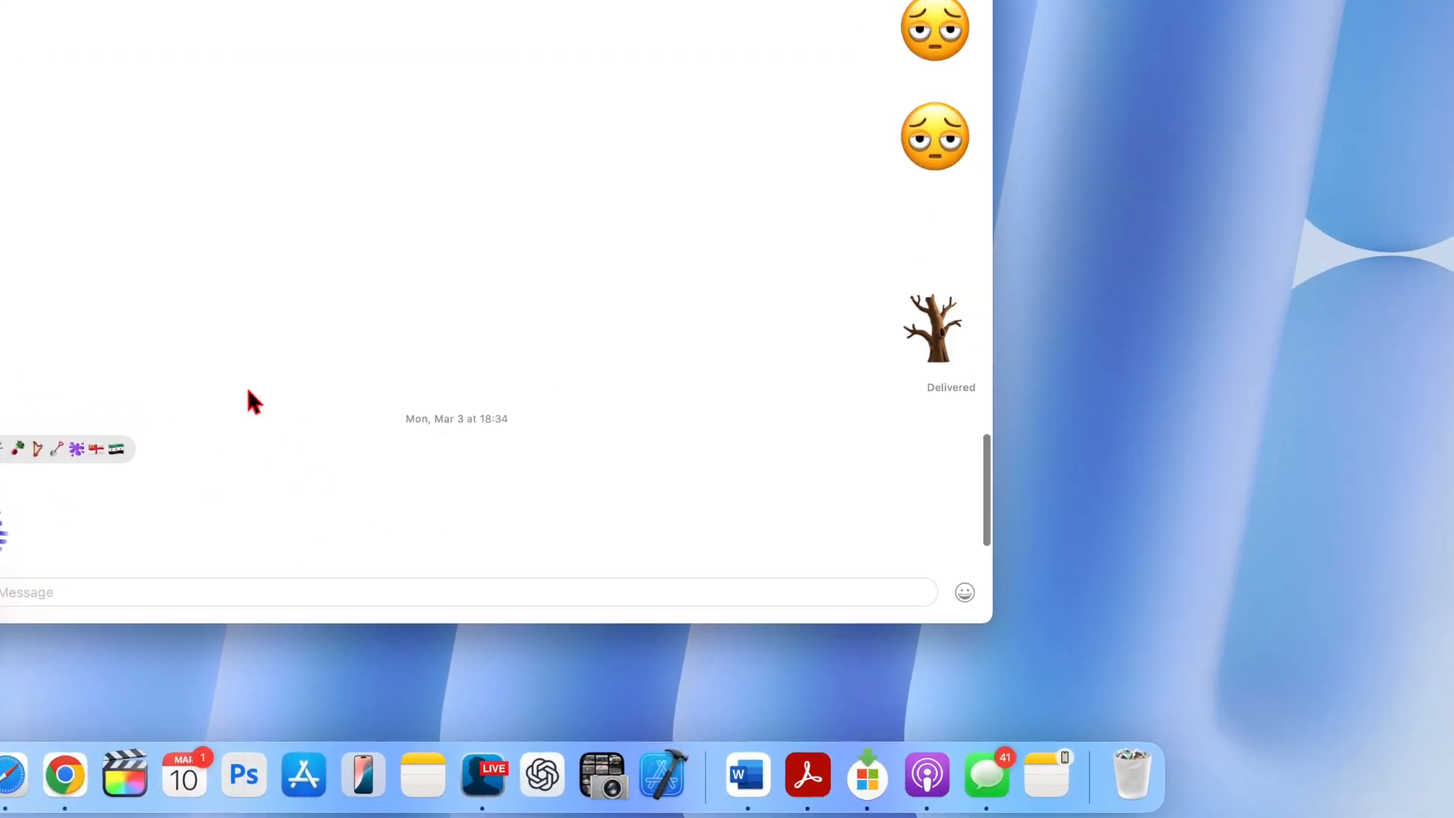
# - Insert a pensive face emoji into the draft and reopen the emoji picker to browse more emoji
pyautogui.click(964, 592)
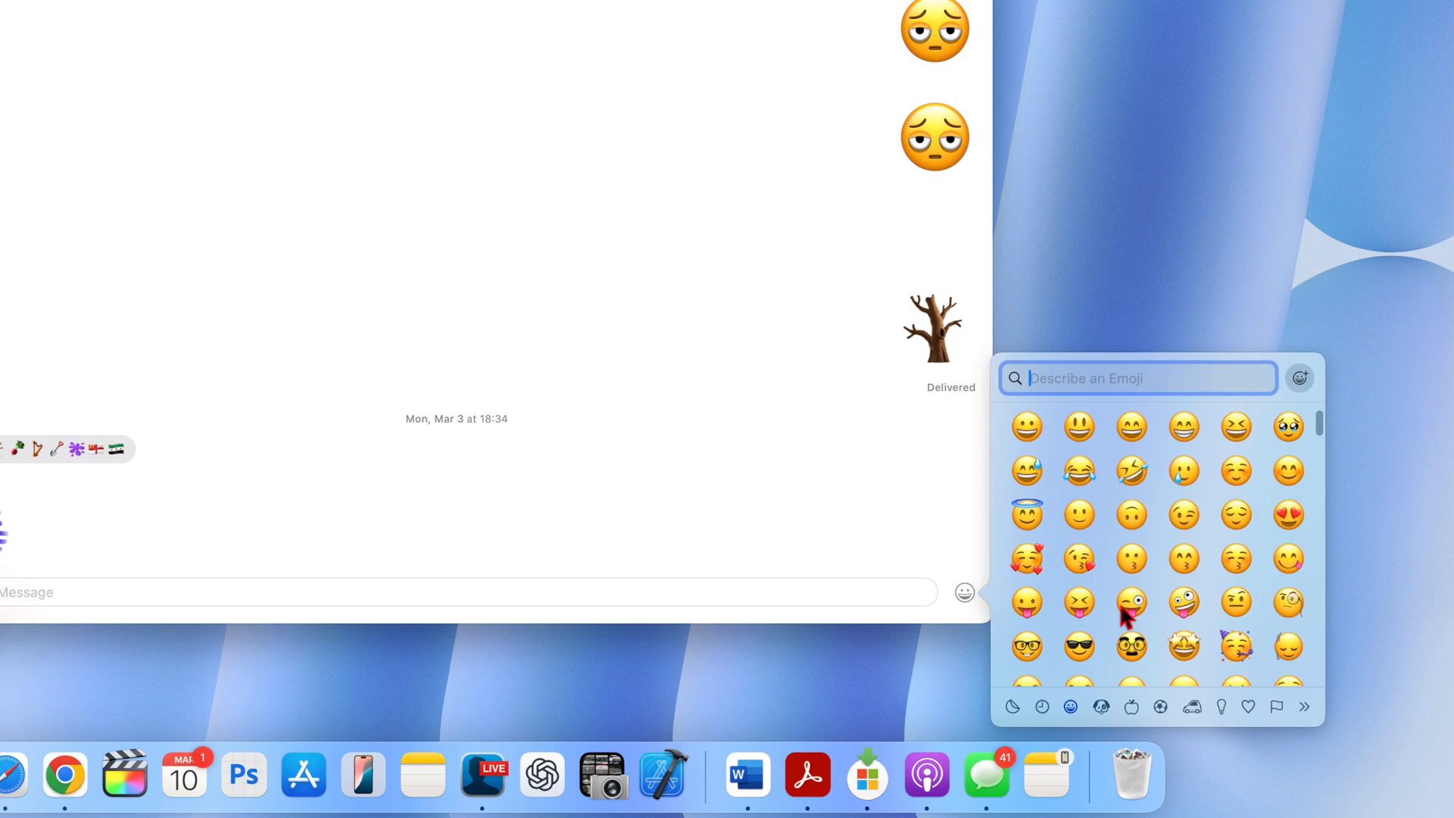
pyautogui.scroll(-3)
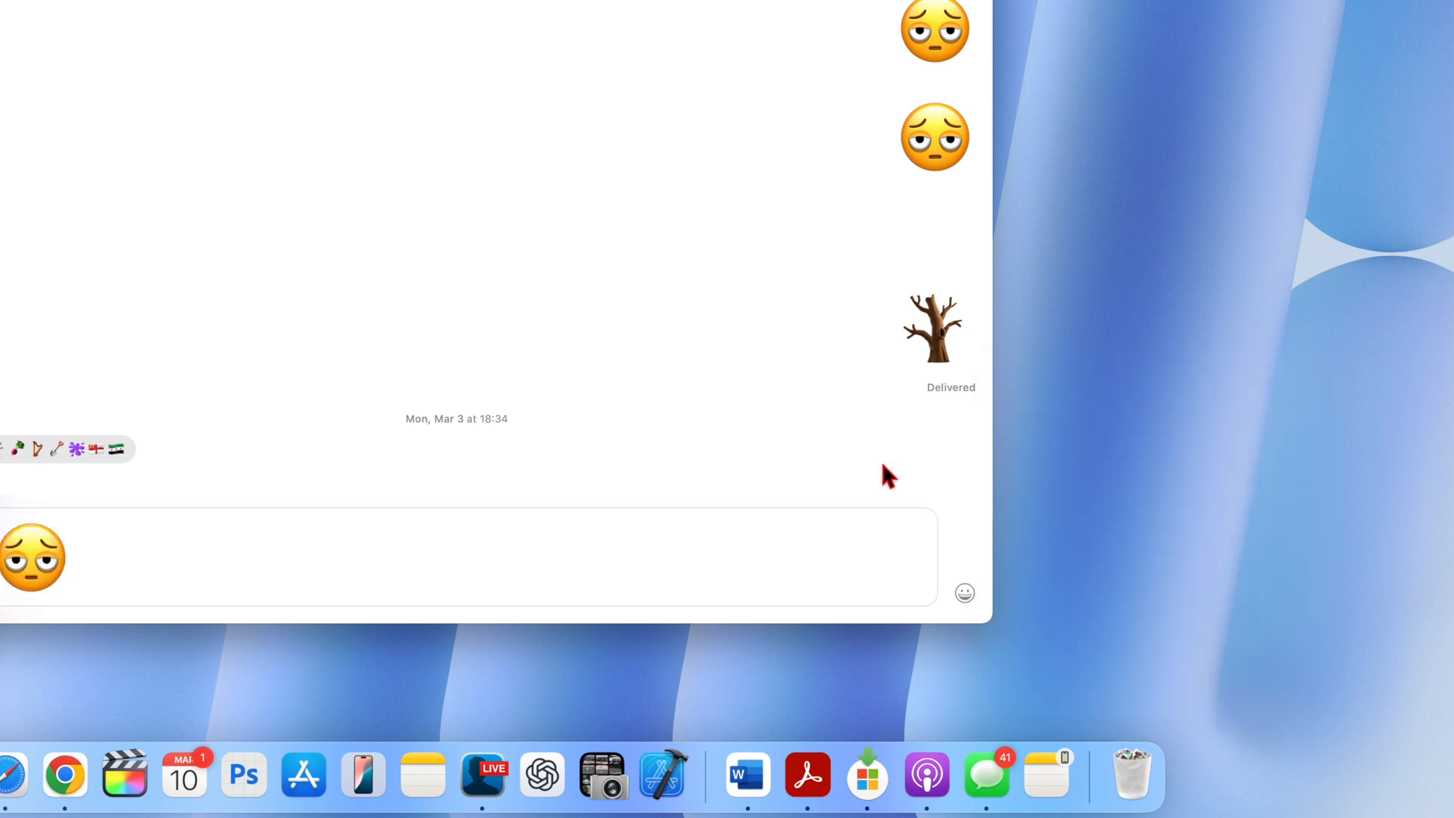
pyautogui.moveTo(964, 594)
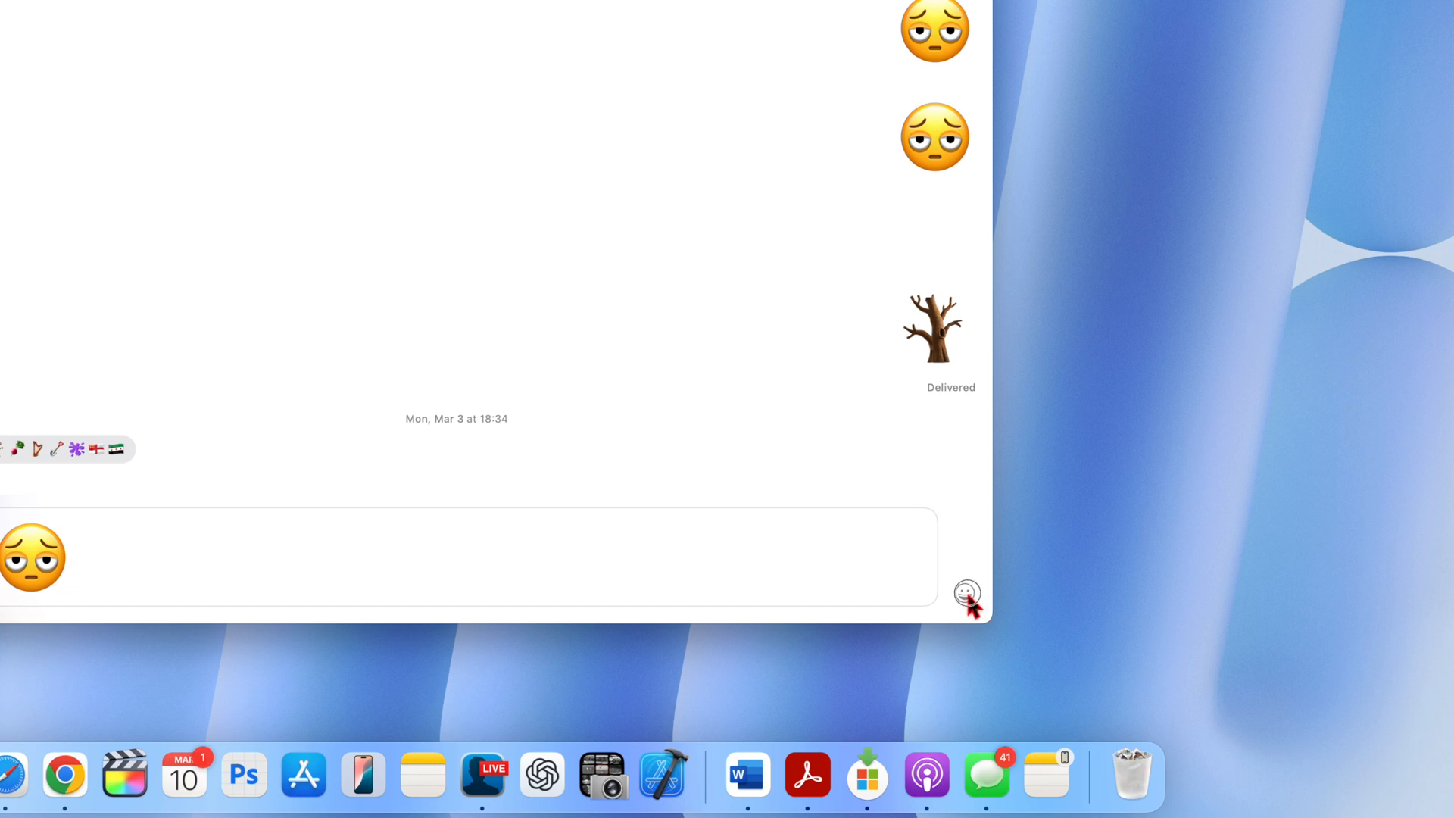
pyautogui.click(965, 592)
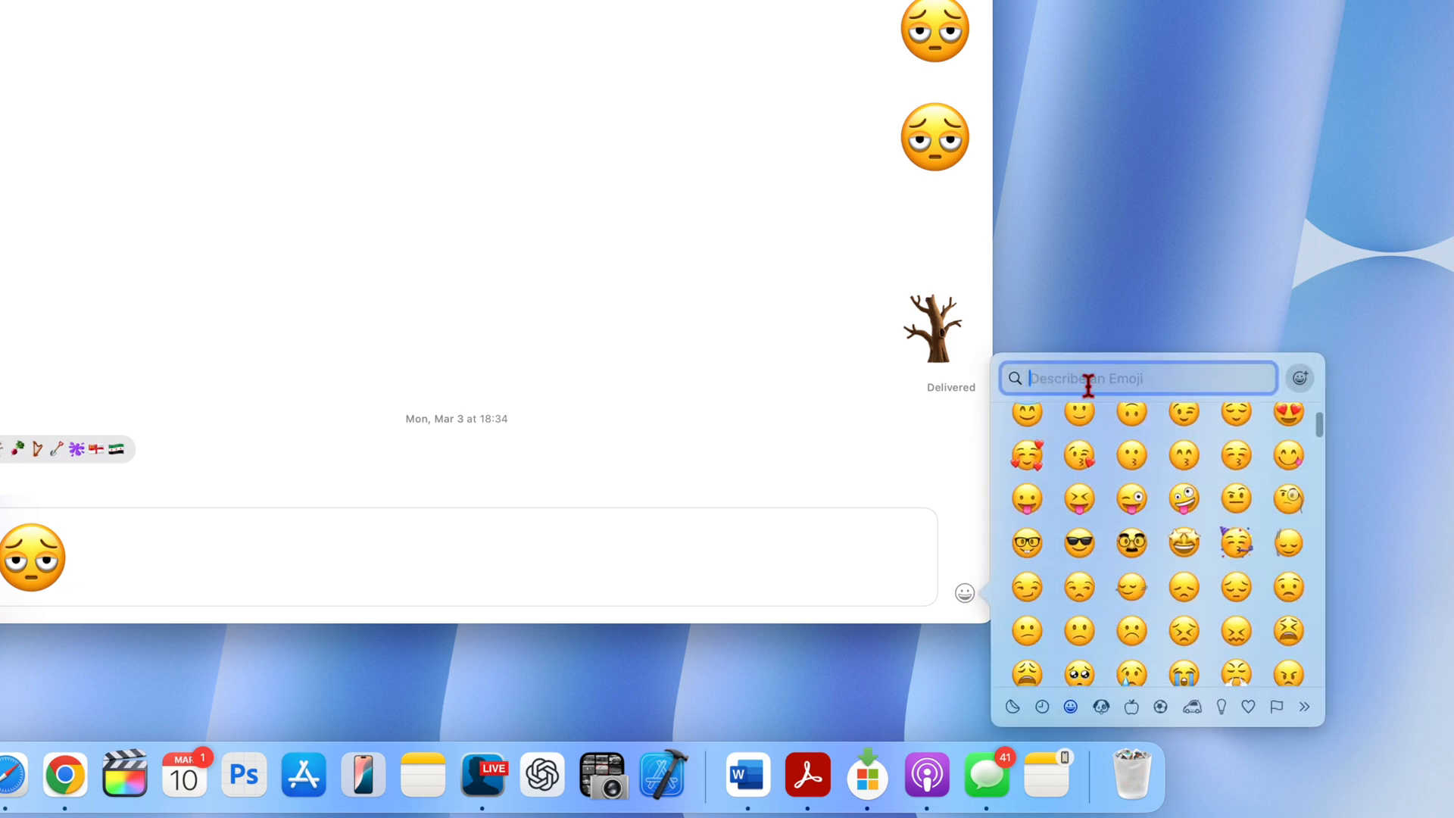
pyautogui.scroll(-3)
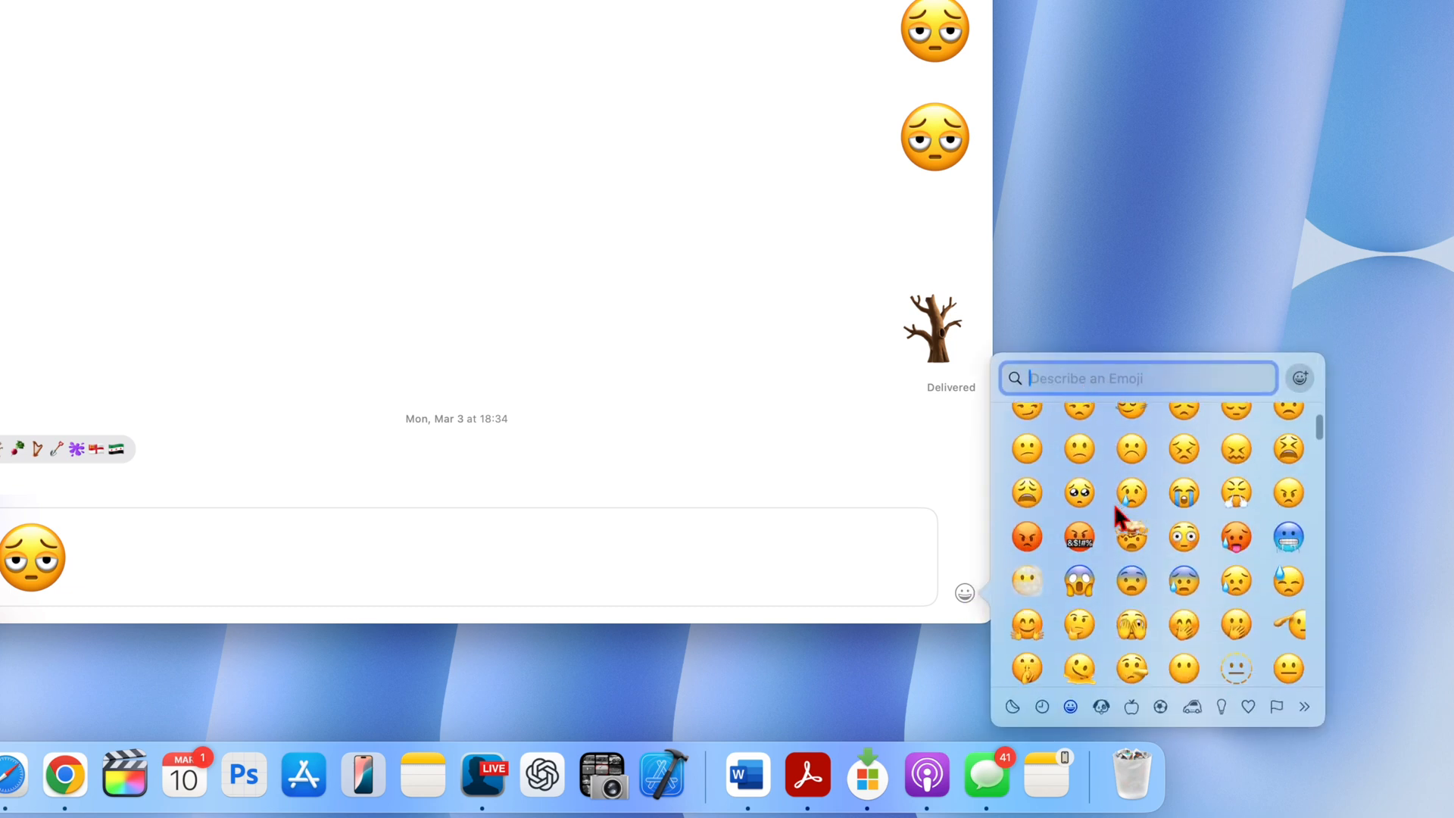
pyautogui.scroll(-3)
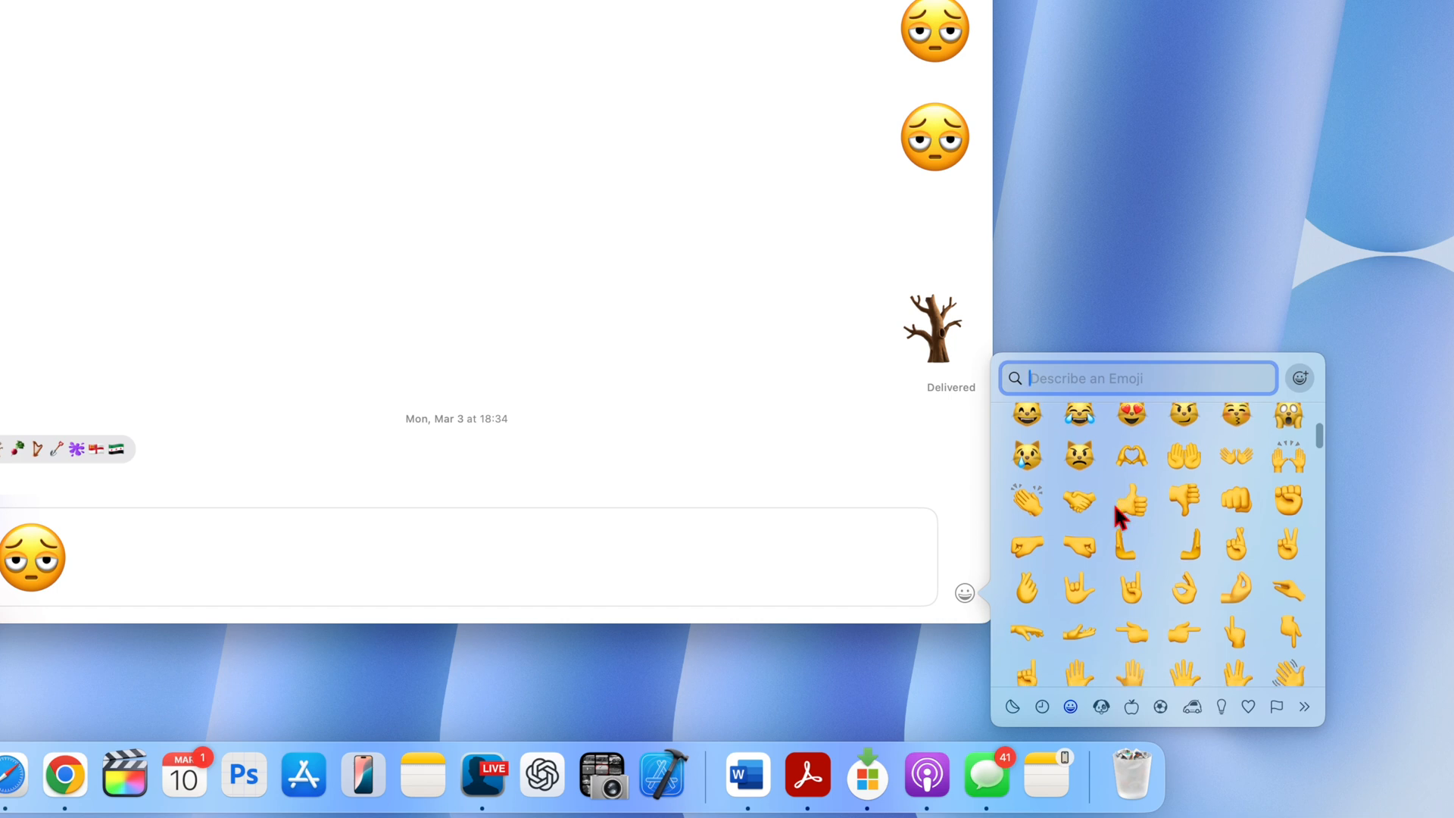
pyautogui.moveTo(1371, 454)
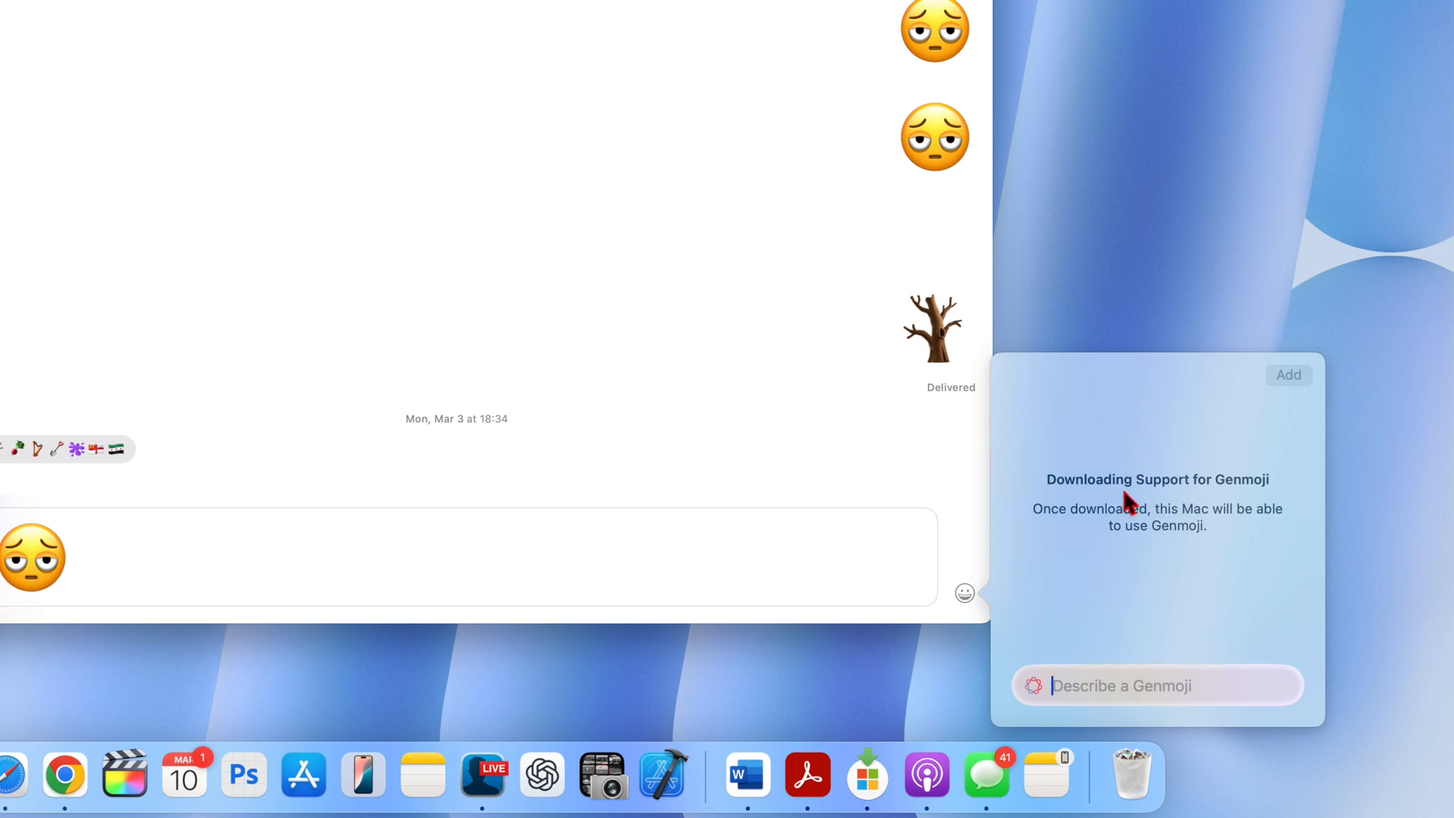
pyautogui.moveTo(1101, 447)
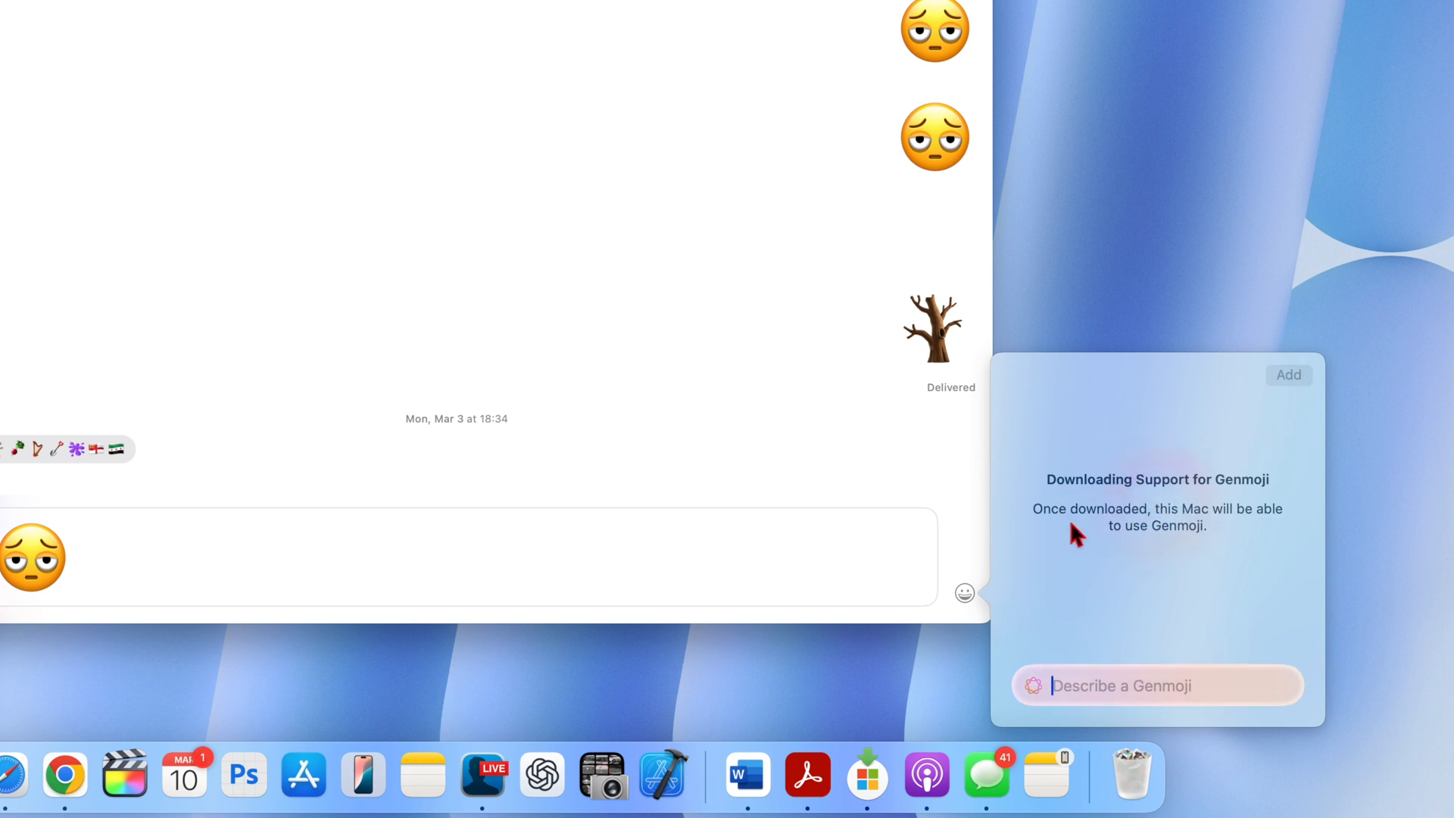
pyautogui.moveTo(1258, 528)
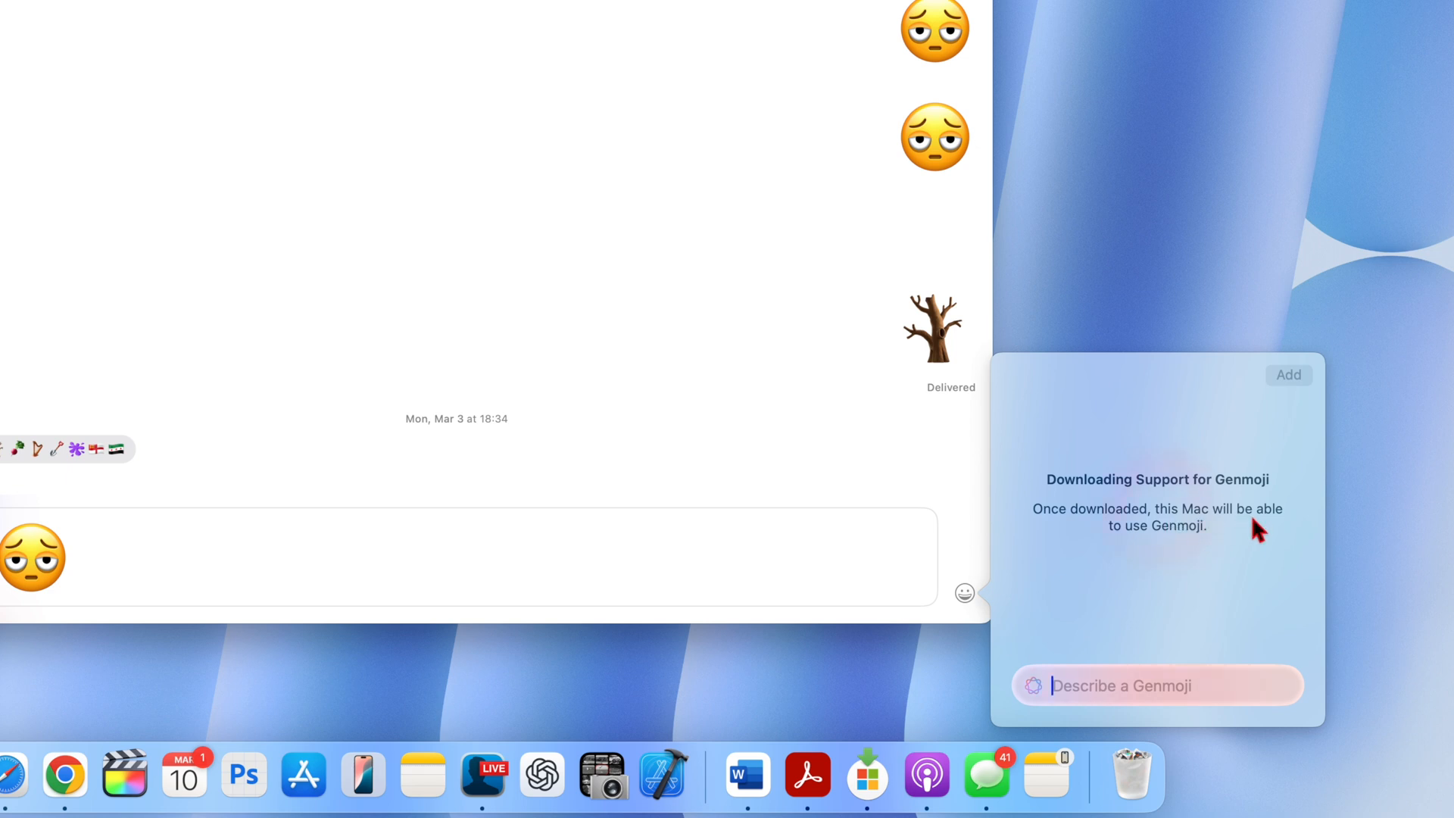
pyautogui.moveTo(1172, 550)
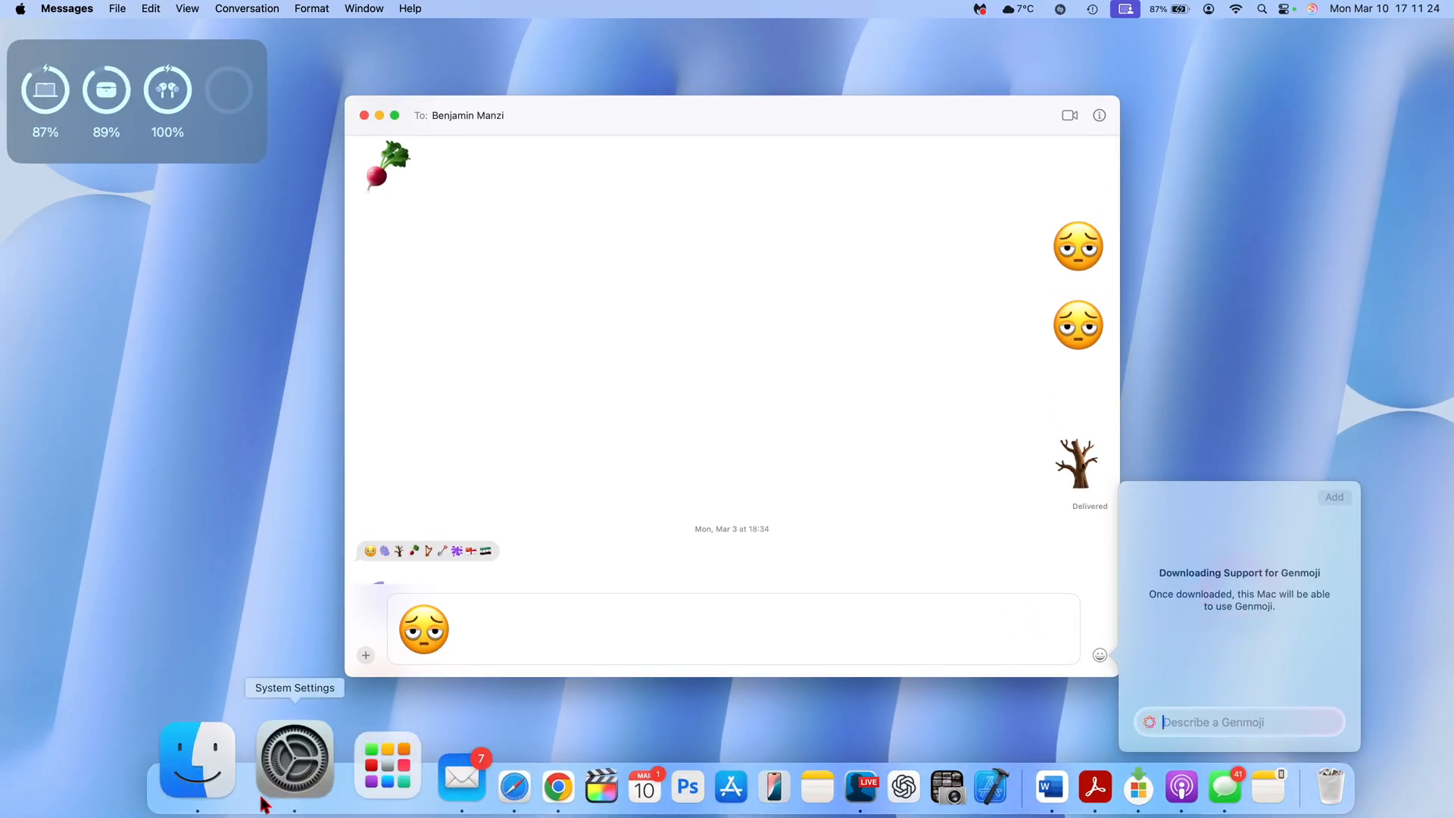
pyautogui.click(295, 760)
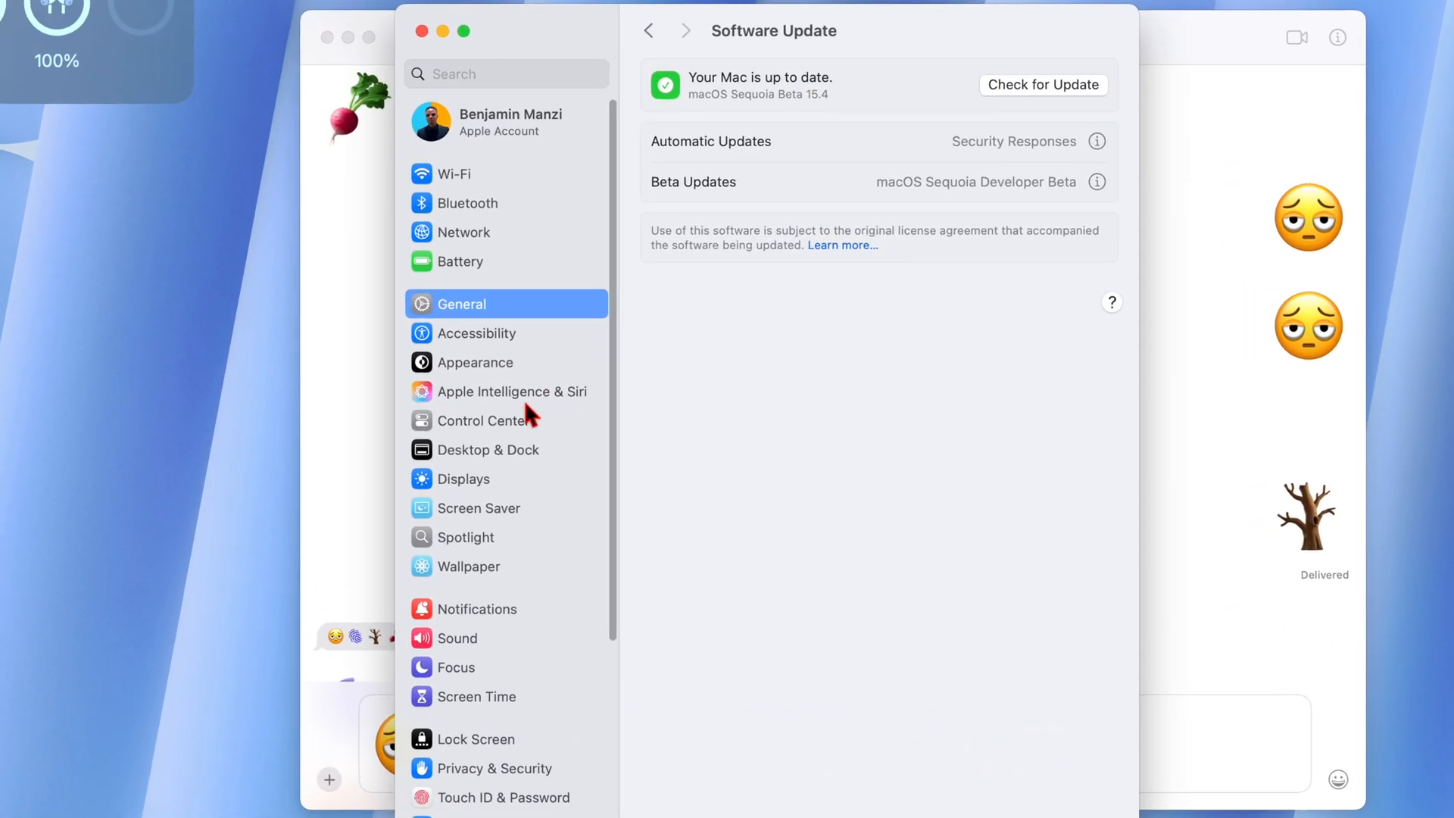
pyautogui.click(510, 391)
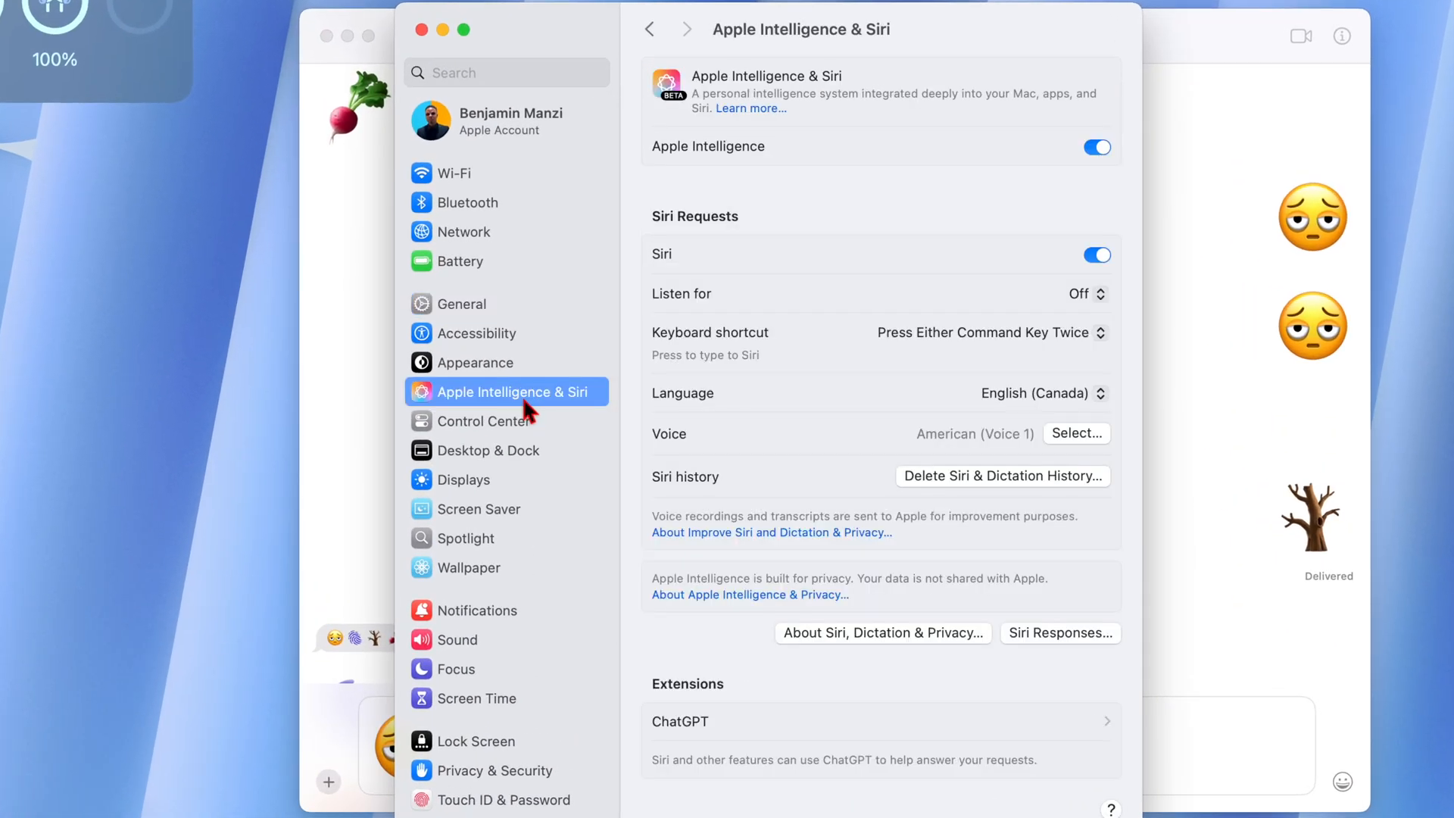
pyautogui.moveTo(676, 389)
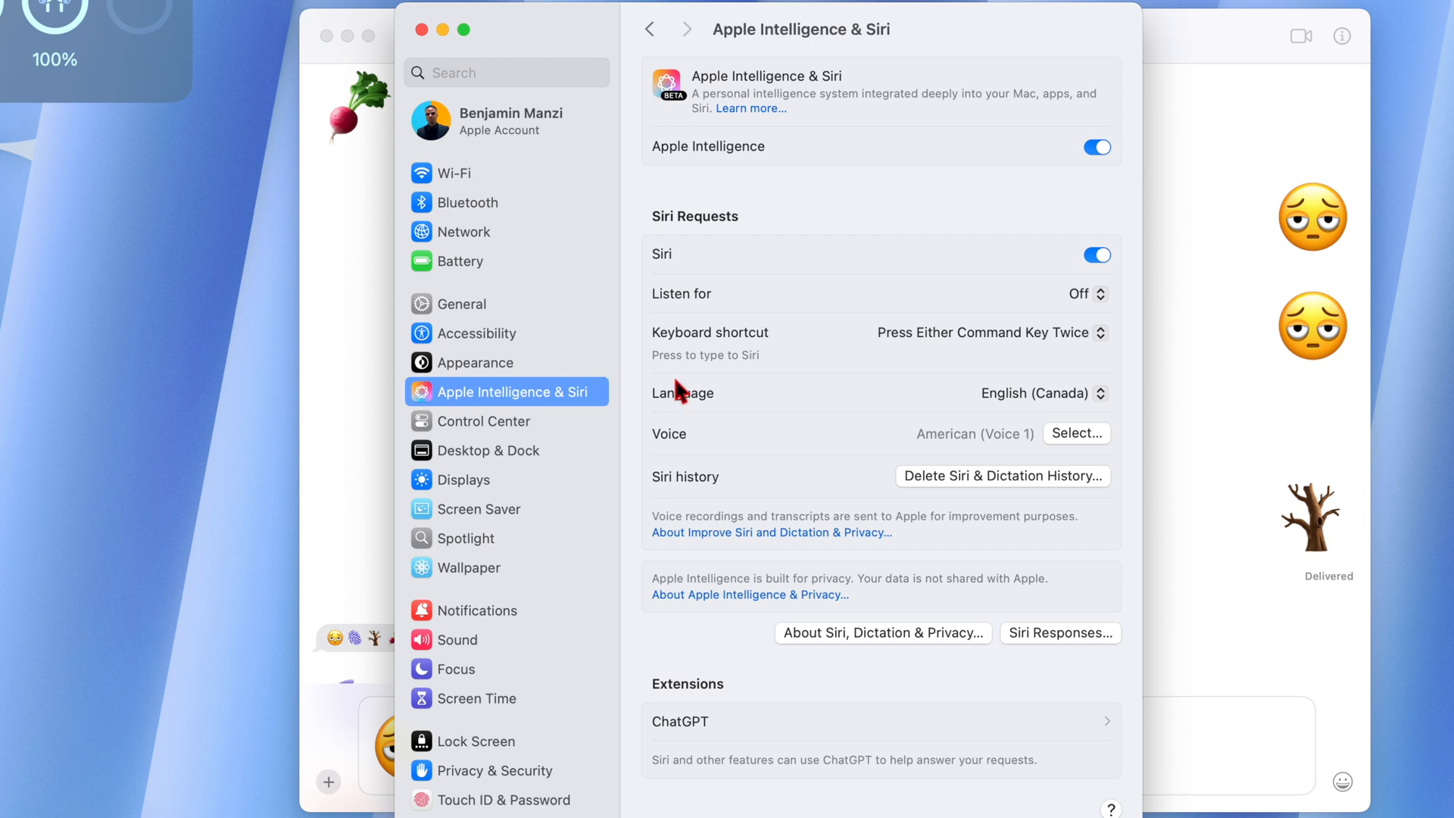
pyautogui.moveTo(971, 170)
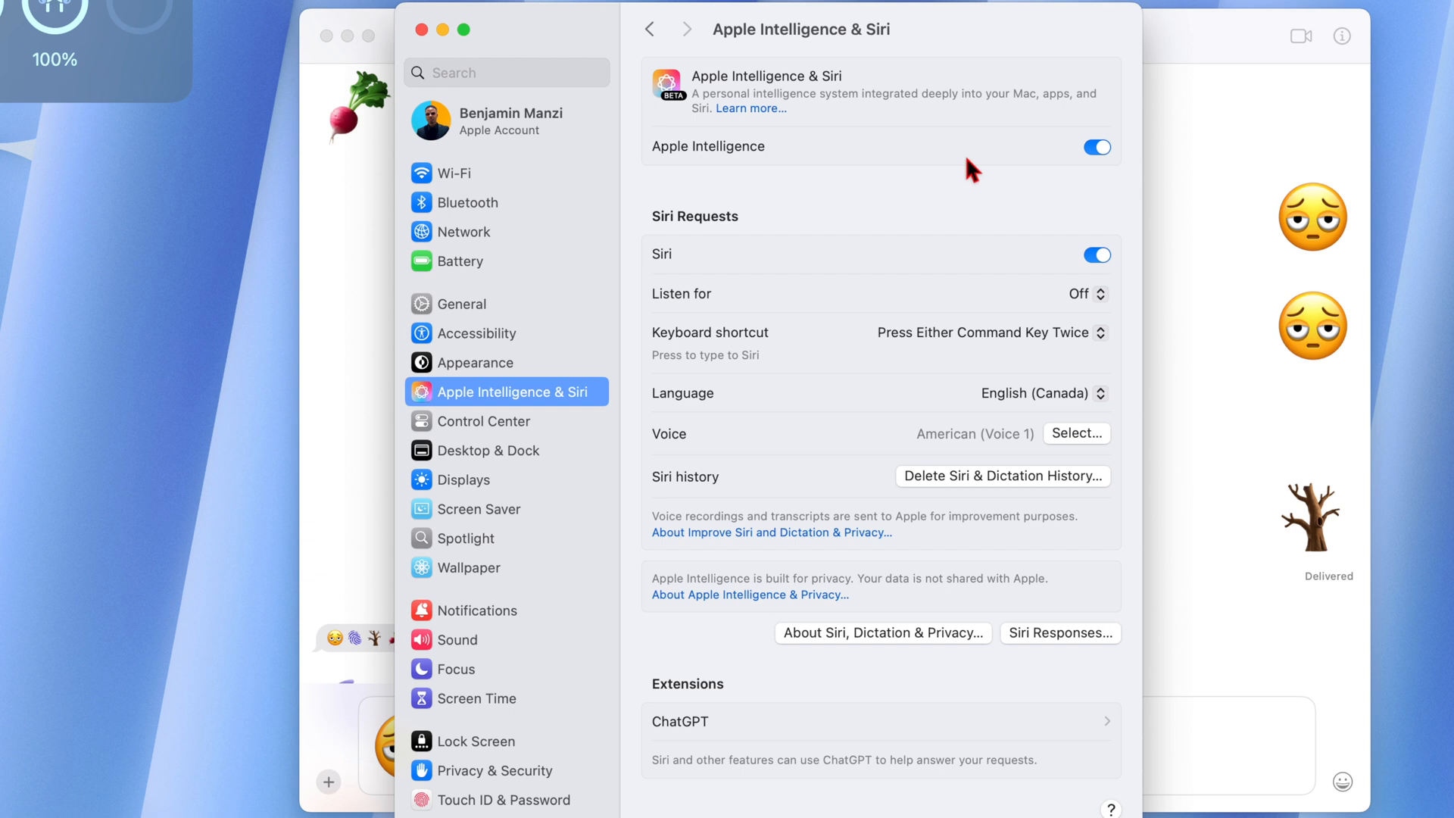
pyautogui.moveTo(451, 220)
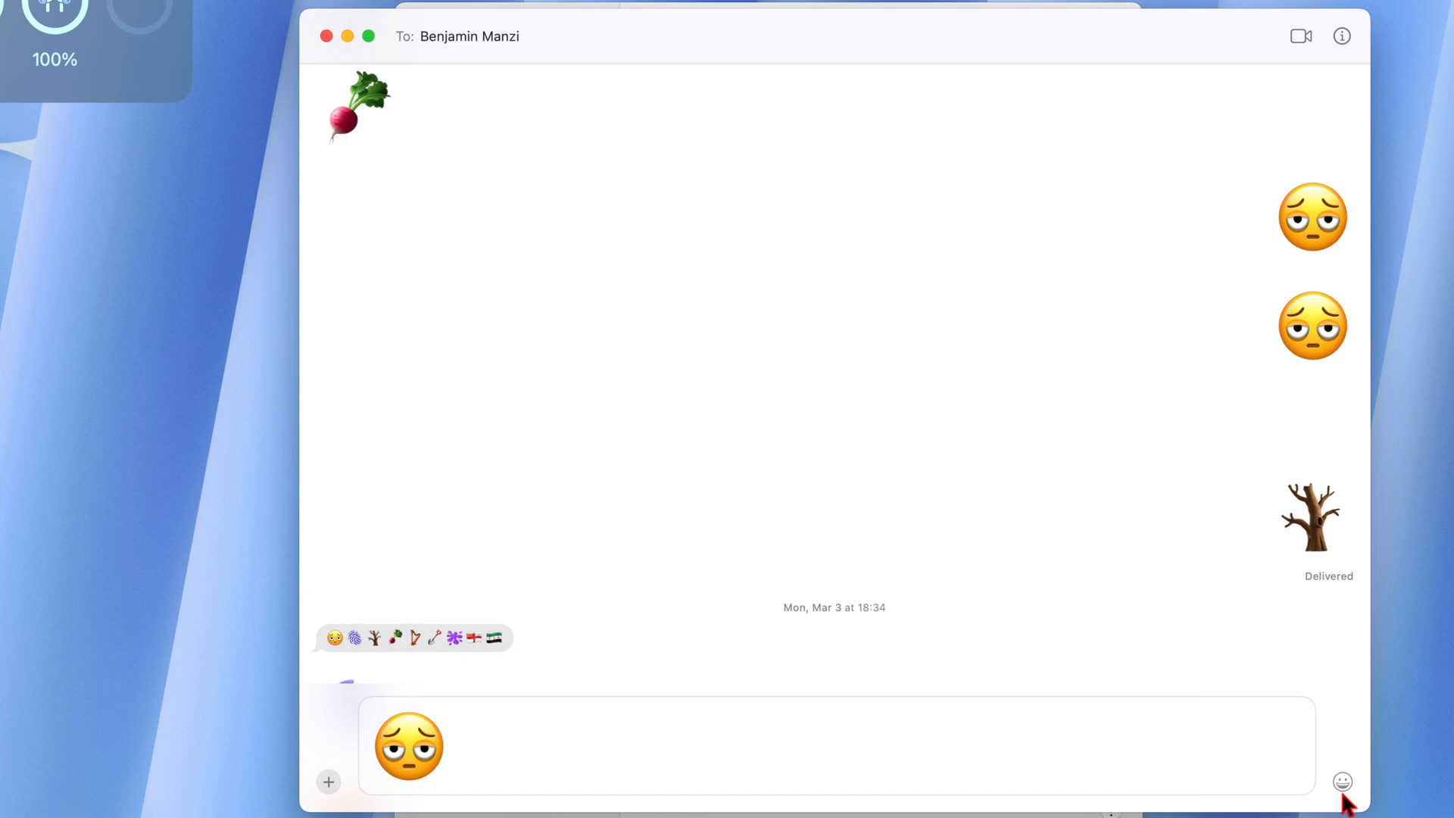
pyautogui.click(1341, 781)
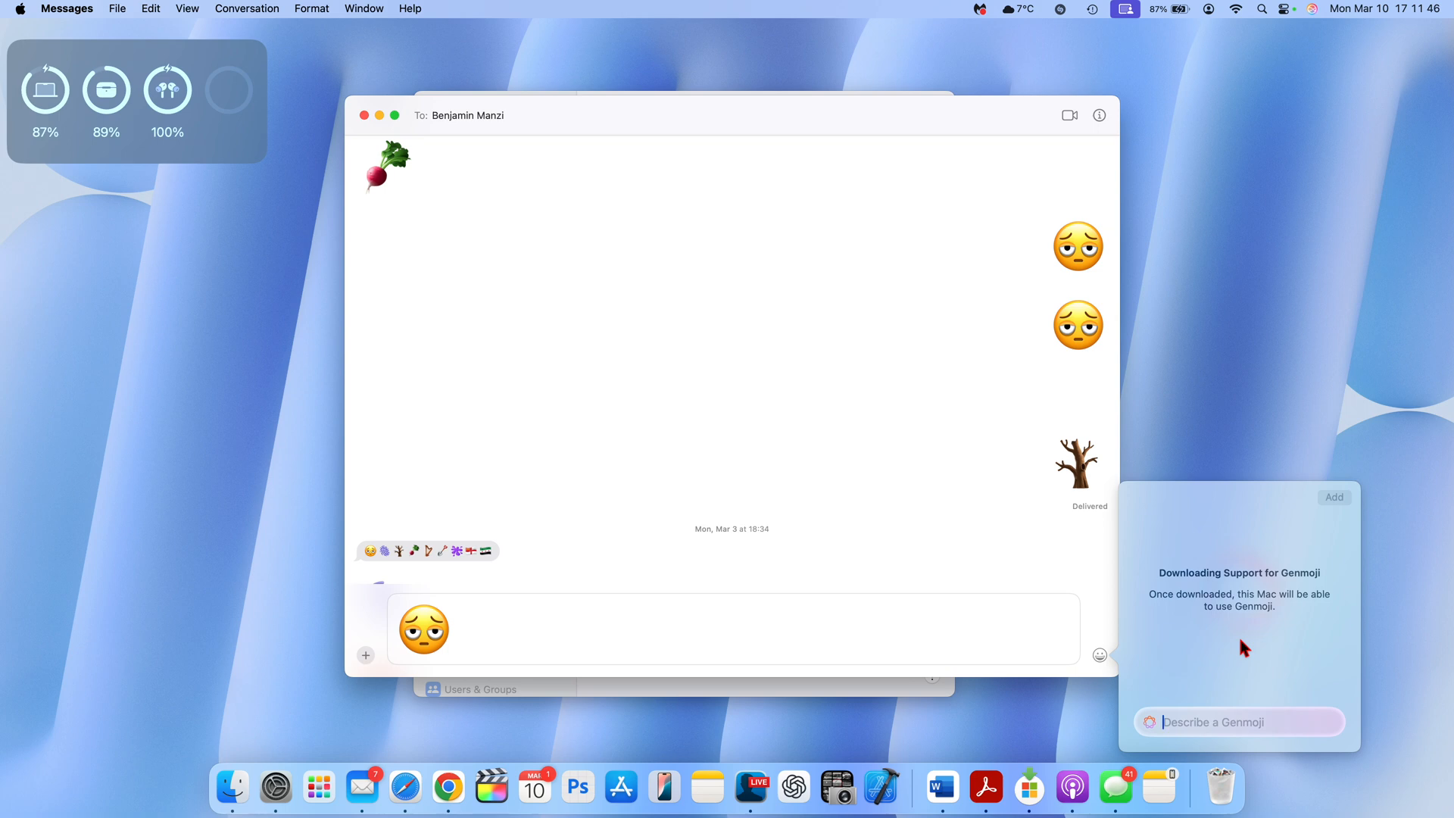
pyautogui.moveTo(1213, 603)
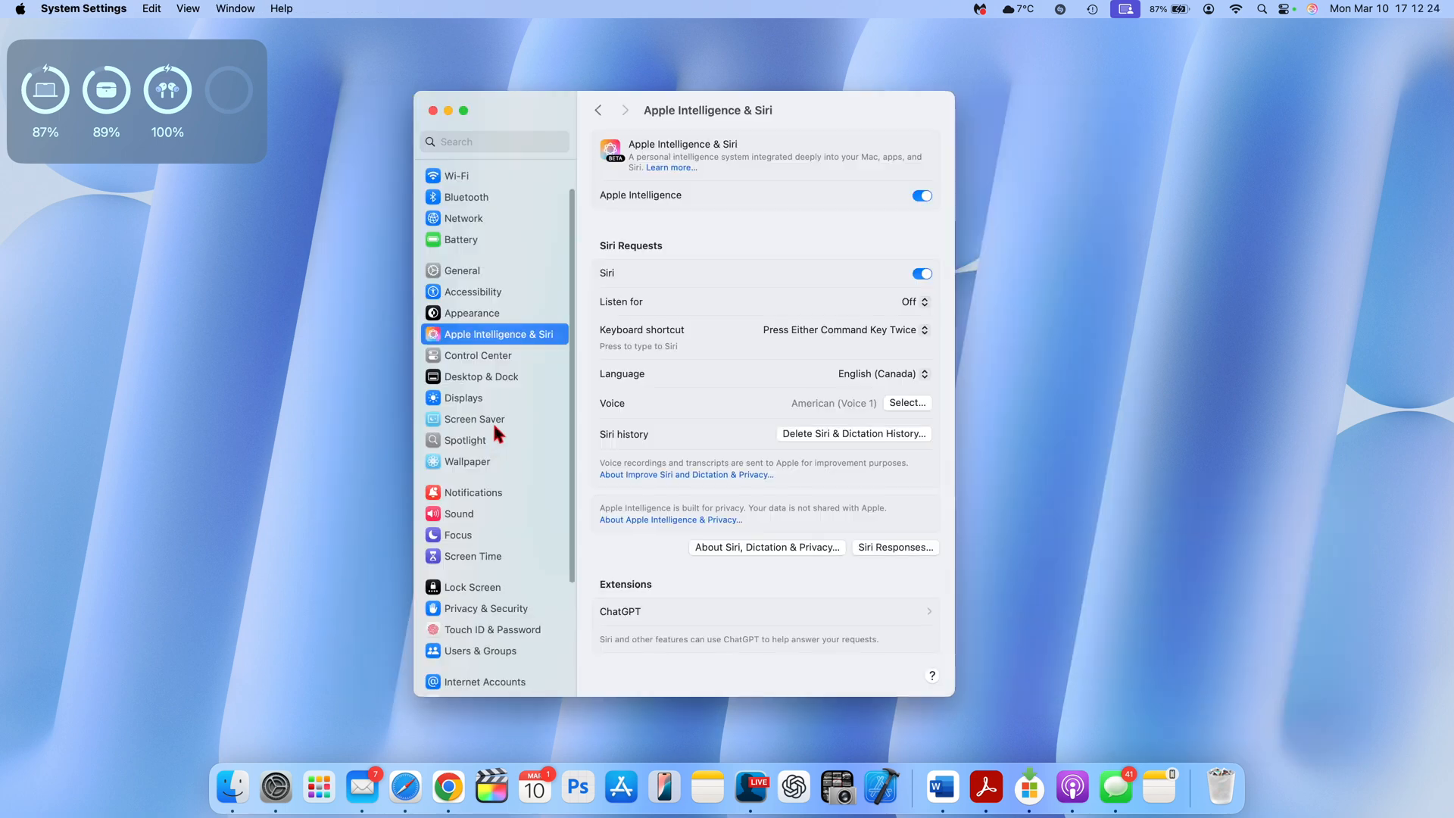
# - Browse the Wallpaper settings down to the Pictures collection and across the iMac wallpapers
pyautogui.click(468, 460)
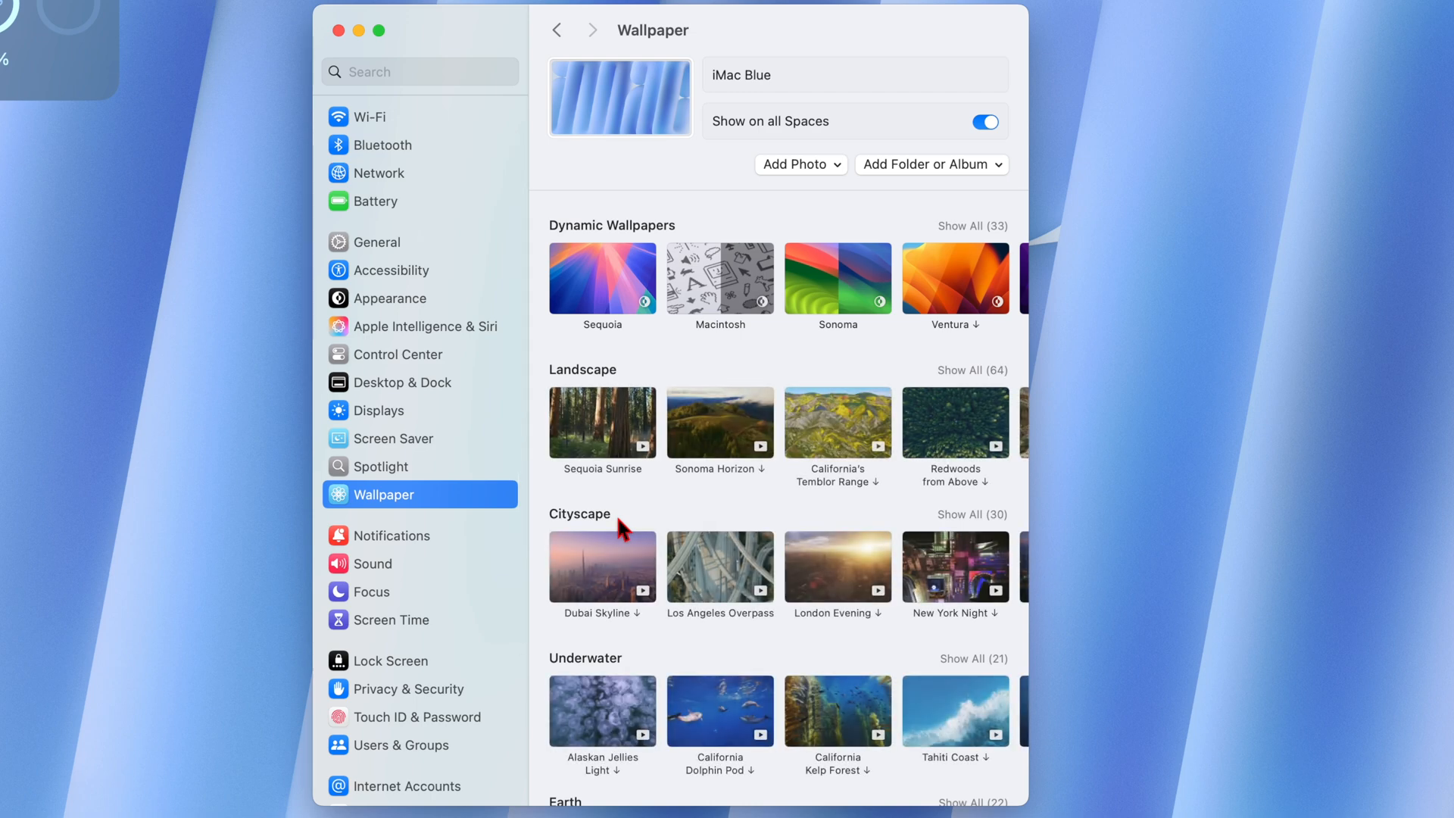
pyautogui.scroll(-3)
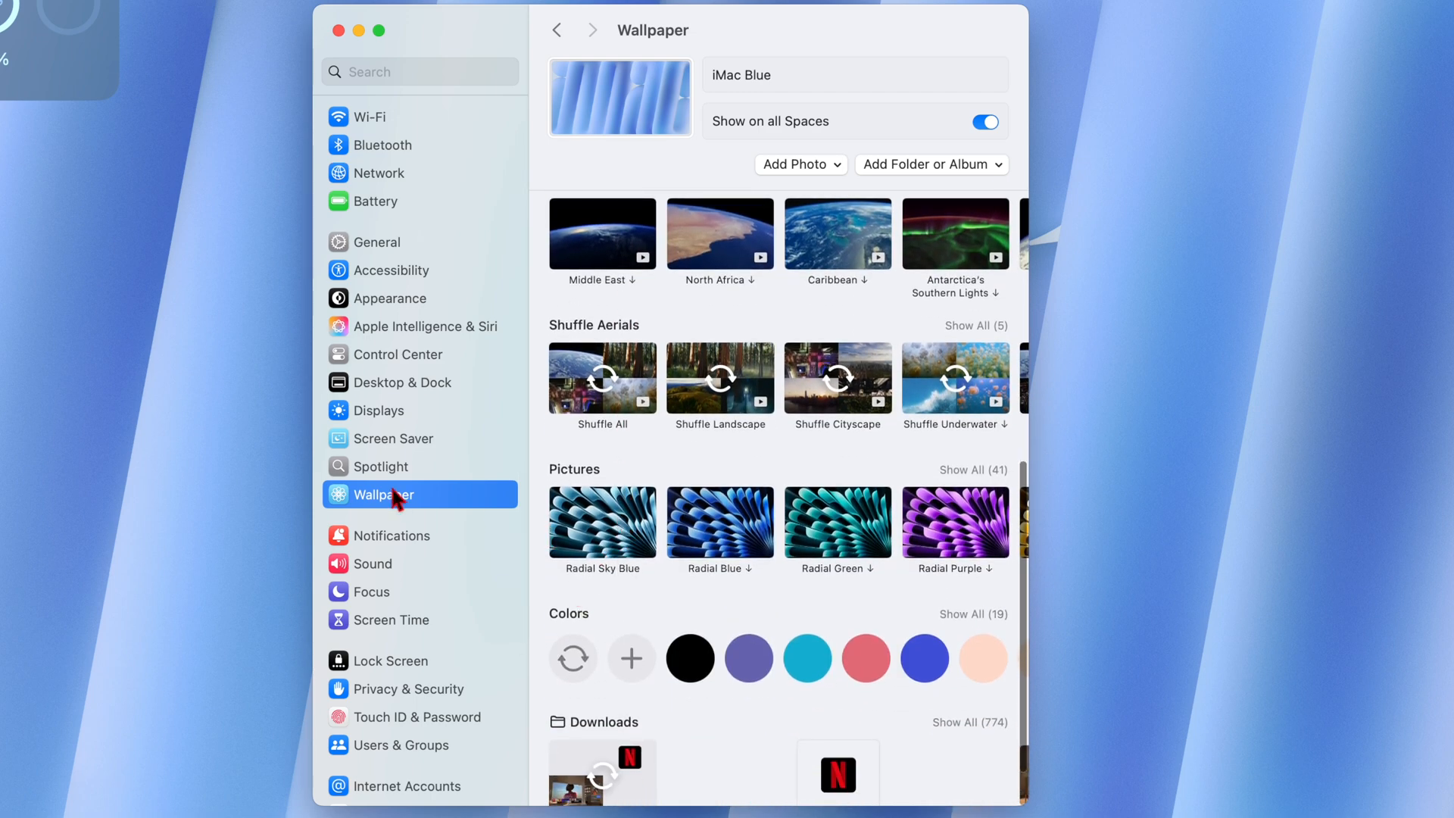
pyautogui.scroll(-3)
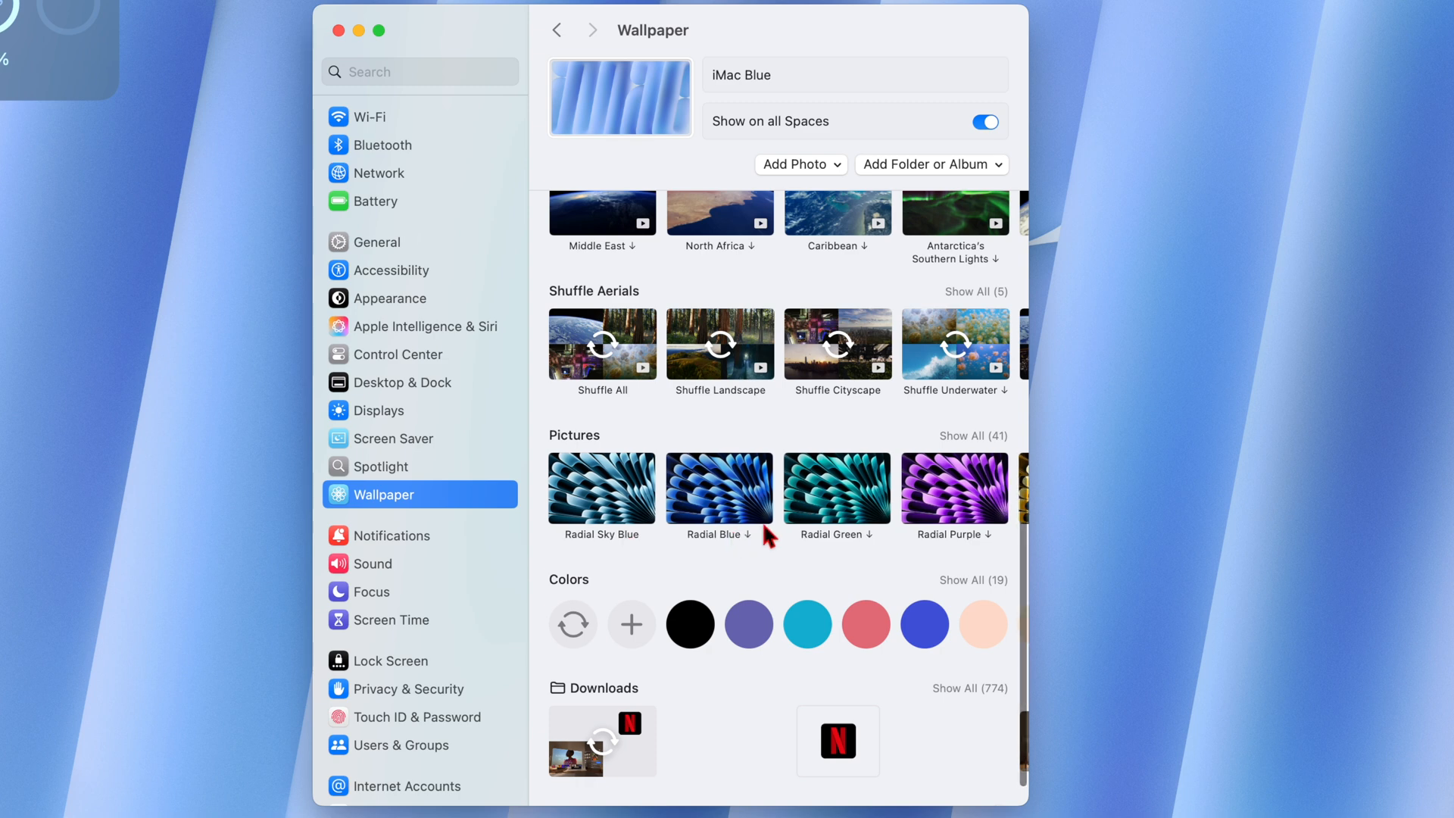
pyautogui.hscroll(3)
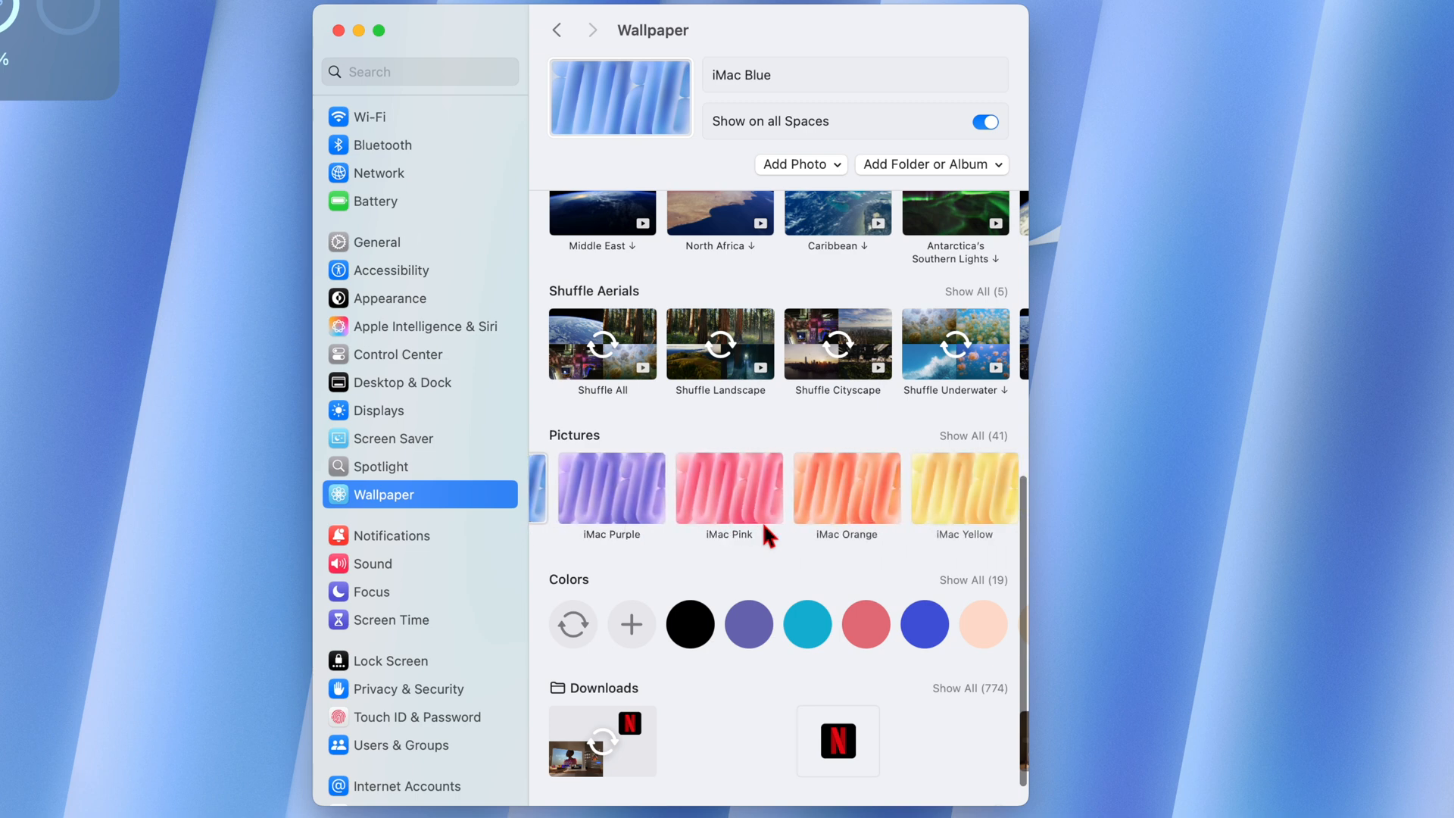
pyautogui.hscroll(3)
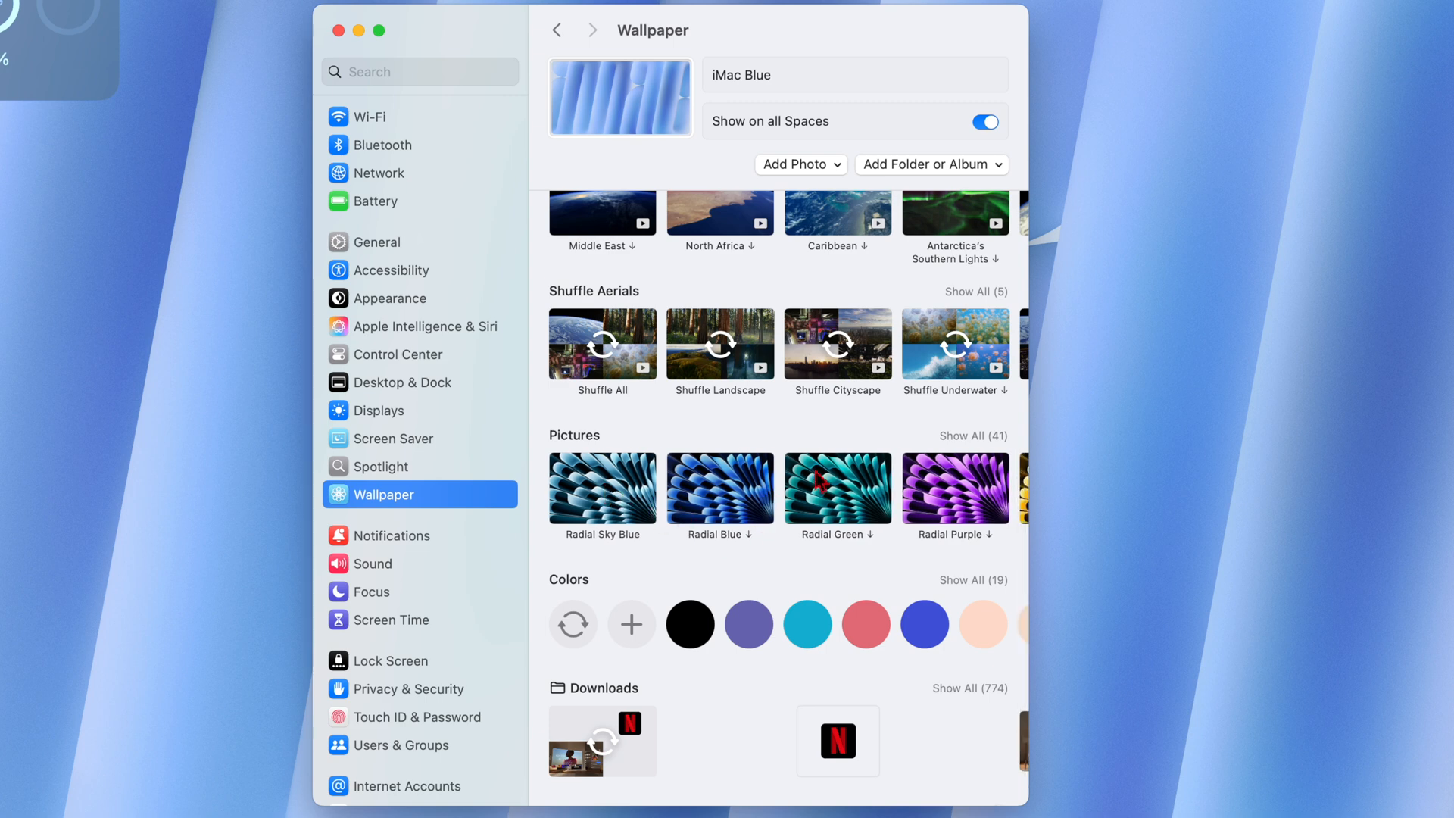
pyautogui.scroll(-3)
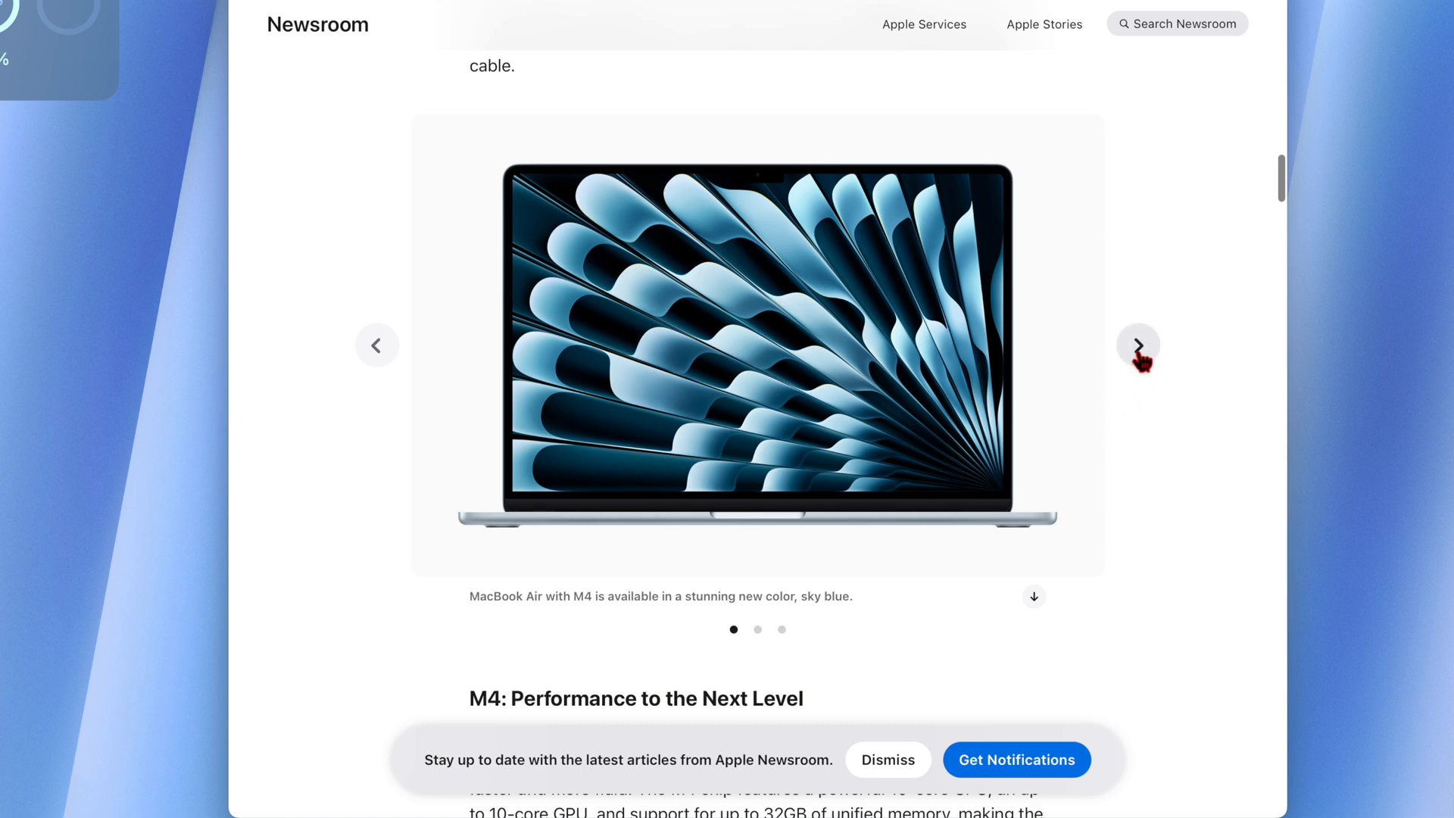
# - Advance the Newsroom article's MacBook Air image carousel to its next picture
pyautogui.click(1137, 345)
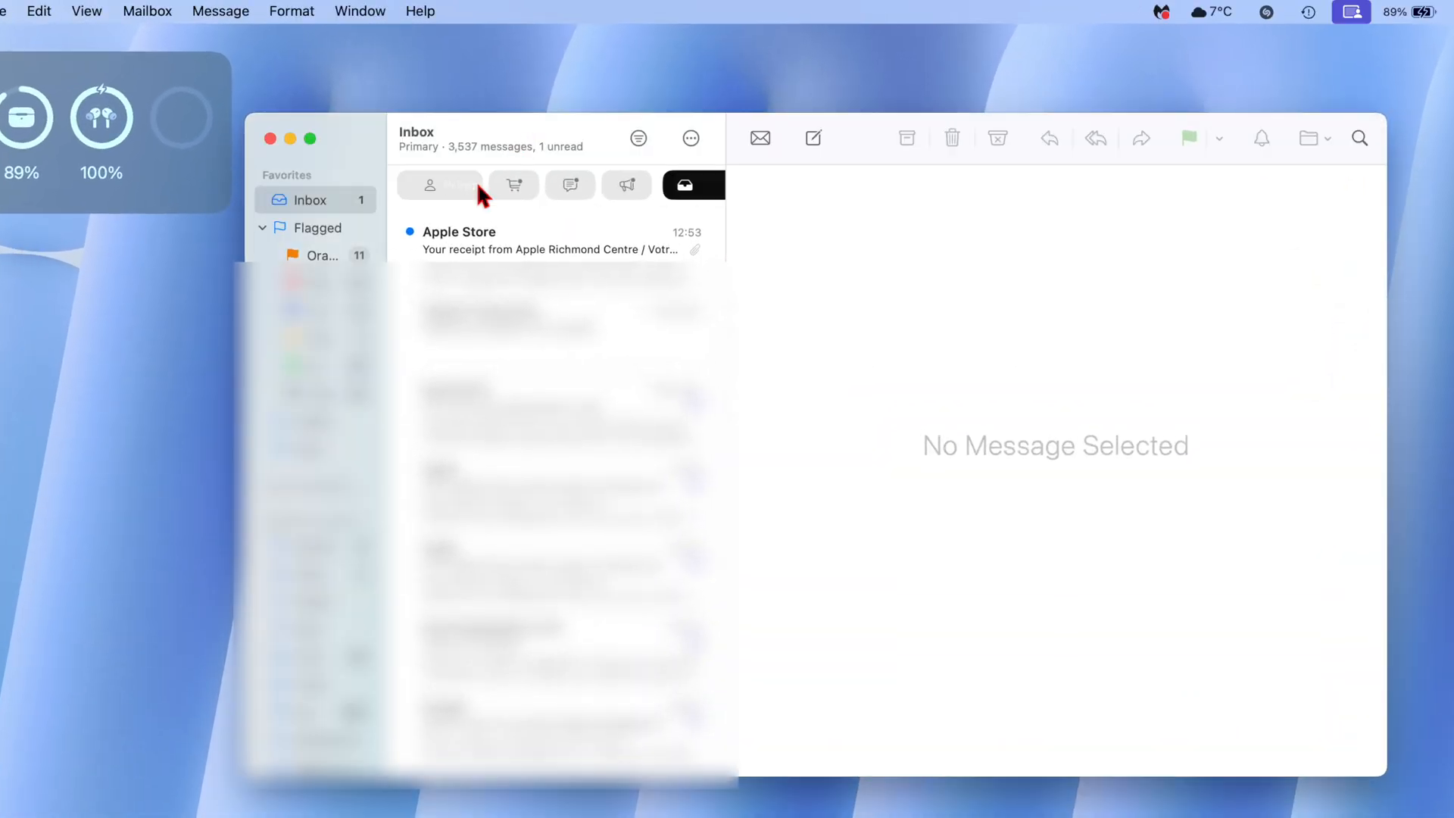
# - Toggle the inbox between Primary and All Mail, leaving All Mail, and review Show Mail Categories in the View menu
pyautogui.click(439, 185)
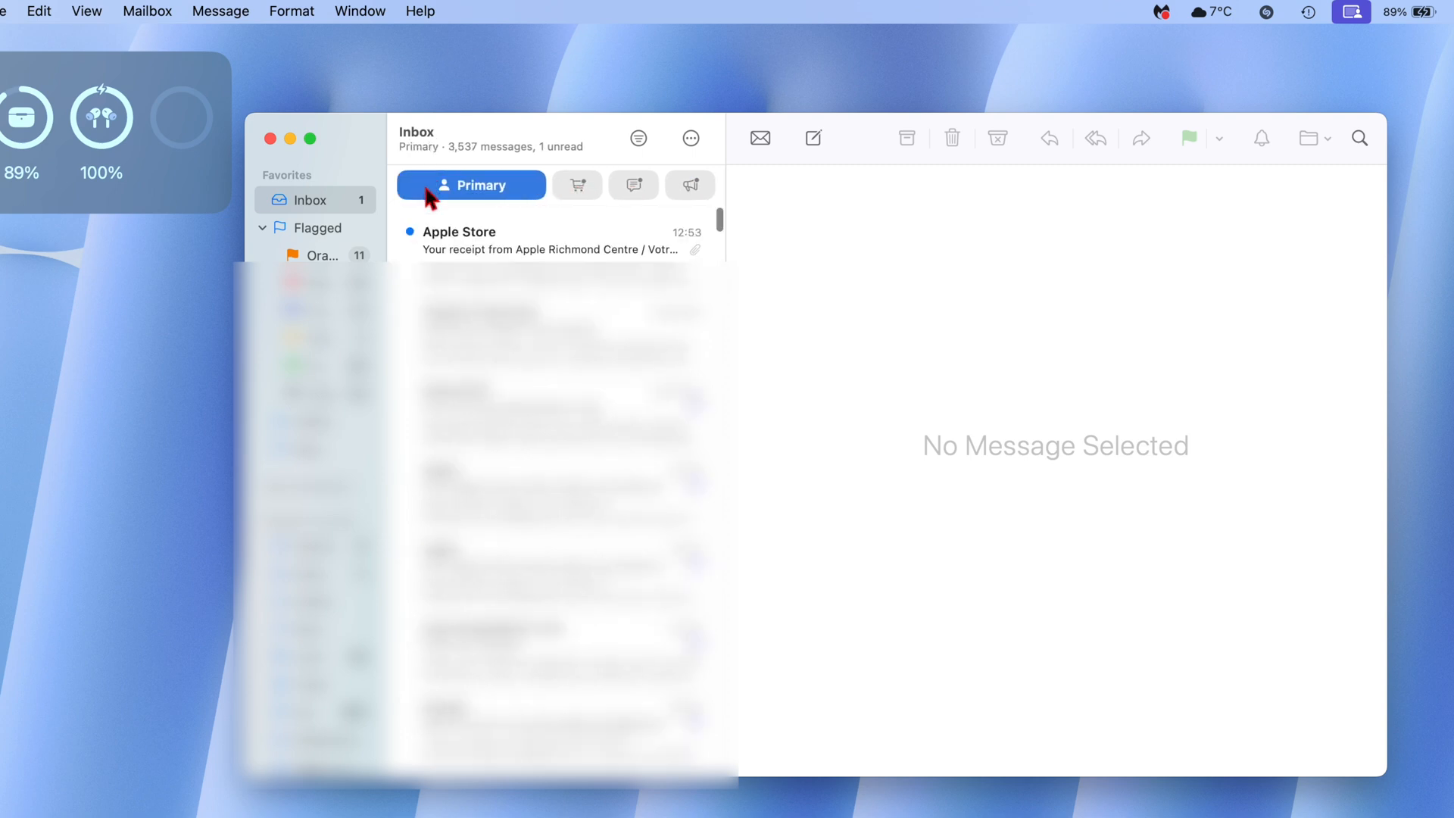
pyautogui.click(668, 185)
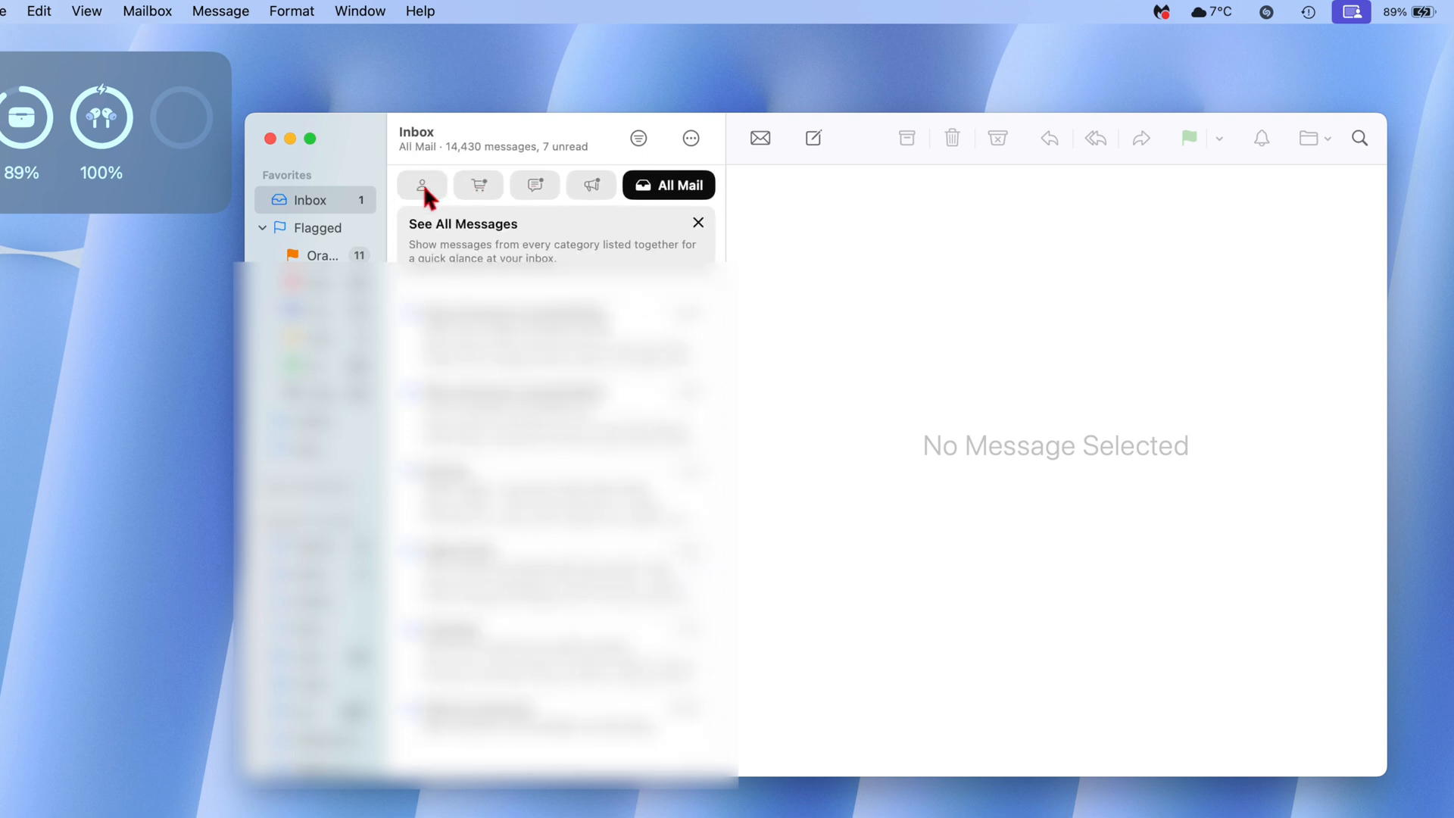
pyautogui.click(421, 185)
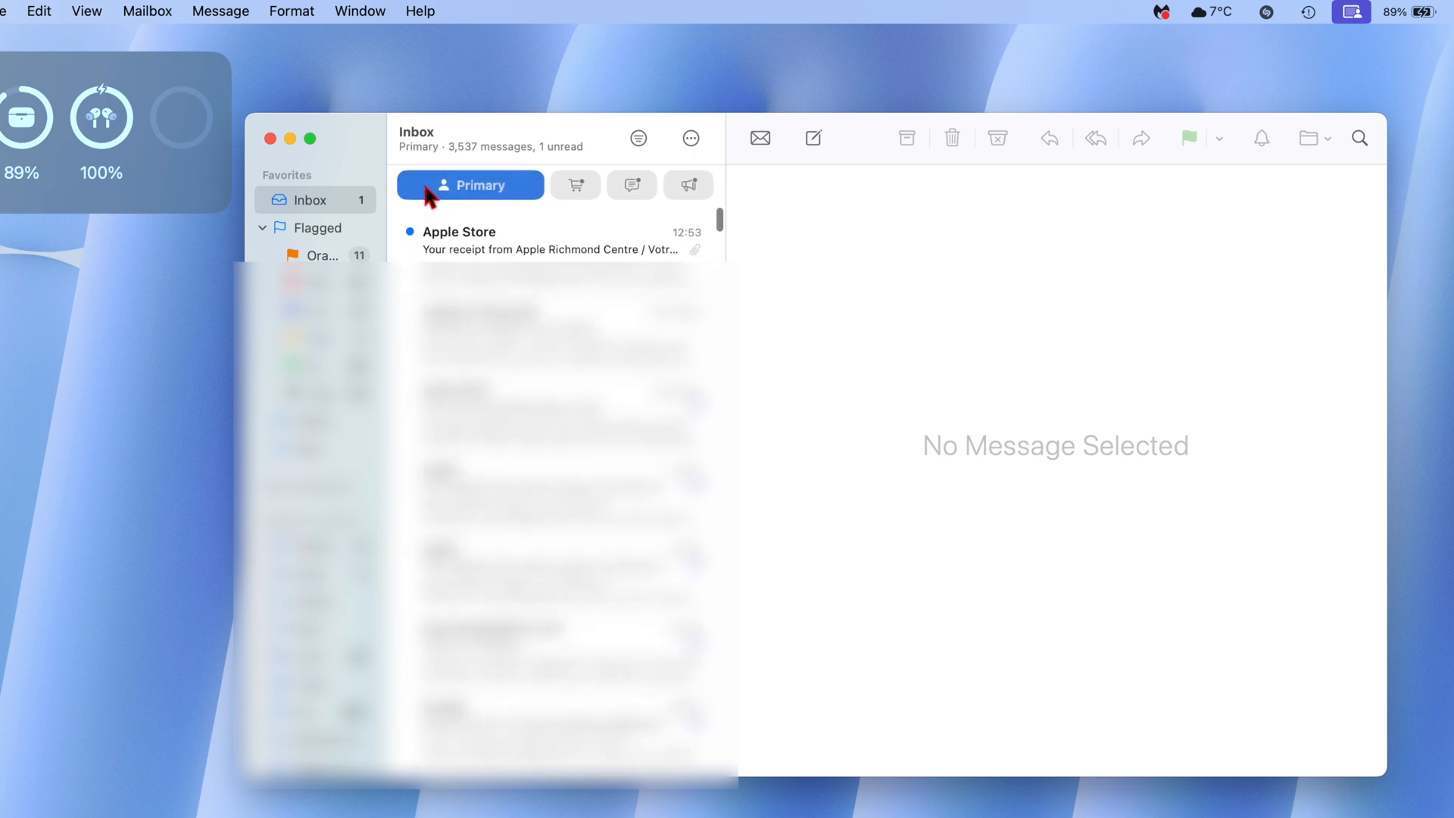
pyautogui.click(668, 185)
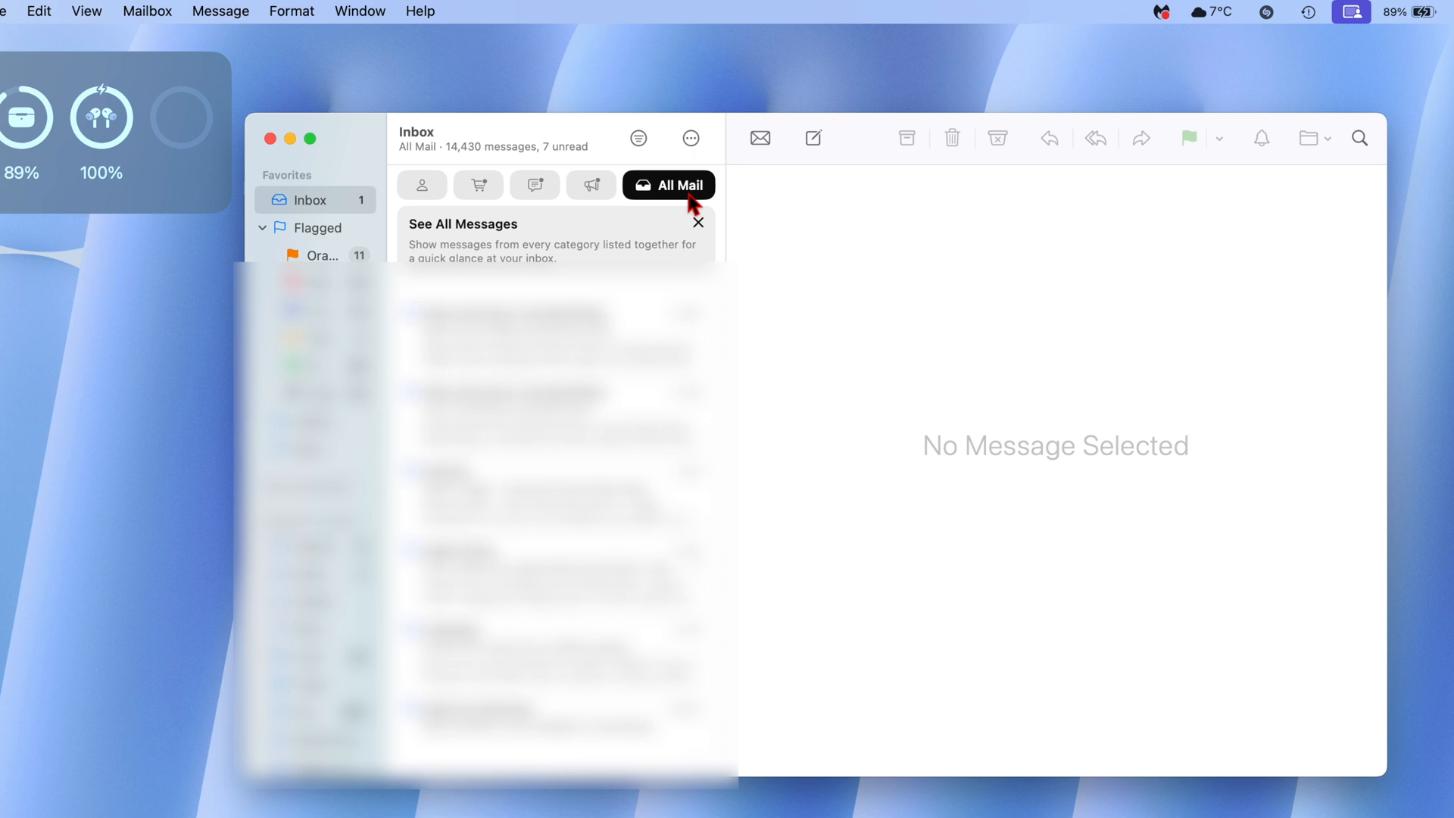
pyautogui.moveTo(429, 184)
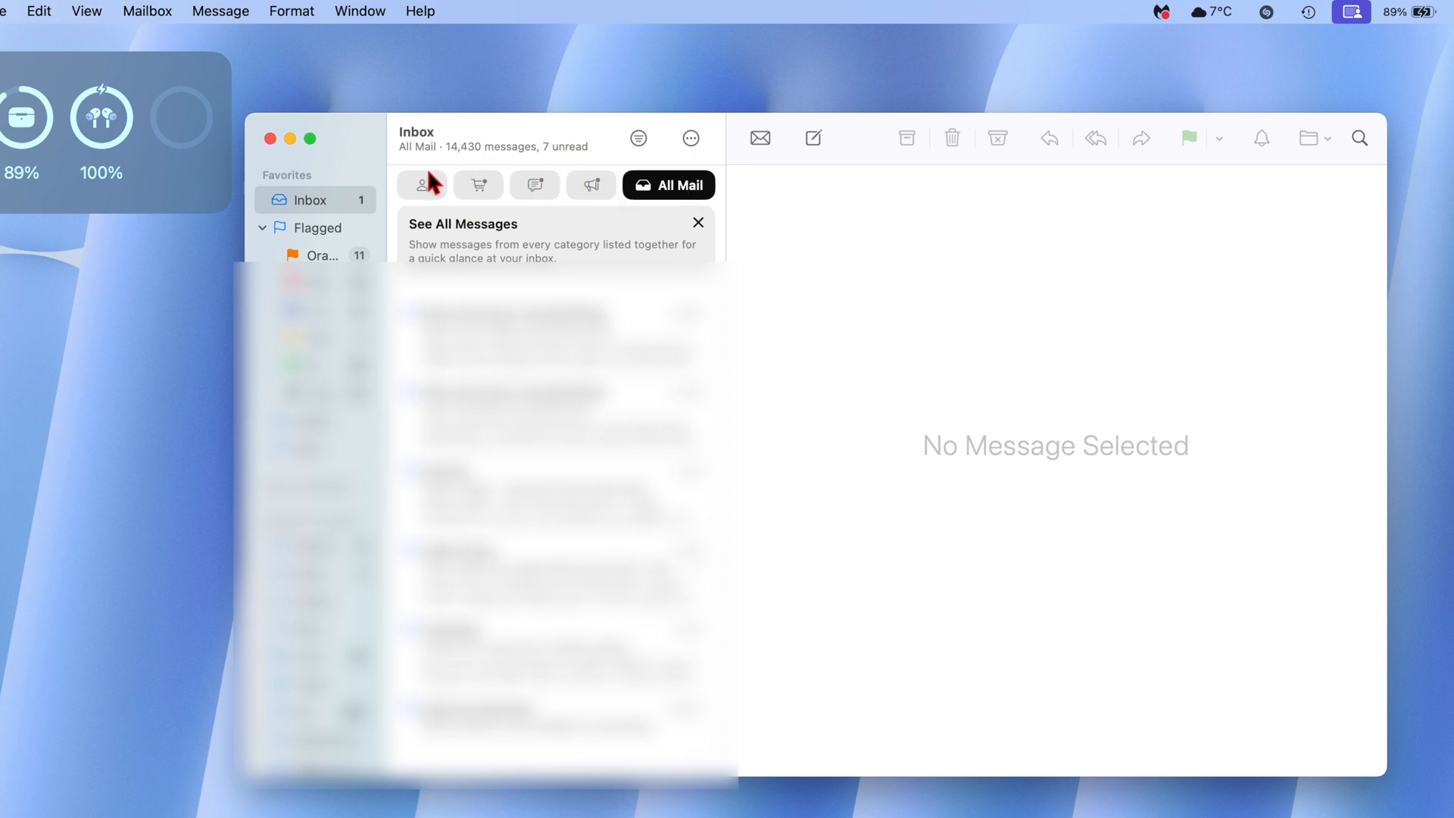
pyautogui.moveTo(496, 206)
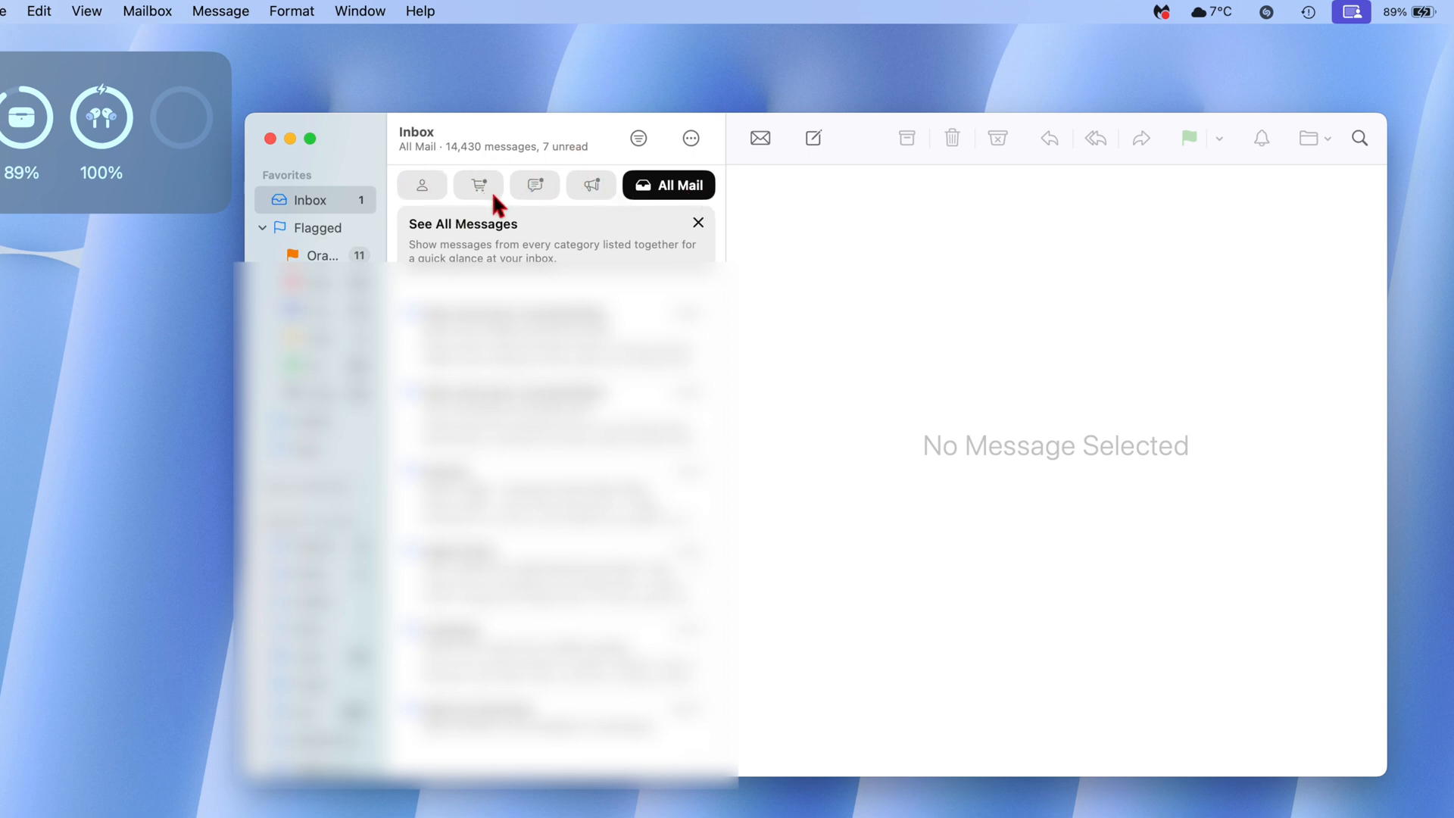
pyautogui.moveTo(429, 11)
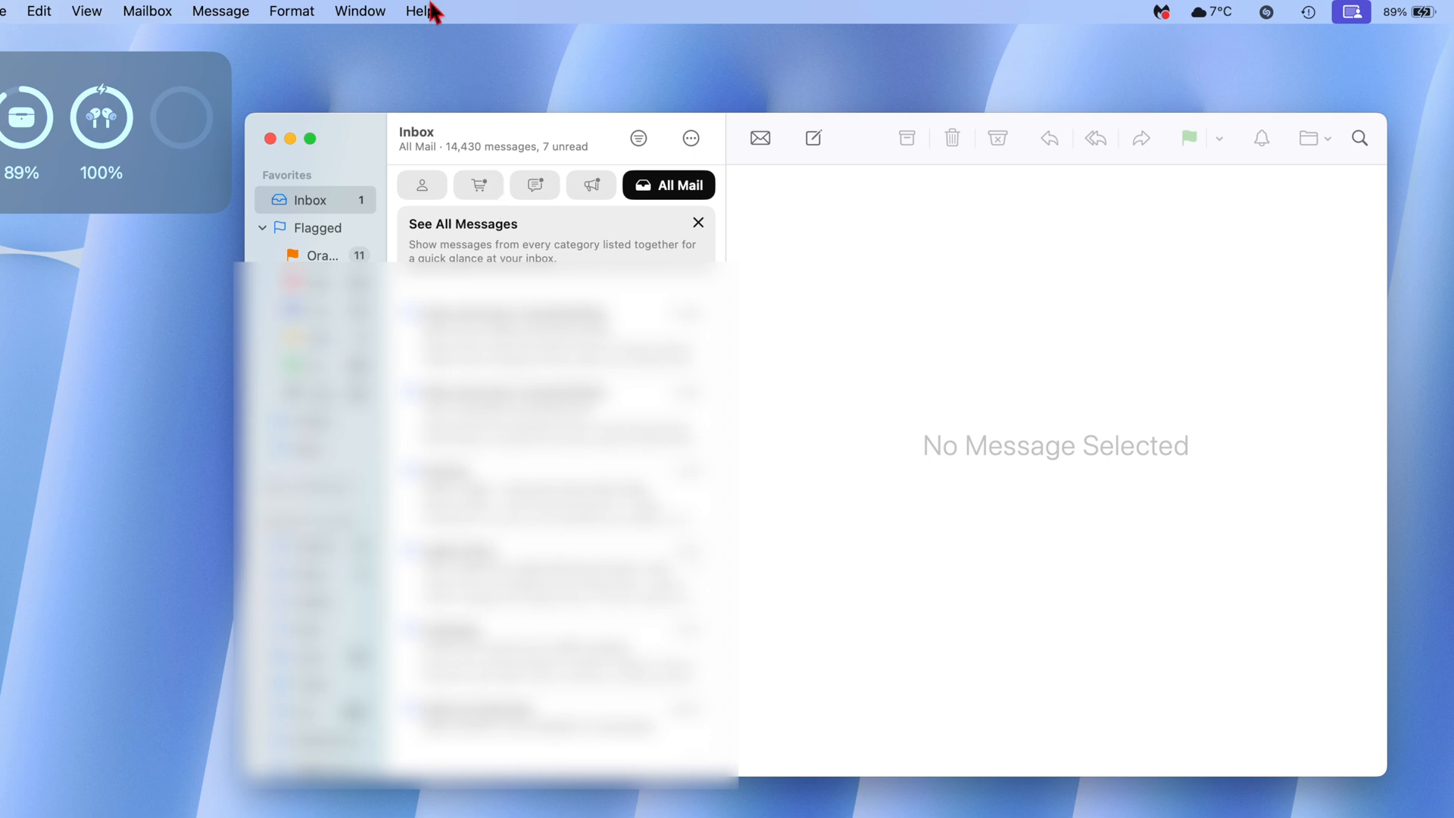
pyautogui.click(86, 11)
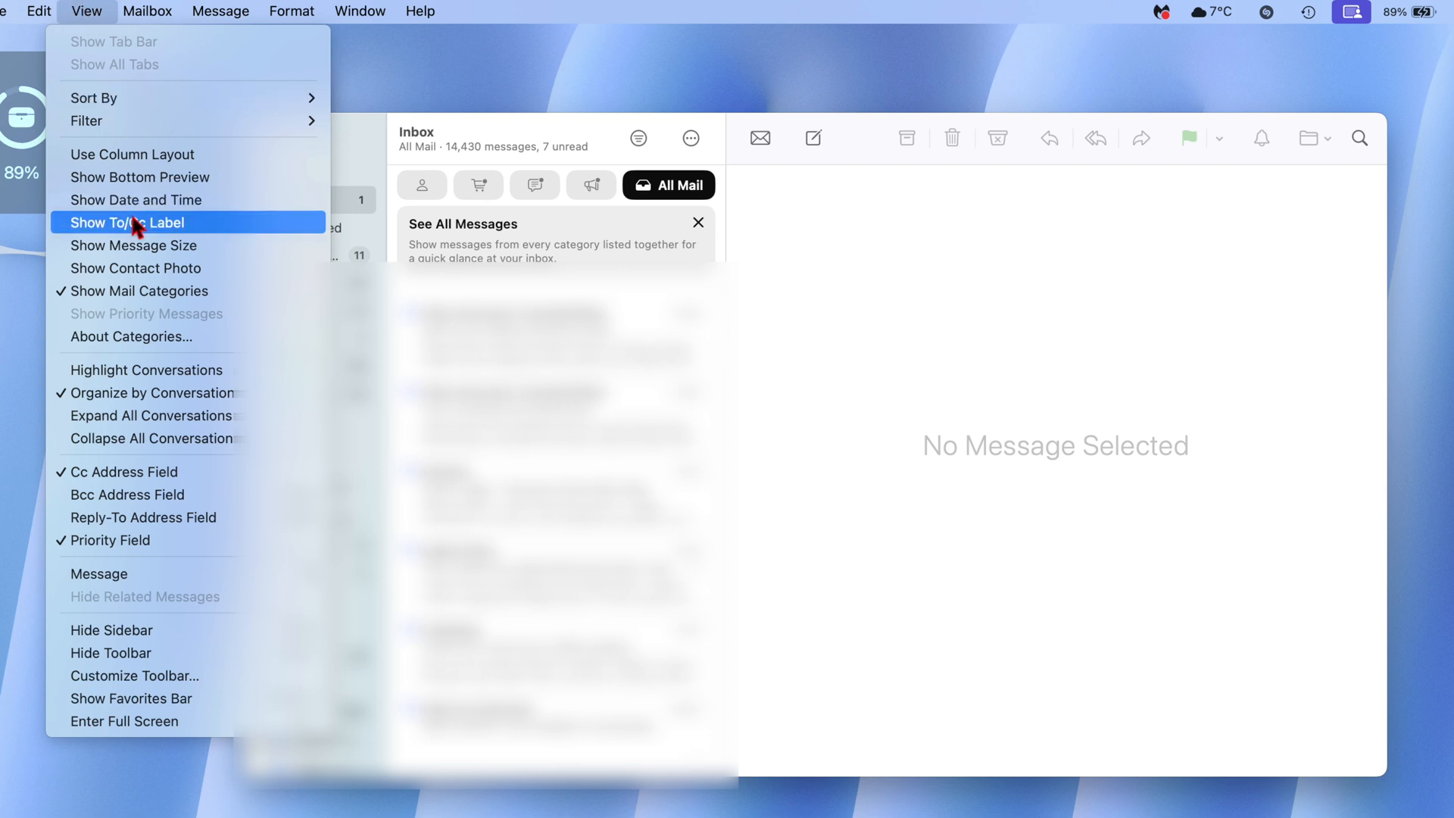
pyautogui.moveTo(139, 290)
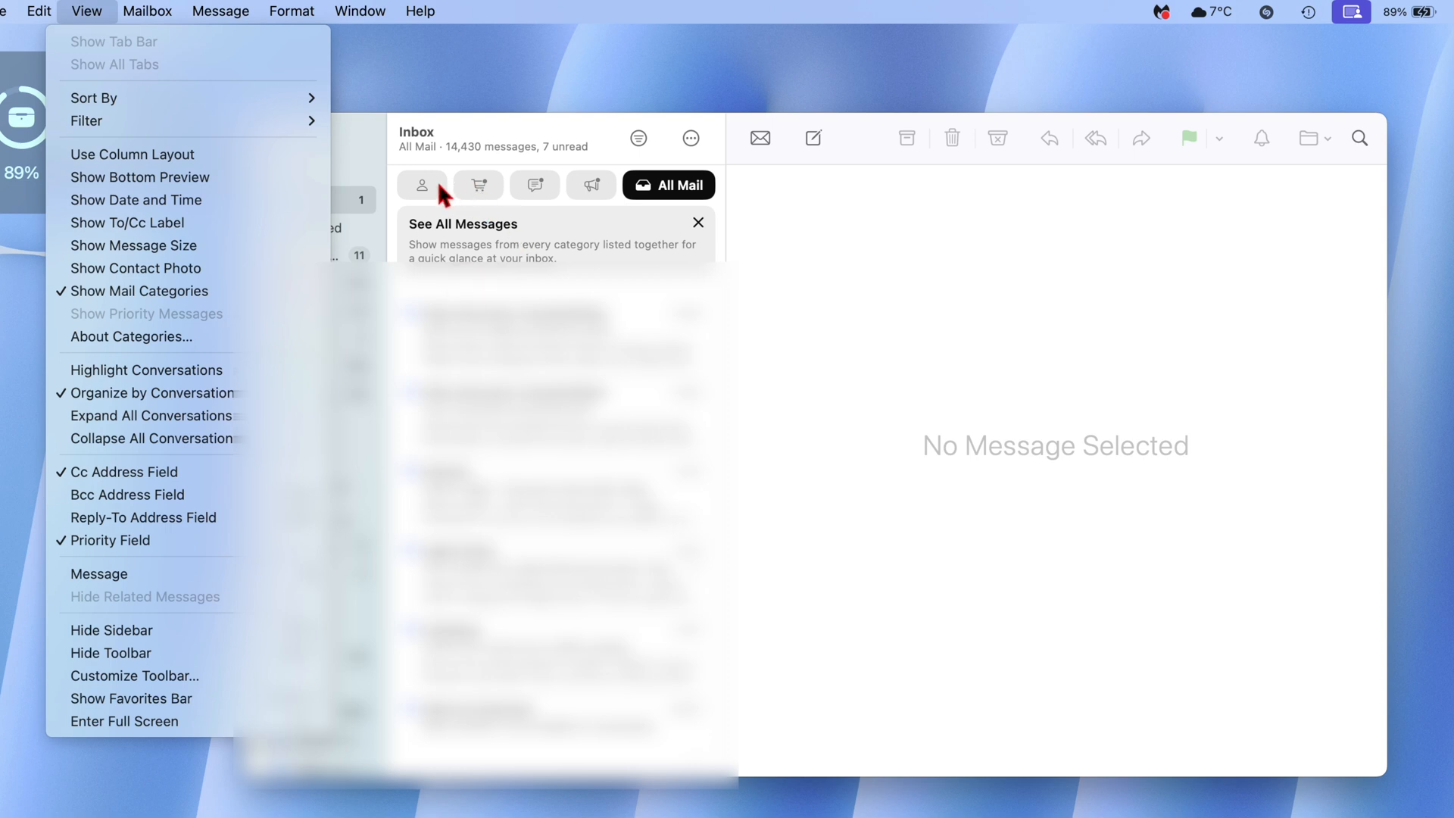
pyautogui.moveTo(675, 195)
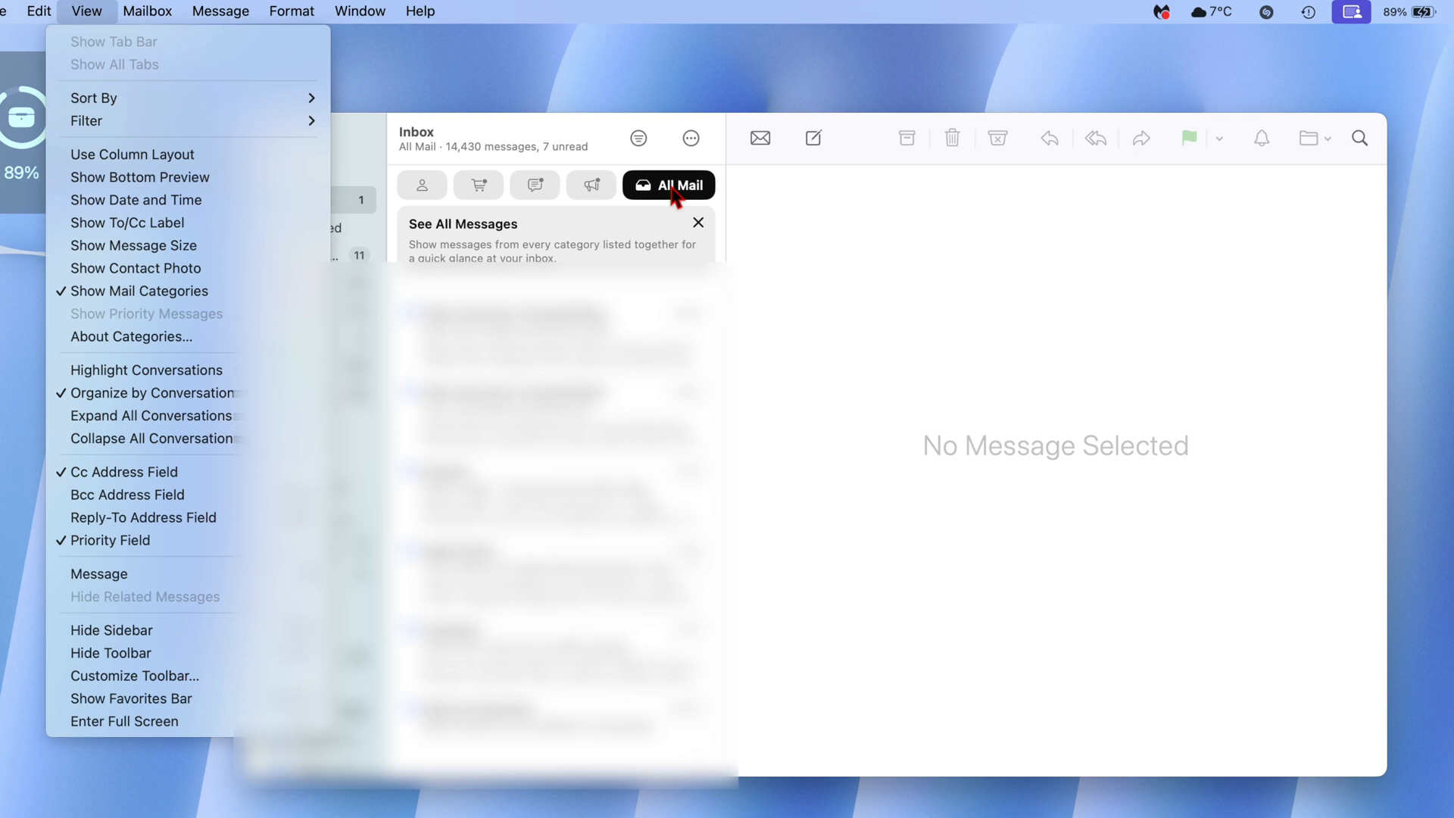
pyautogui.moveTo(570, 212)
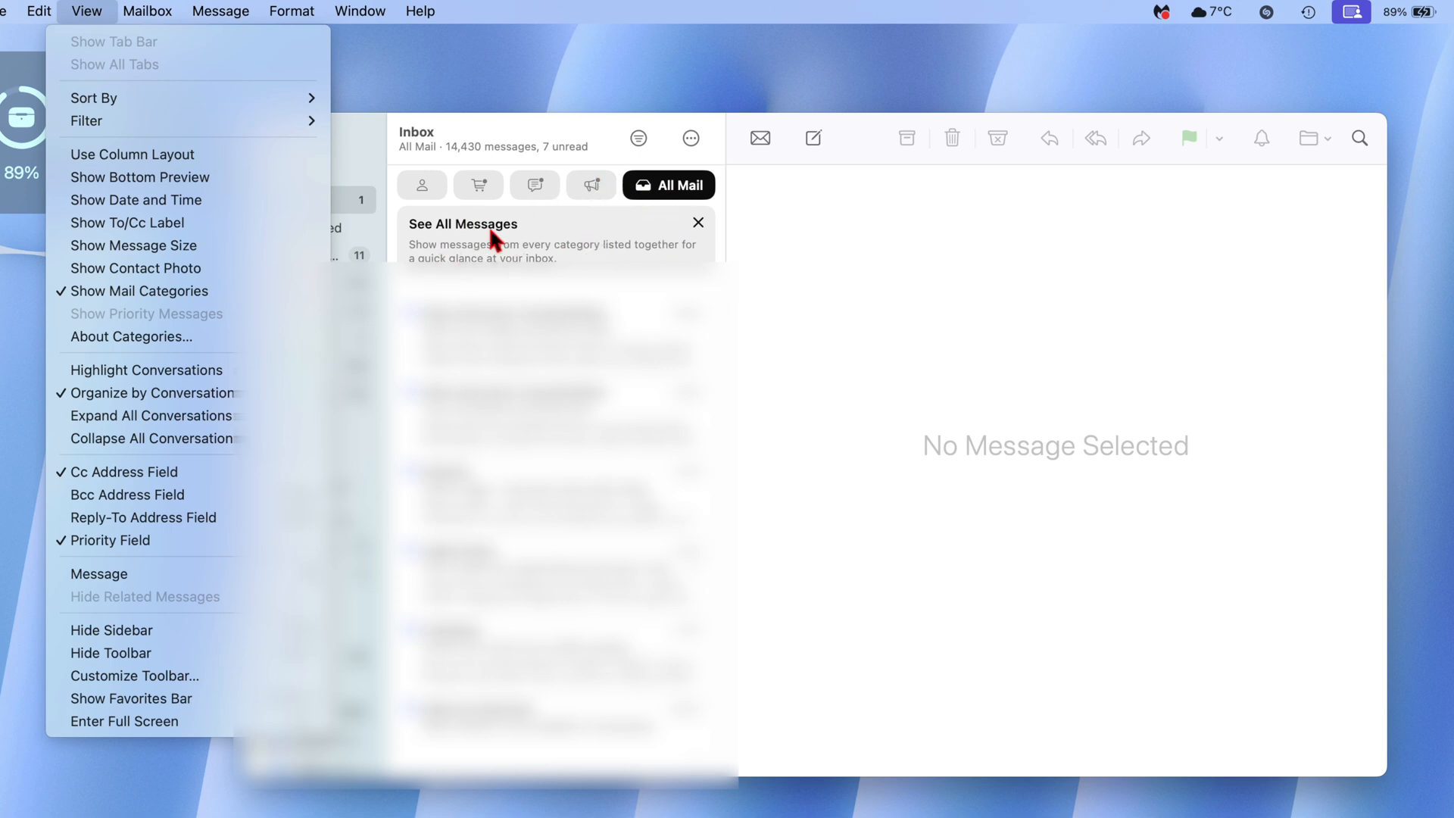
pyautogui.moveTo(619, 196)
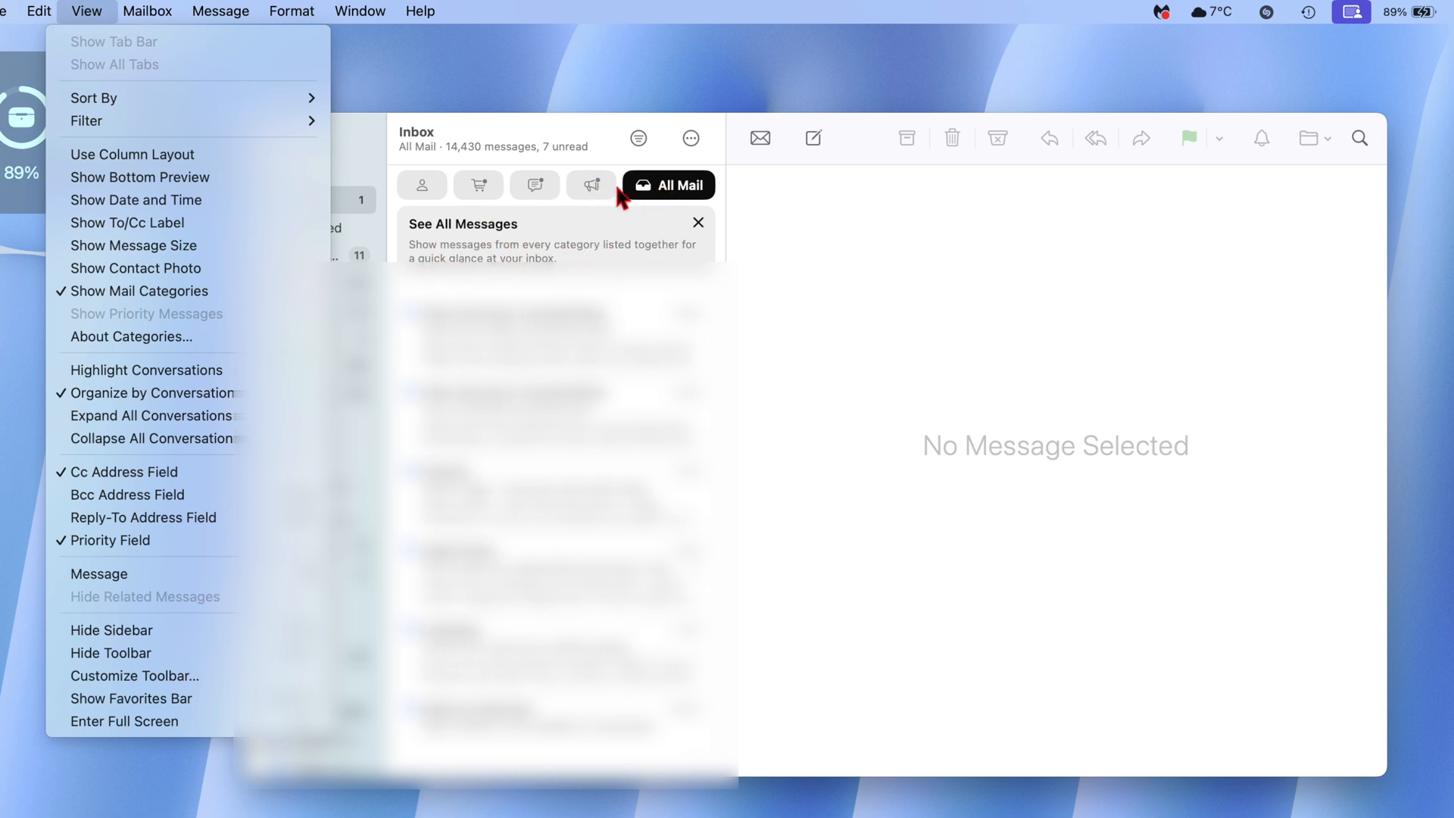
pyautogui.moveTo(691, 190)
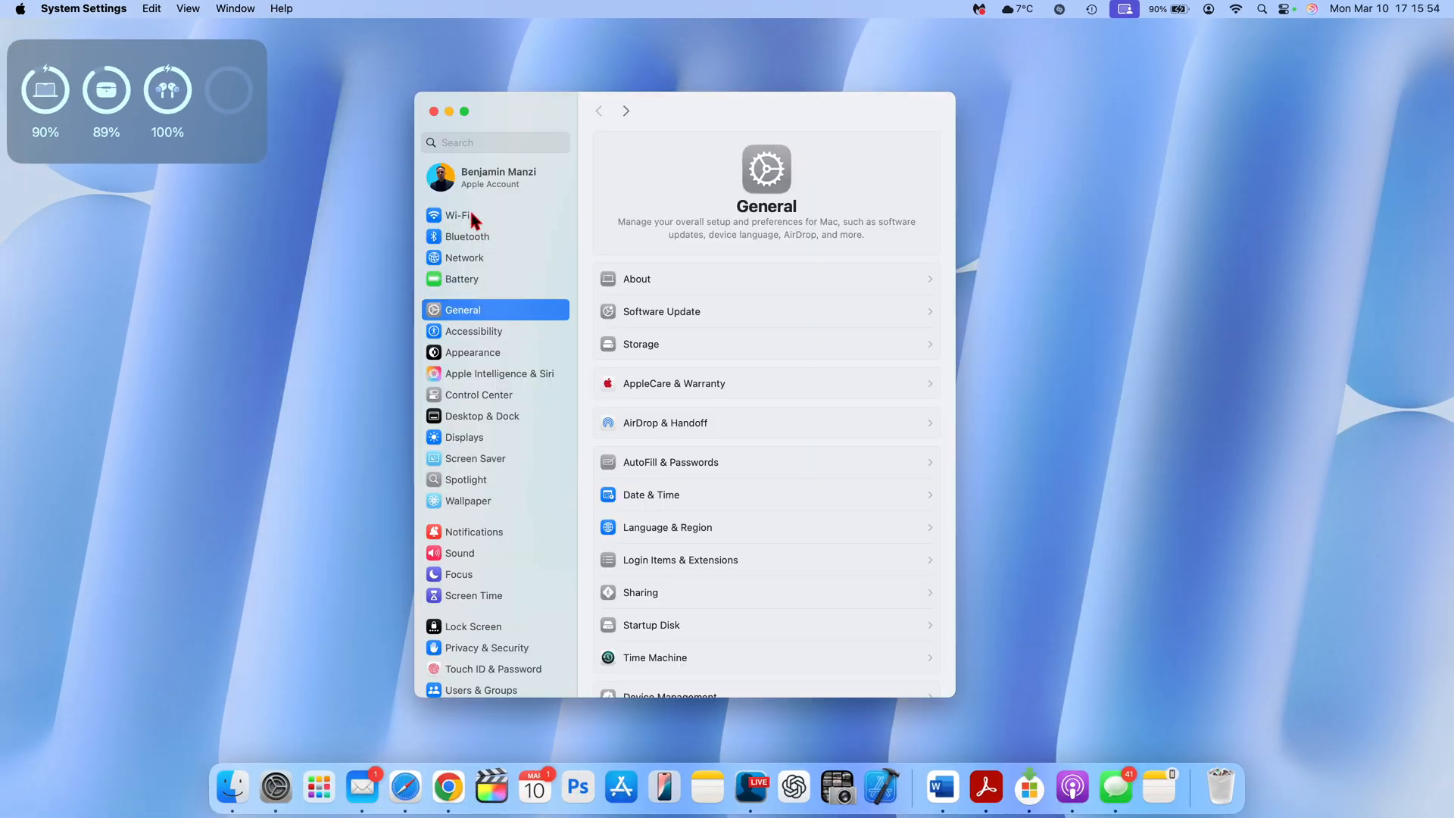
pyautogui.moveTo(423, 287)
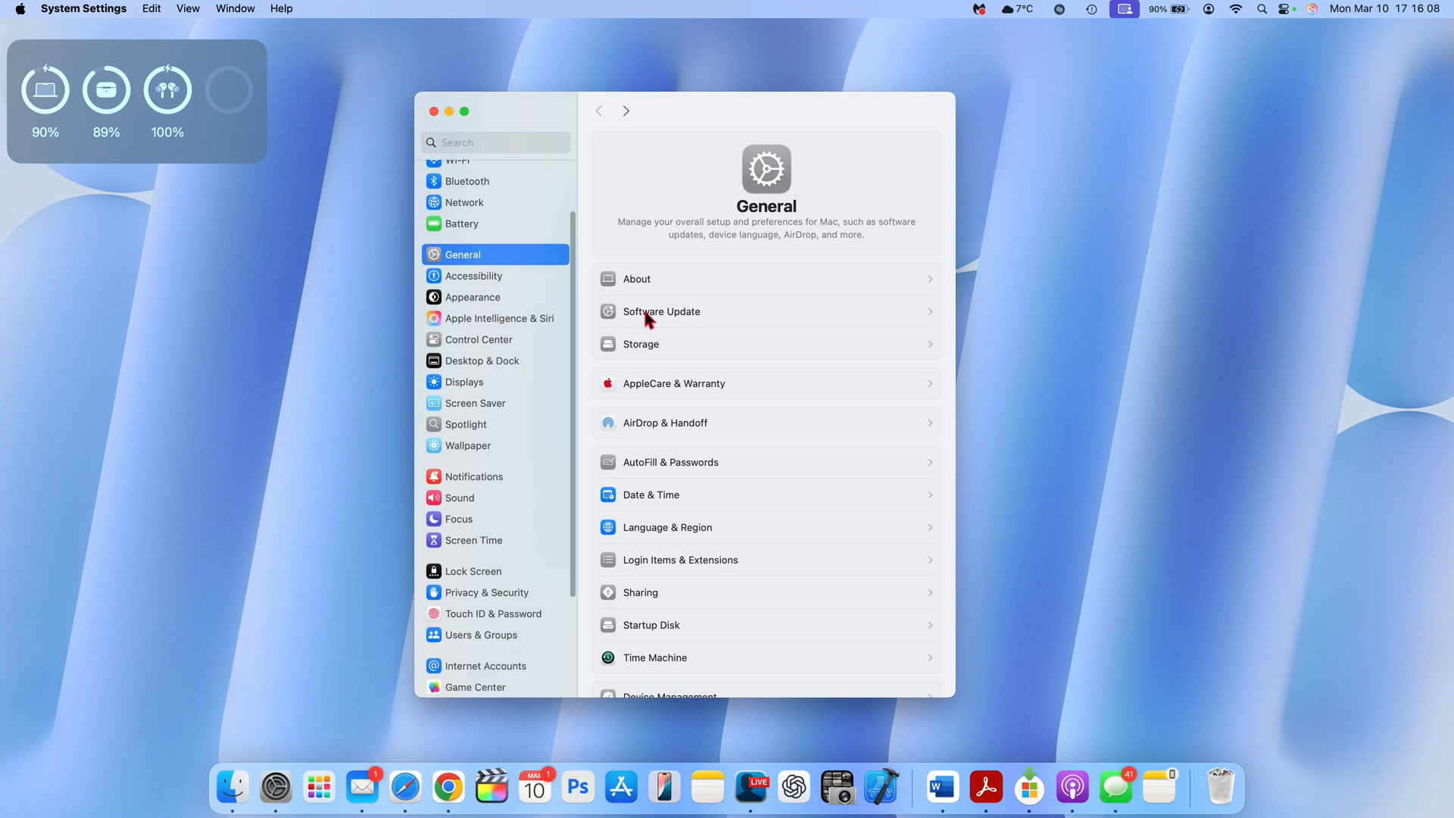
# - Confirm Software Update reports macOS Sequoia Beta 15.4 up to date, then close System Settings
pyautogui.click(662, 310)
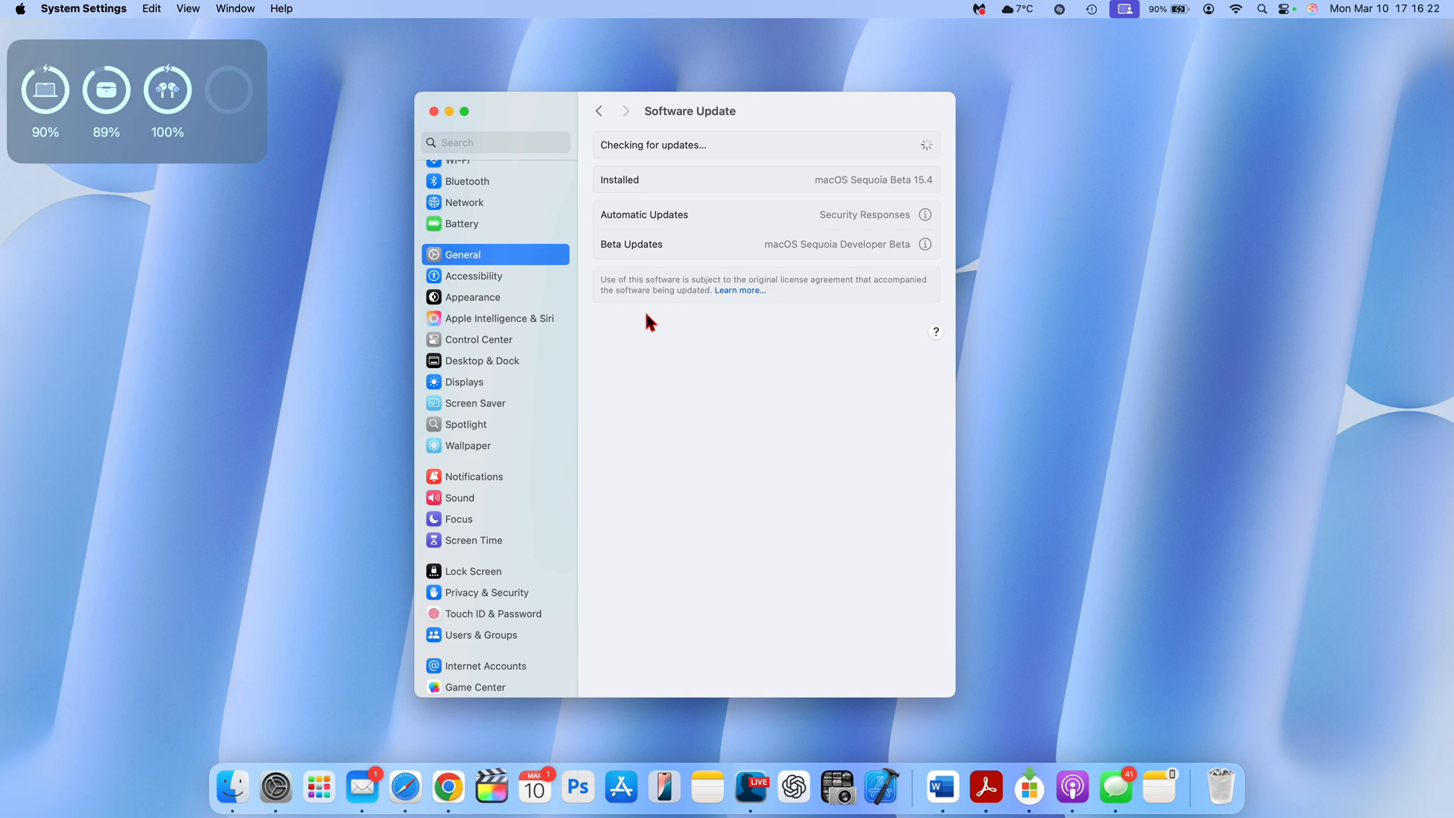
pyautogui.moveTo(616, 379)
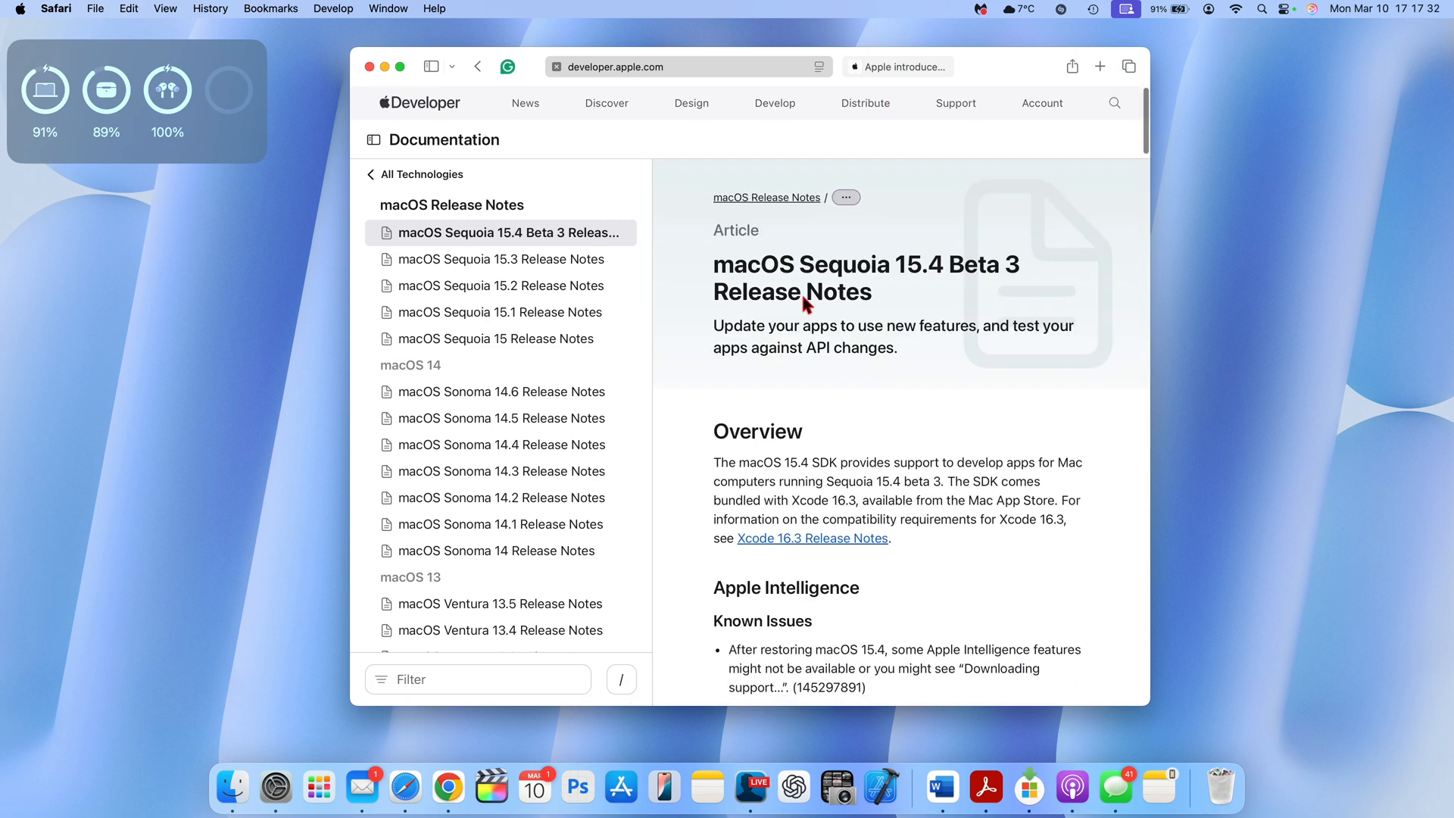
pyautogui.click(383, 66)
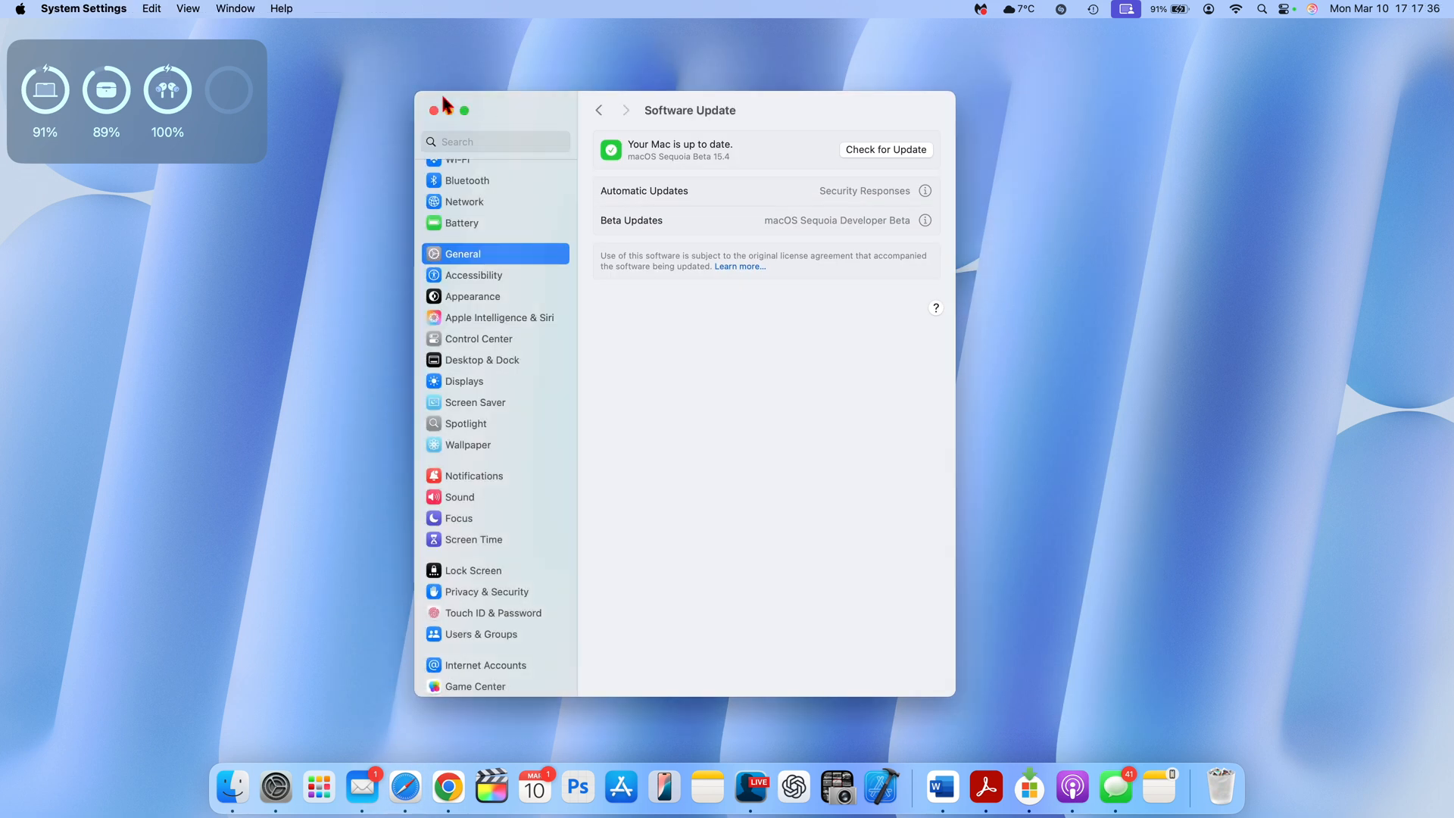
pyautogui.click(433, 109)
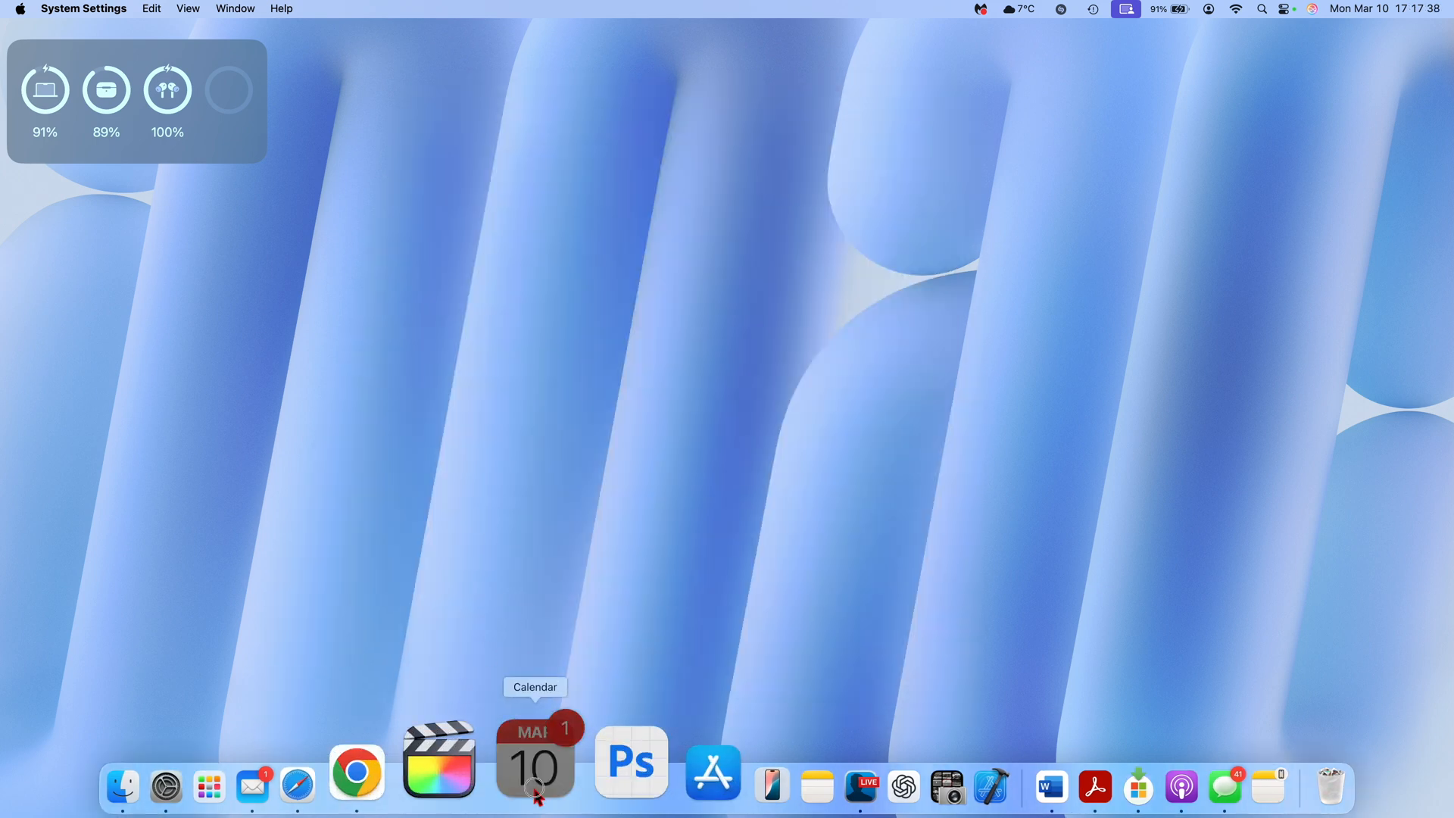
# - Browse the Calendar month view from March 2025 forward into April's holidays and events
pyautogui.click(535, 765)
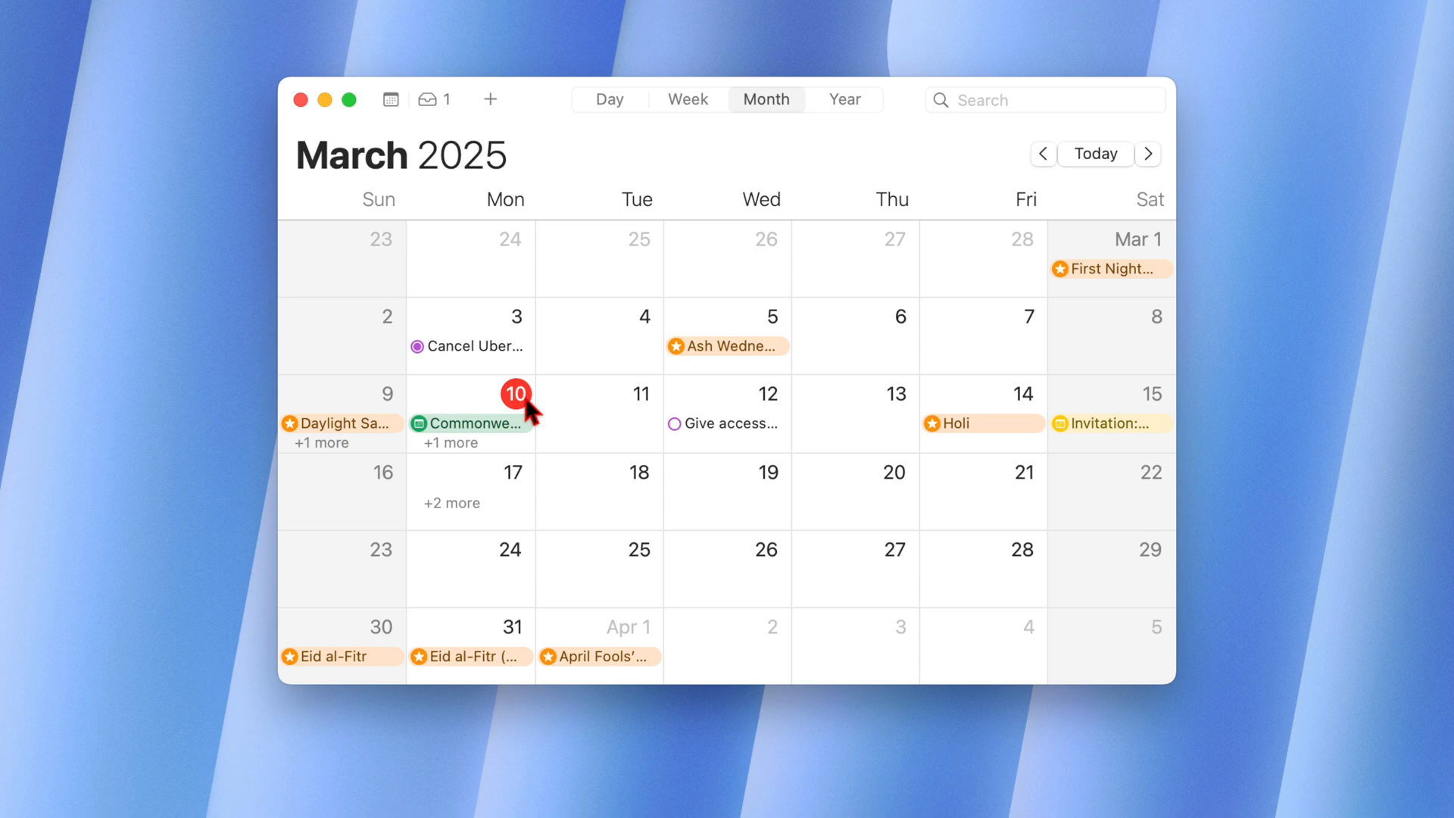
pyautogui.moveTo(503, 486)
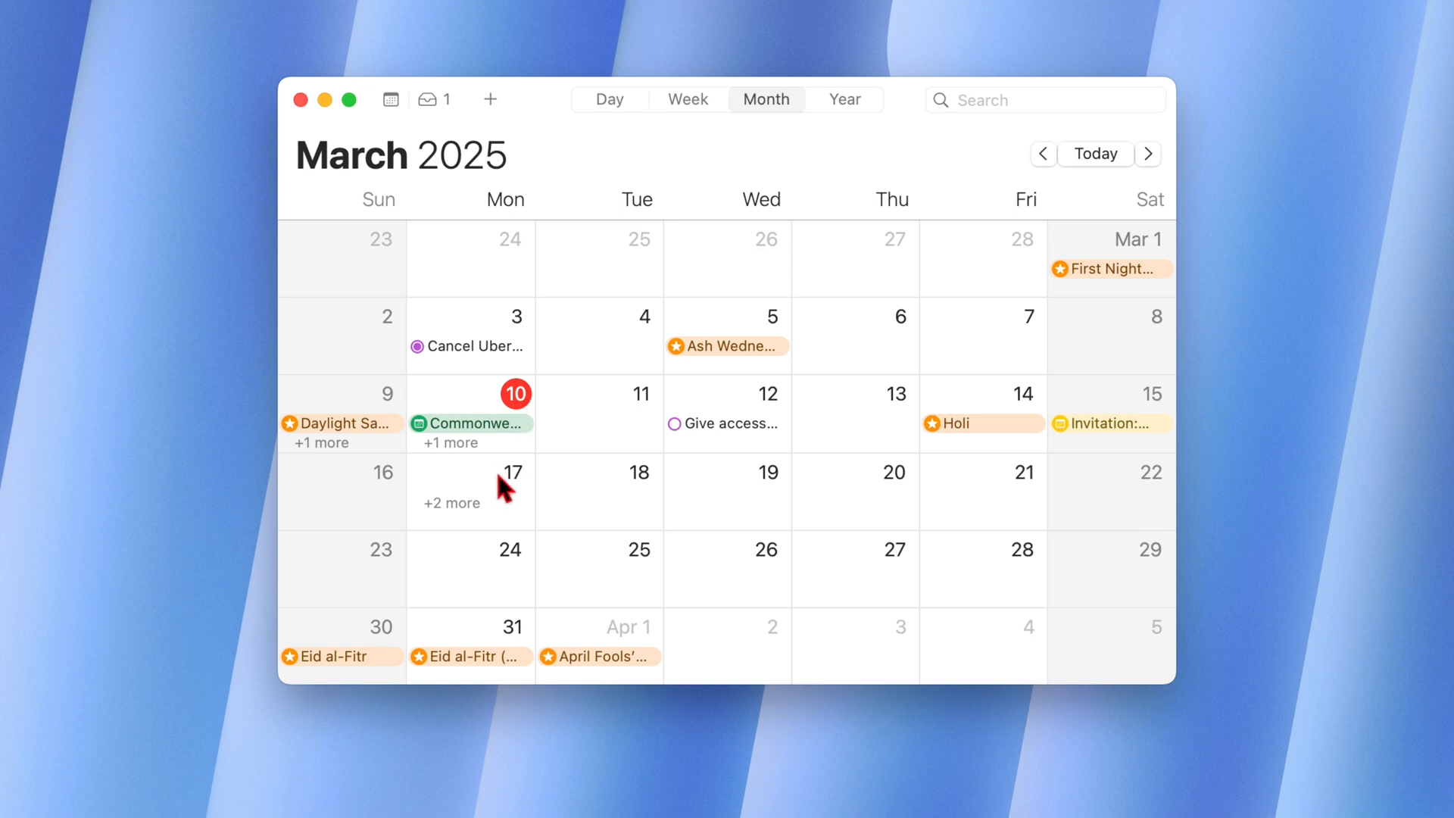
pyautogui.moveTo(527, 477)
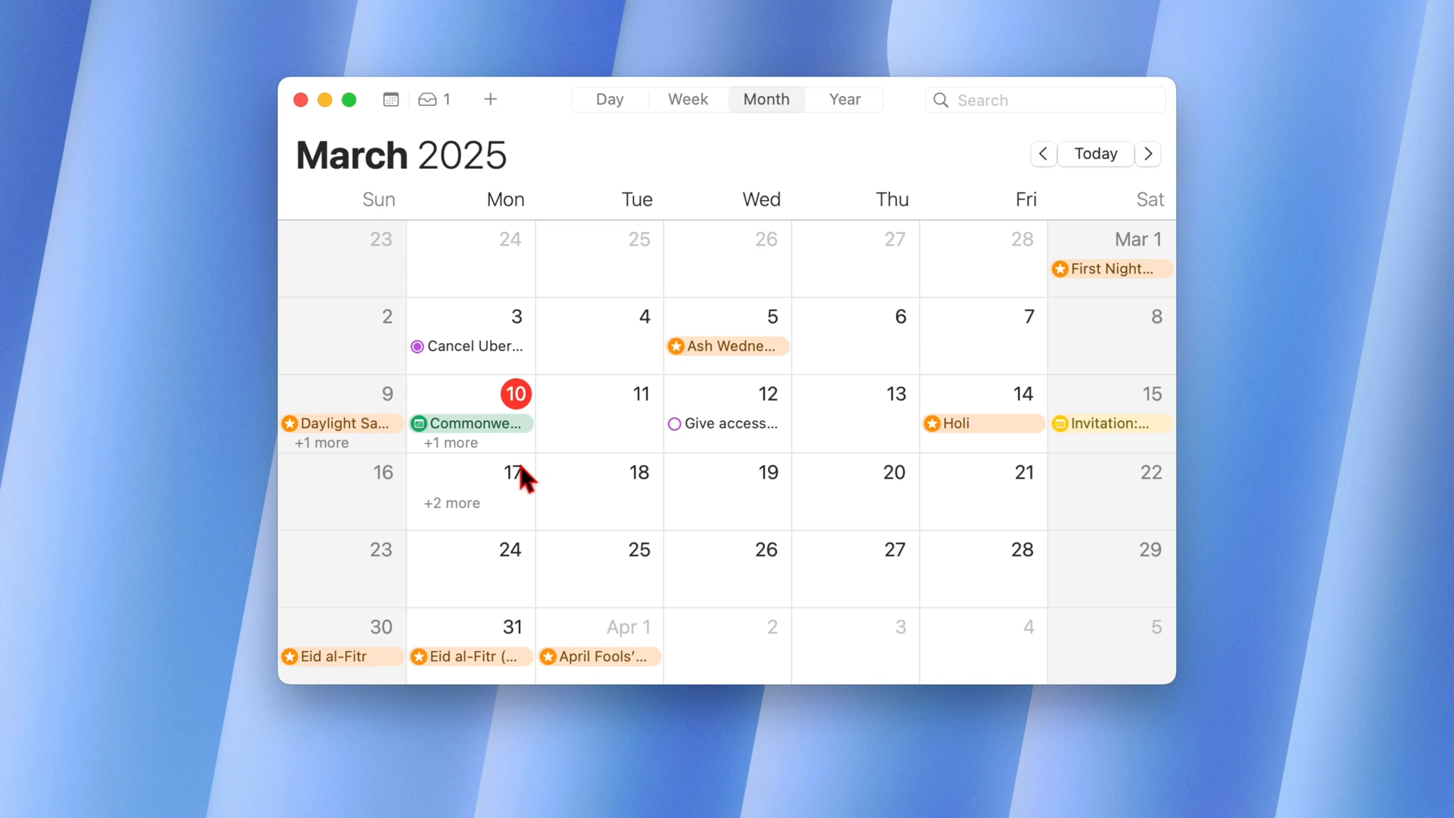
pyautogui.moveTo(526, 480)
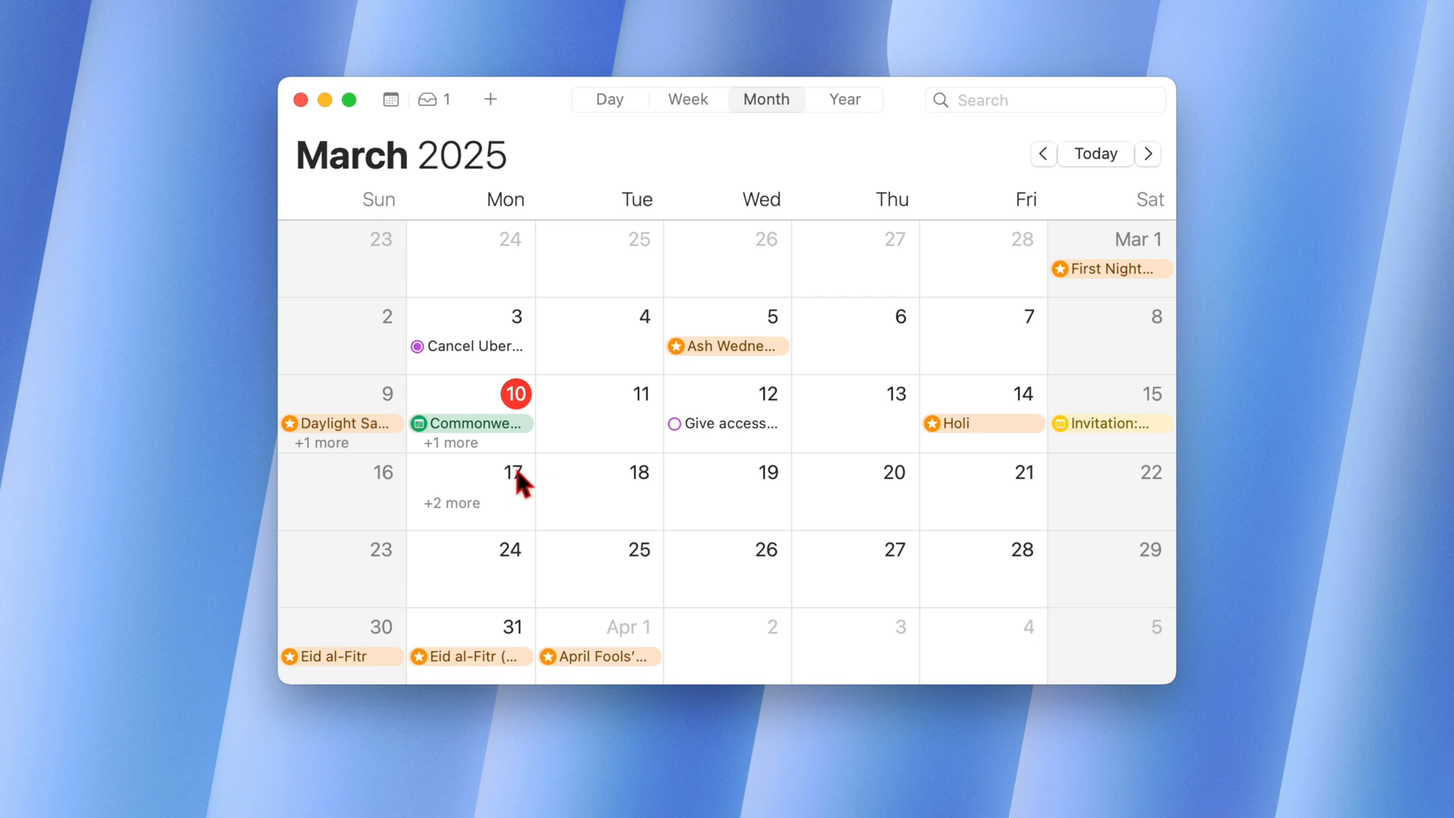
pyautogui.moveTo(516, 497)
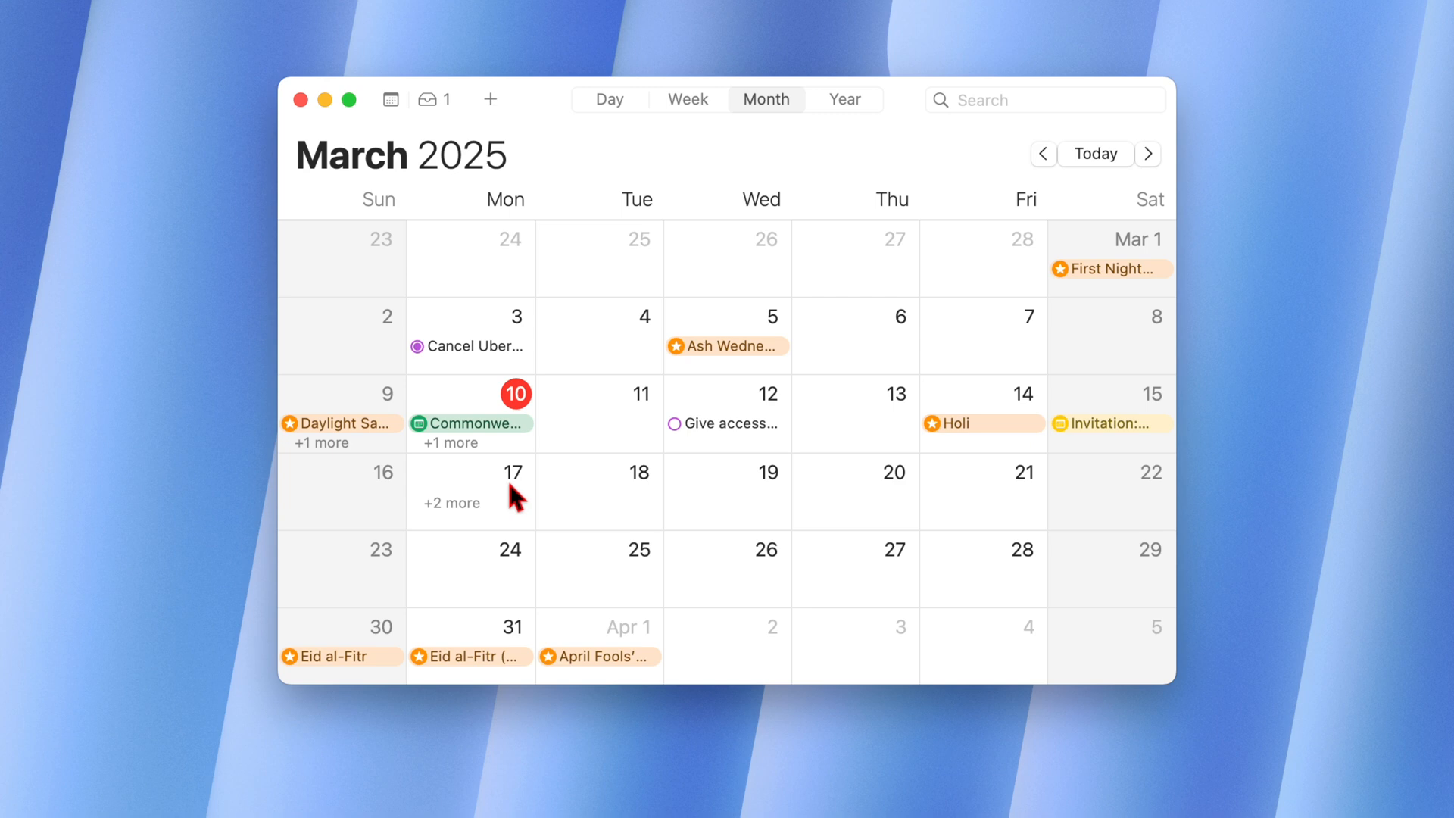
pyautogui.moveTo(518, 564)
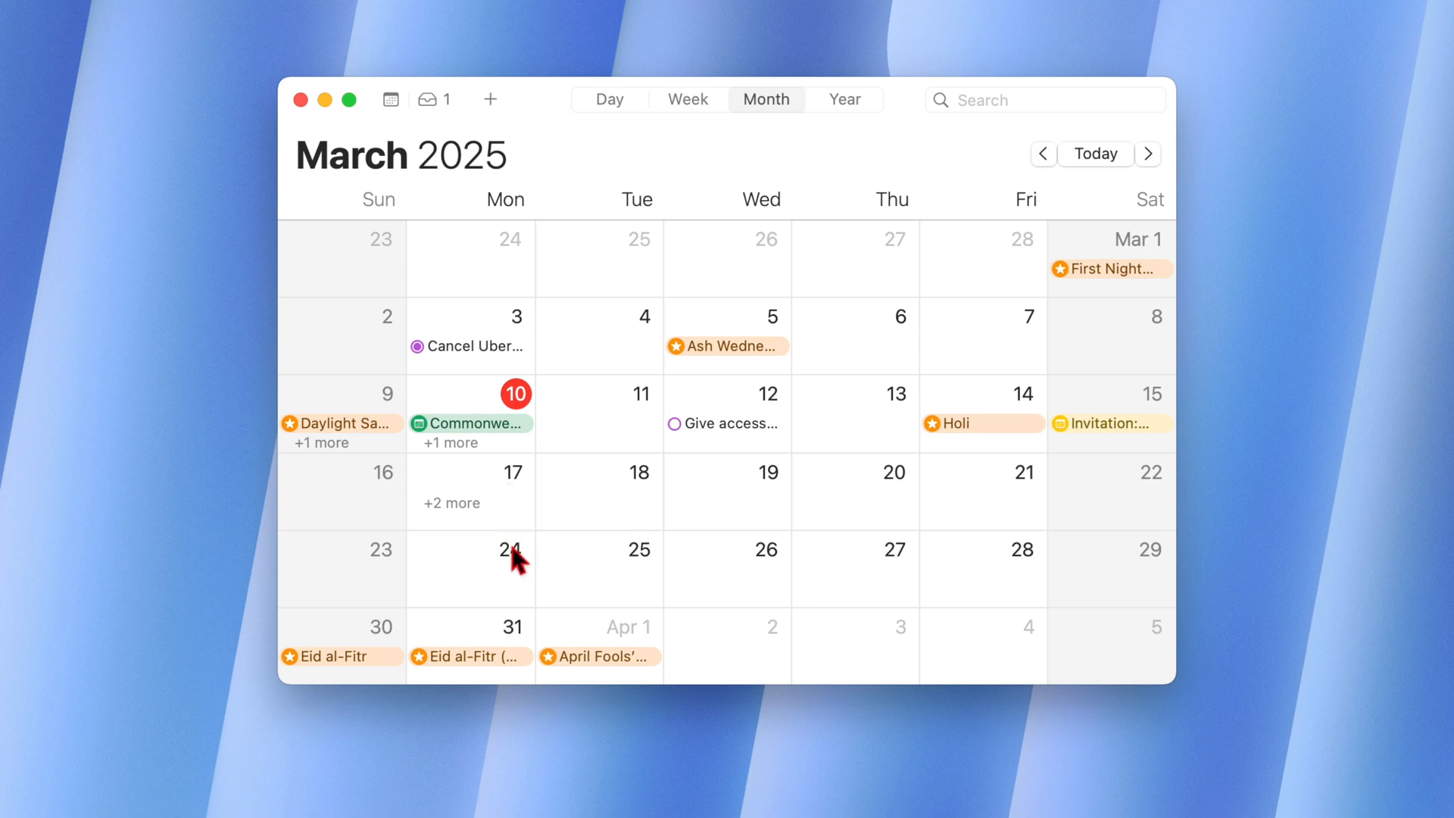
pyautogui.moveTo(518, 575)
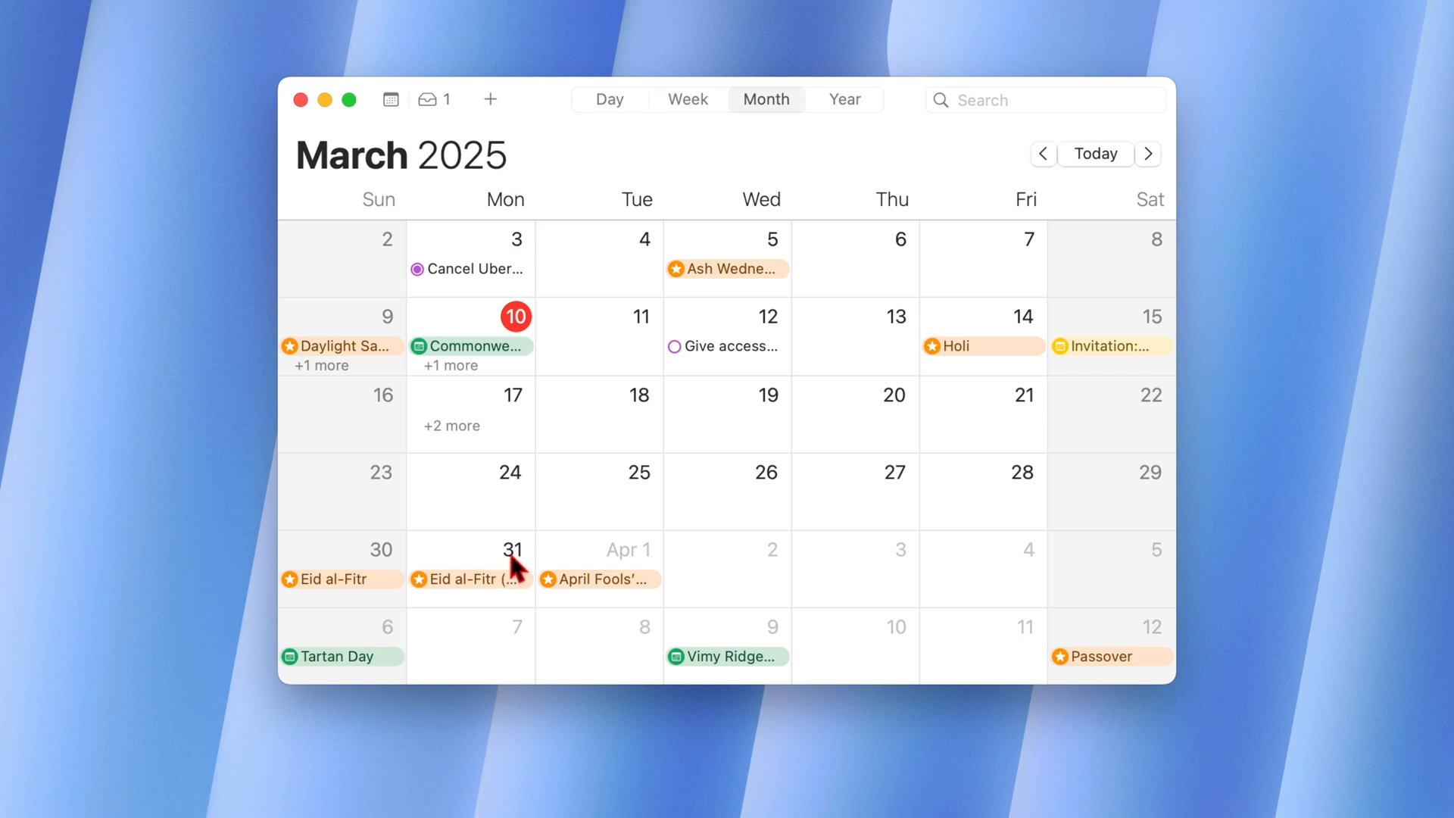
pyautogui.moveTo(530, 493)
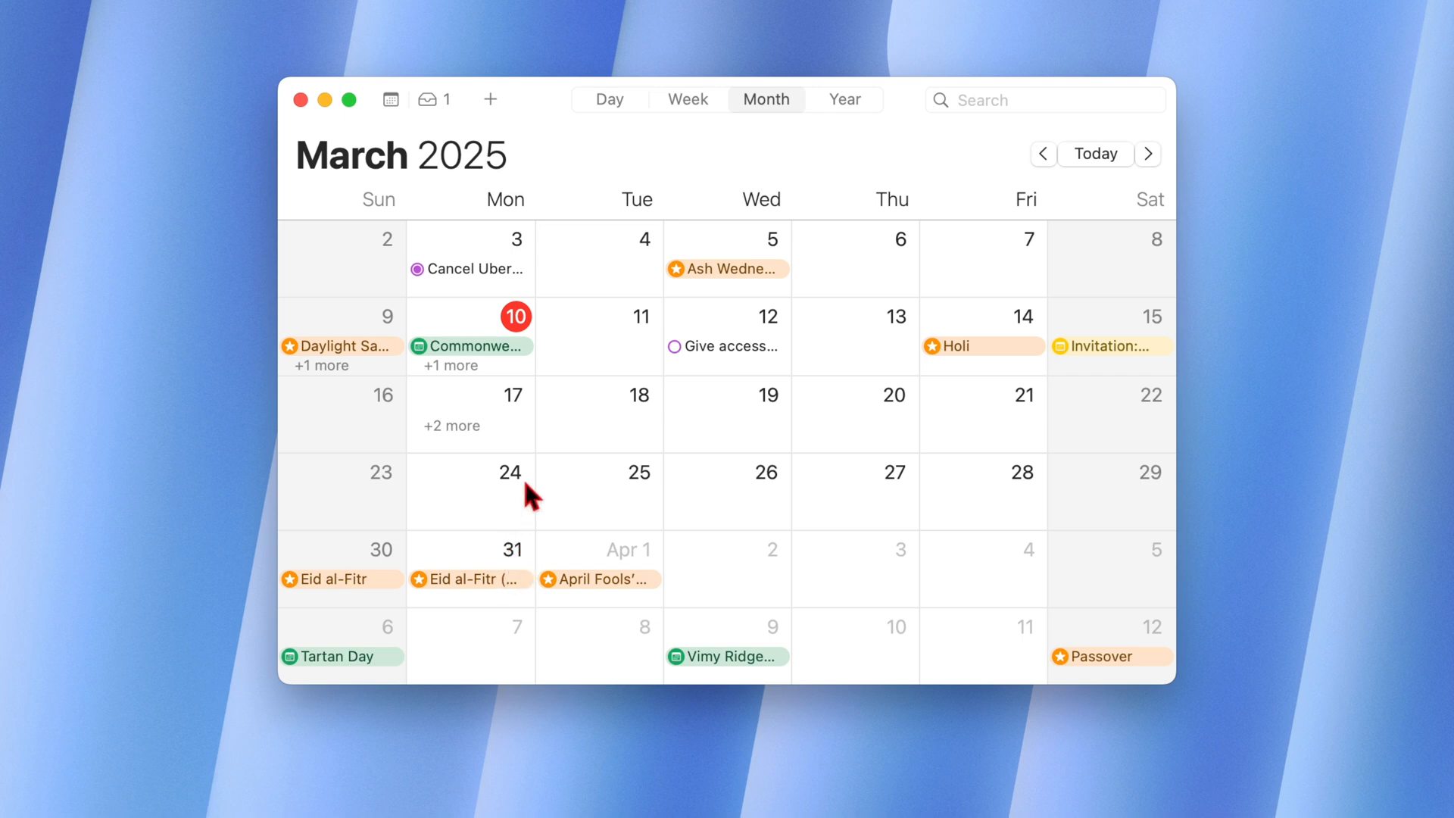
pyautogui.moveTo(533, 575)
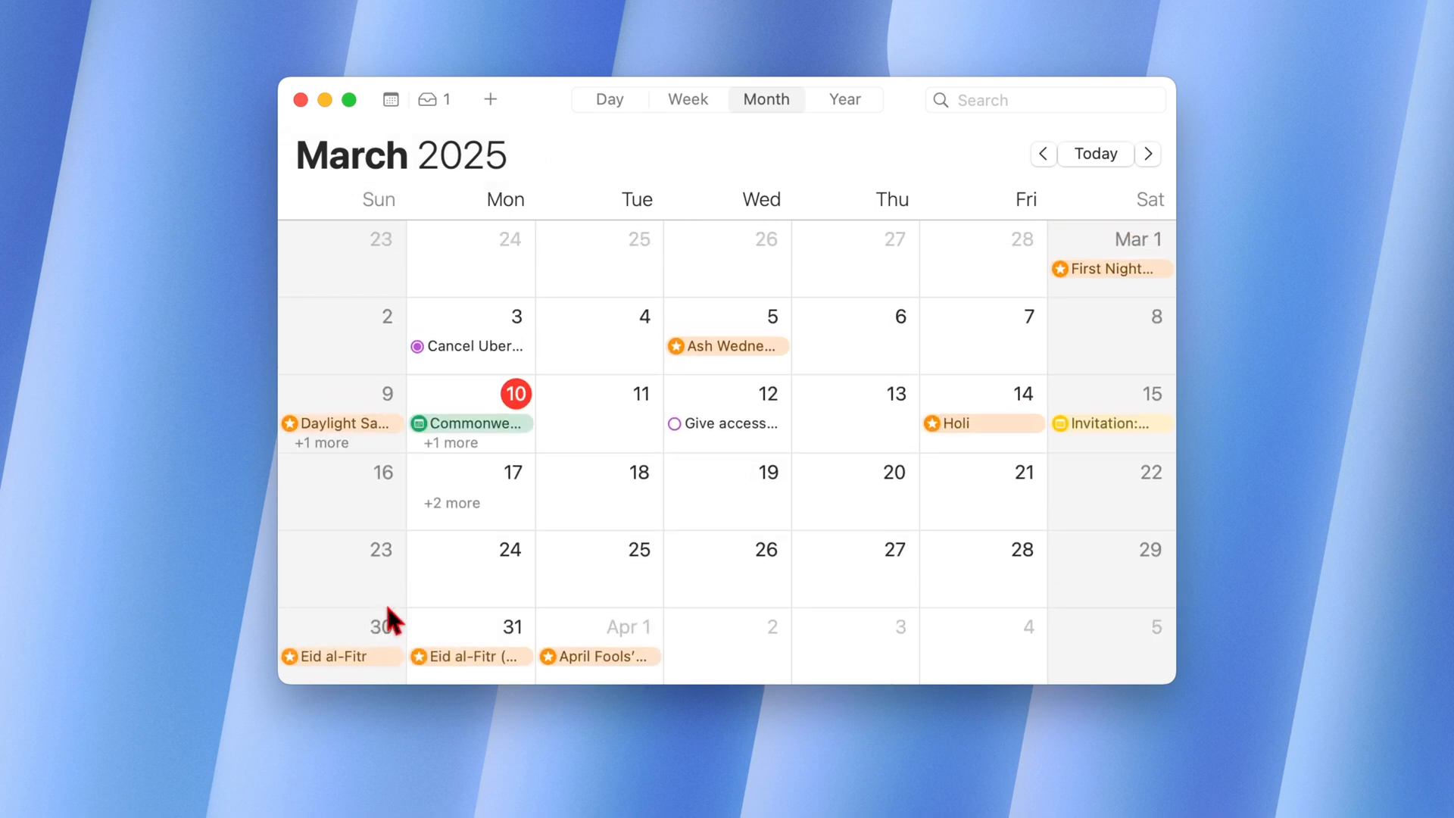
pyautogui.click(1146, 154)
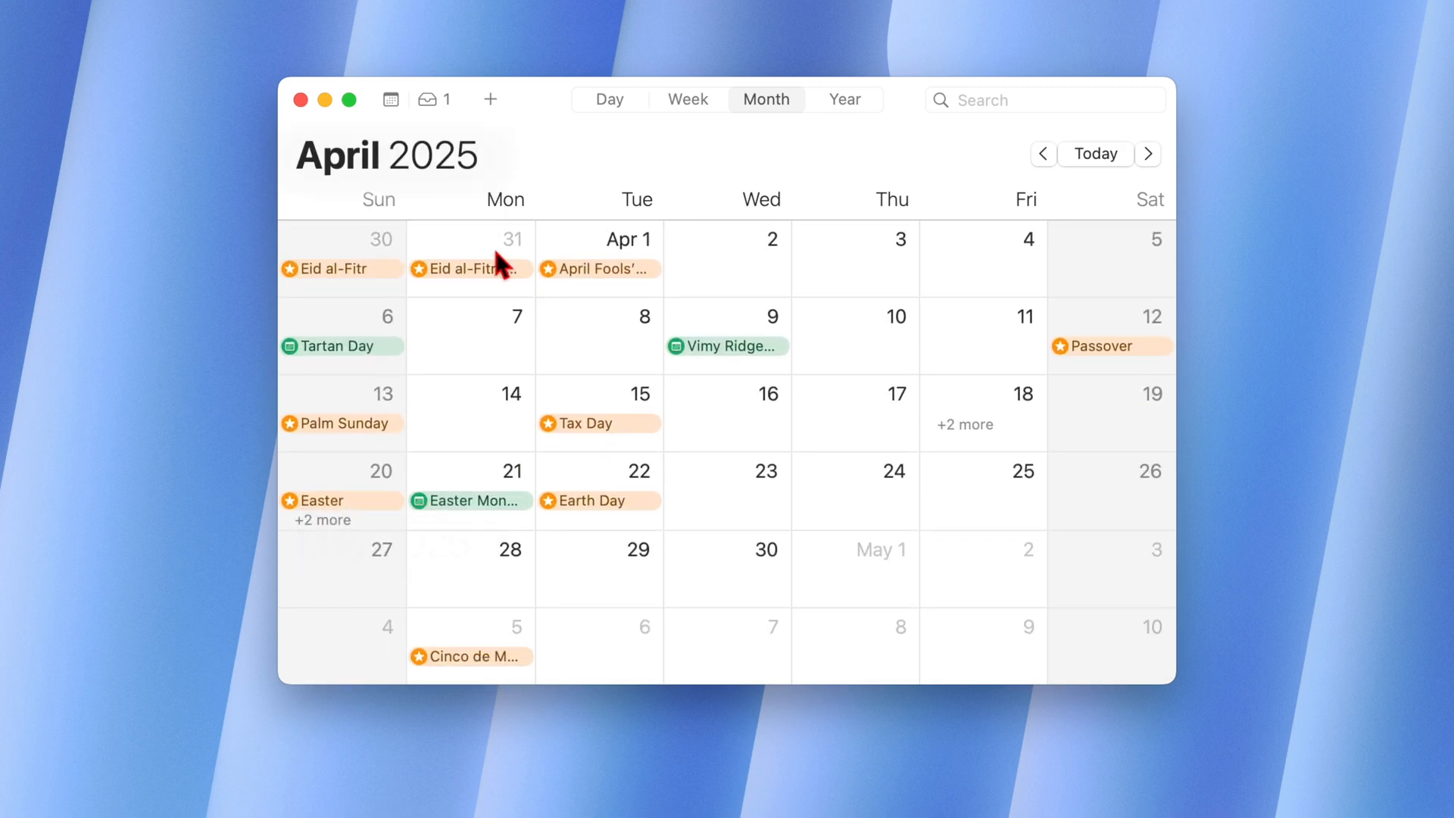
pyautogui.scroll(-3)
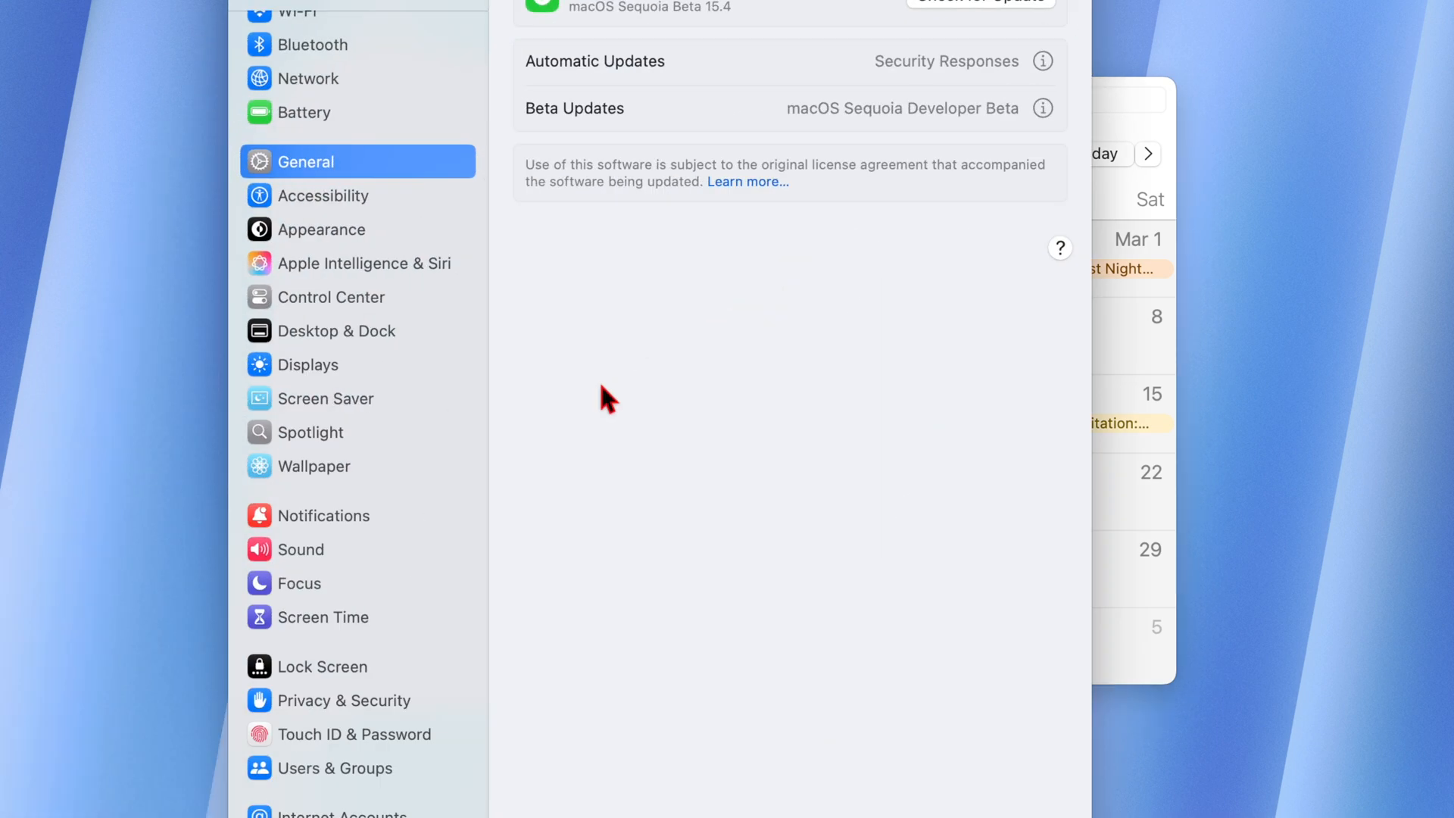
# - Return from Software Update to General, then show the Battery pane with 24-hour charts
pyautogui.click(304, 162)
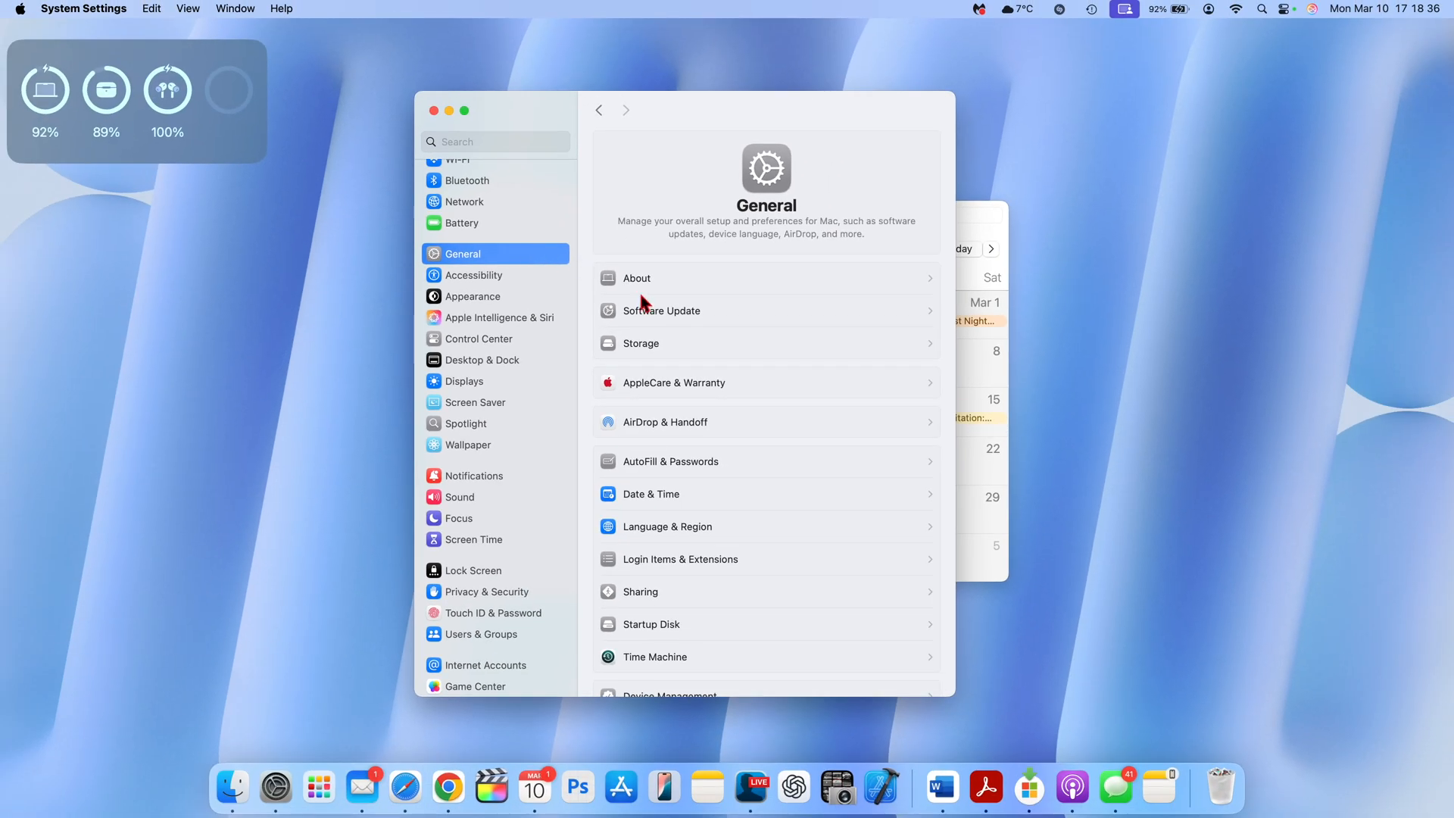
pyautogui.click(661, 311)
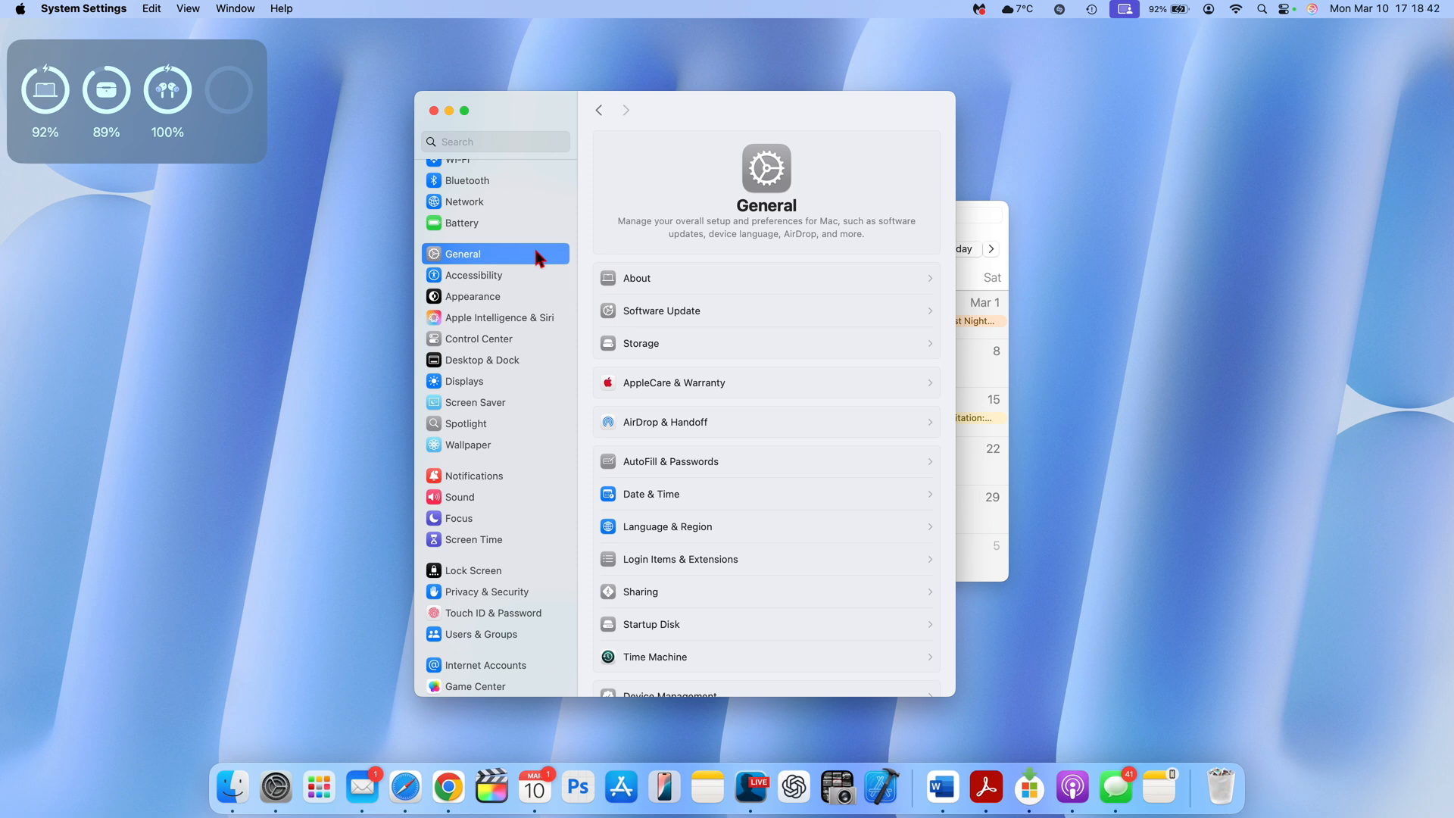
pyautogui.scroll(-3)
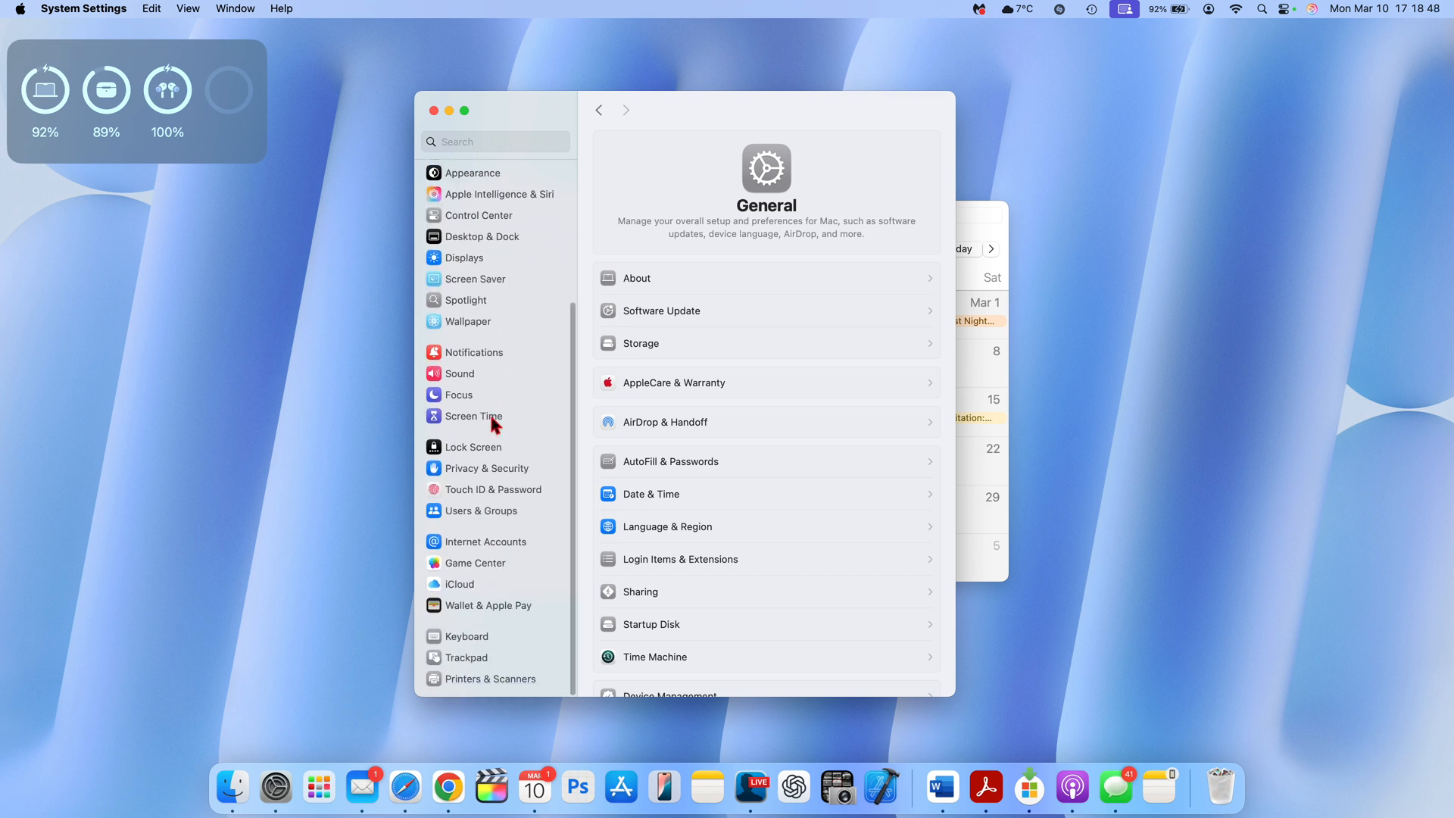
pyautogui.click(462, 250)
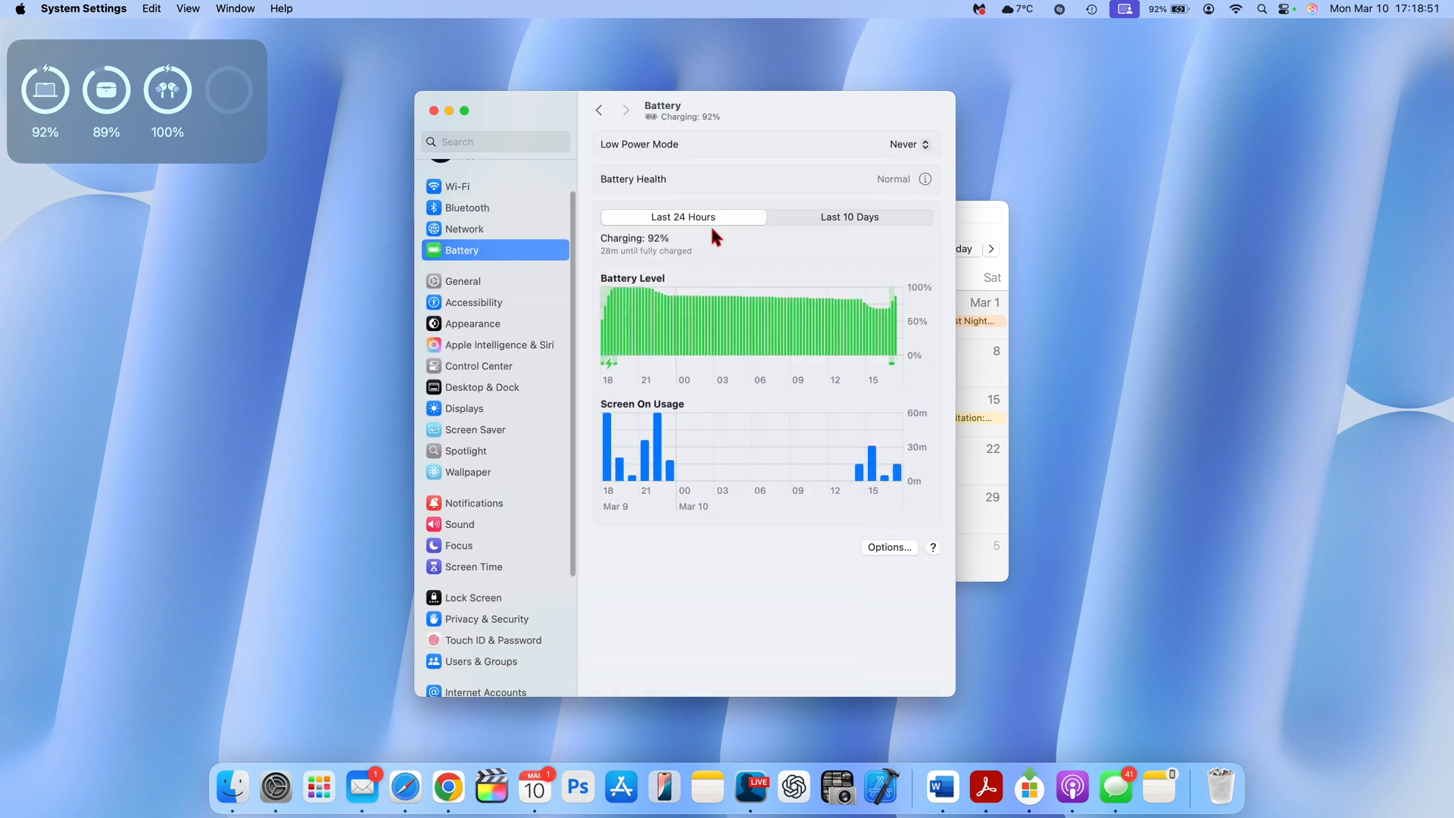
# - Review Last 10 Days usage and Battery Health (Normal, 86% capacity), then return to General
pyautogui.click(848, 217)
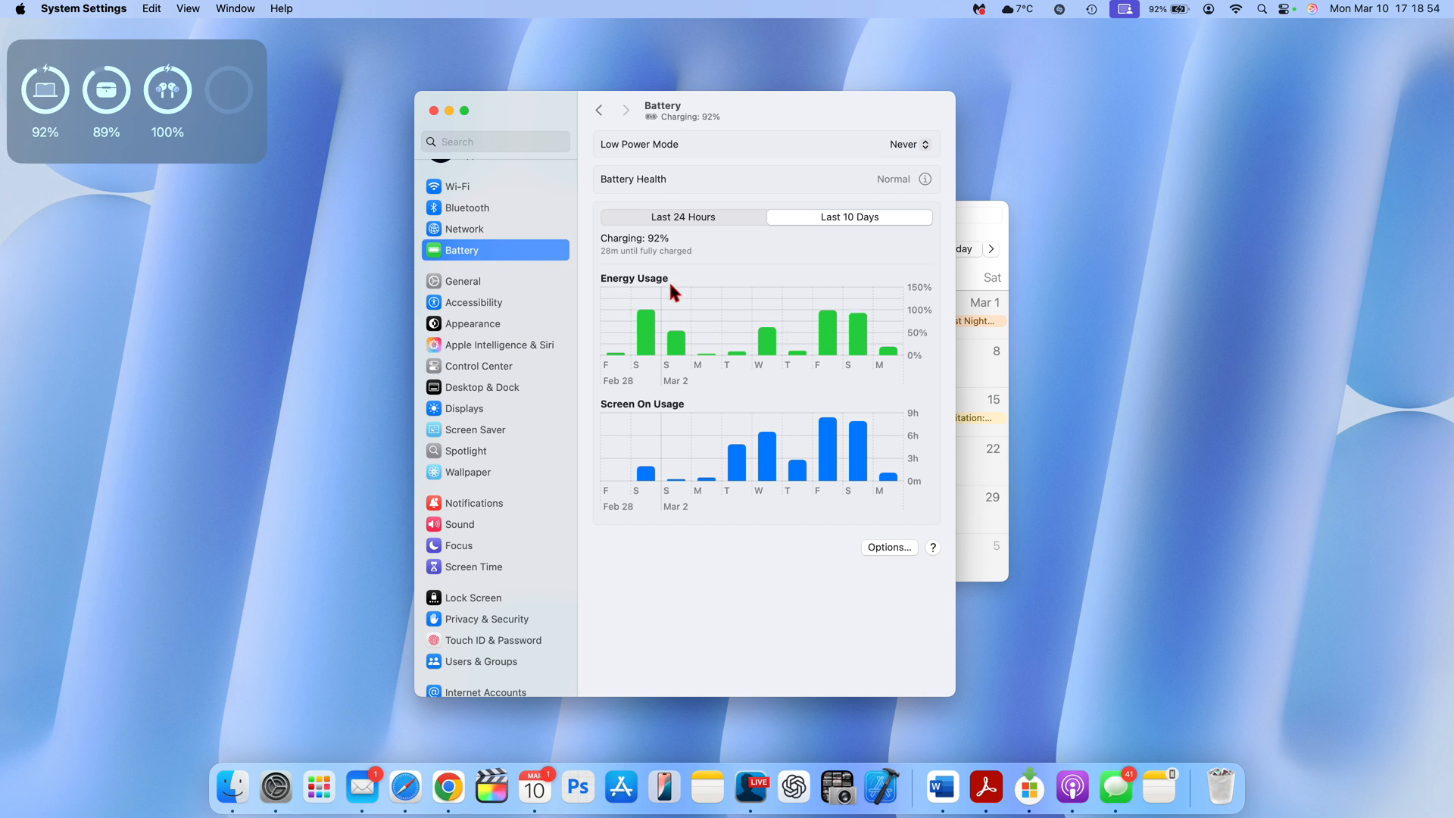
pyautogui.click(924, 178)
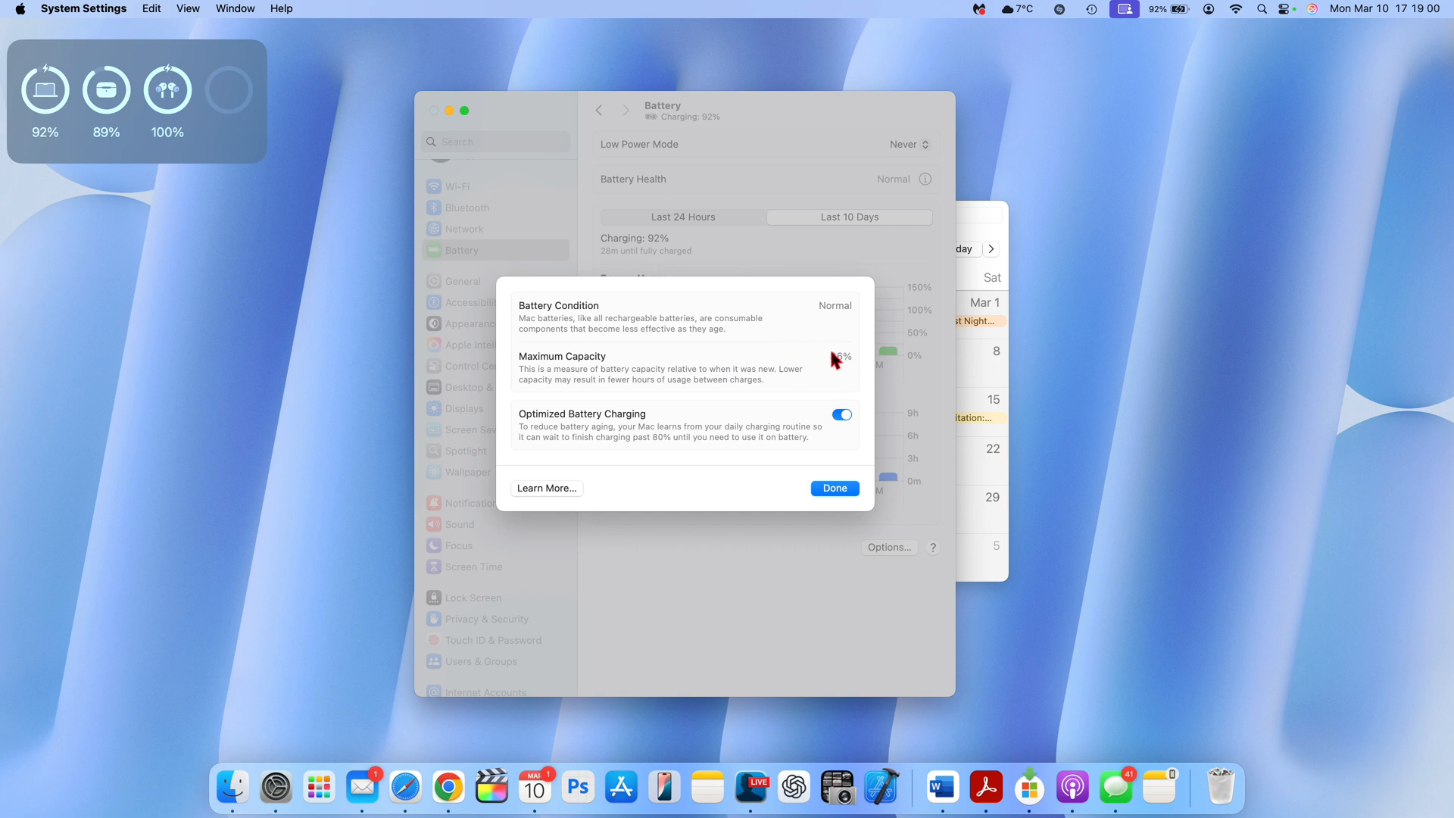
pyautogui.moveTo(795, 370)
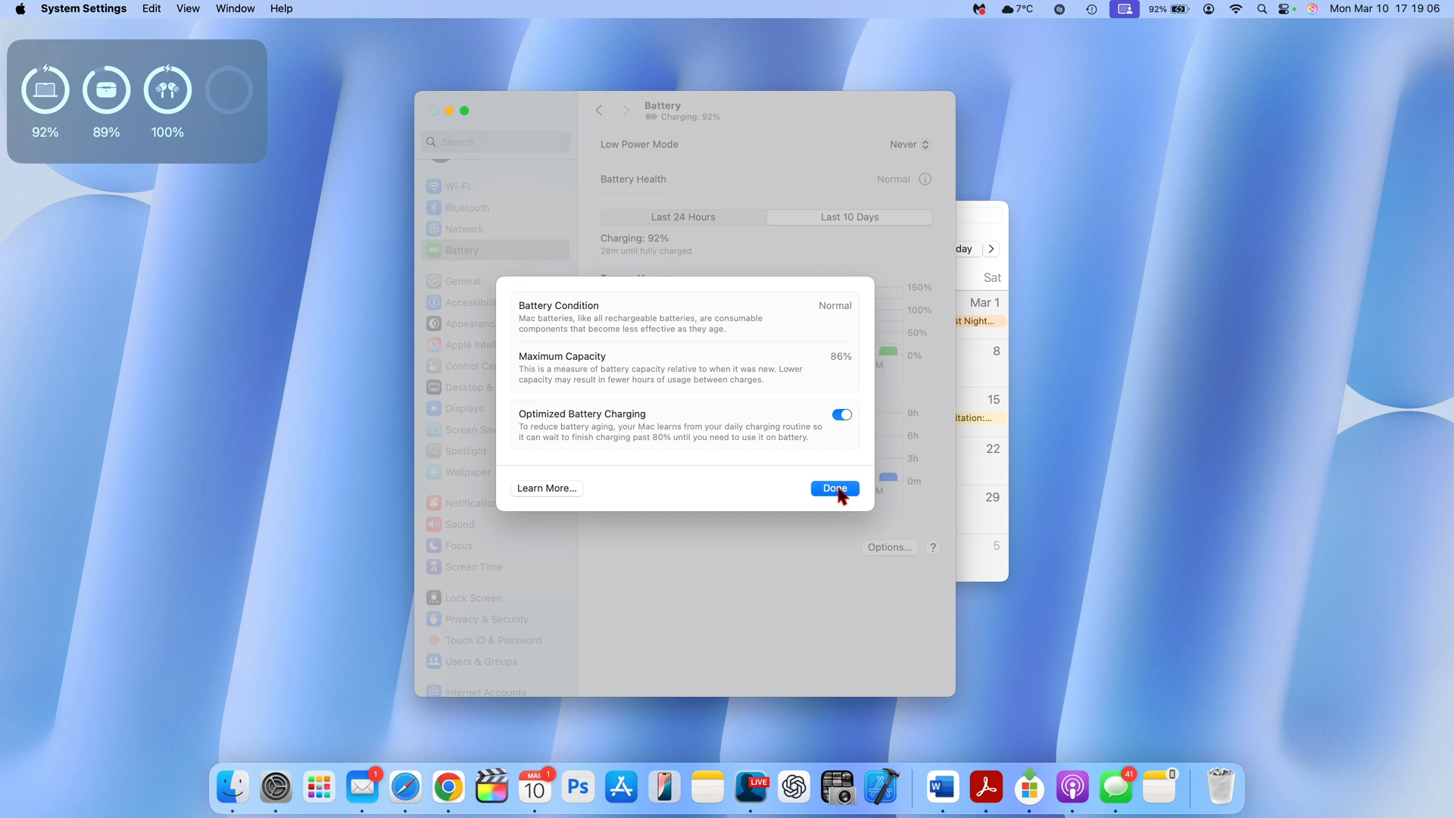
pyautogui.click(833, 487)
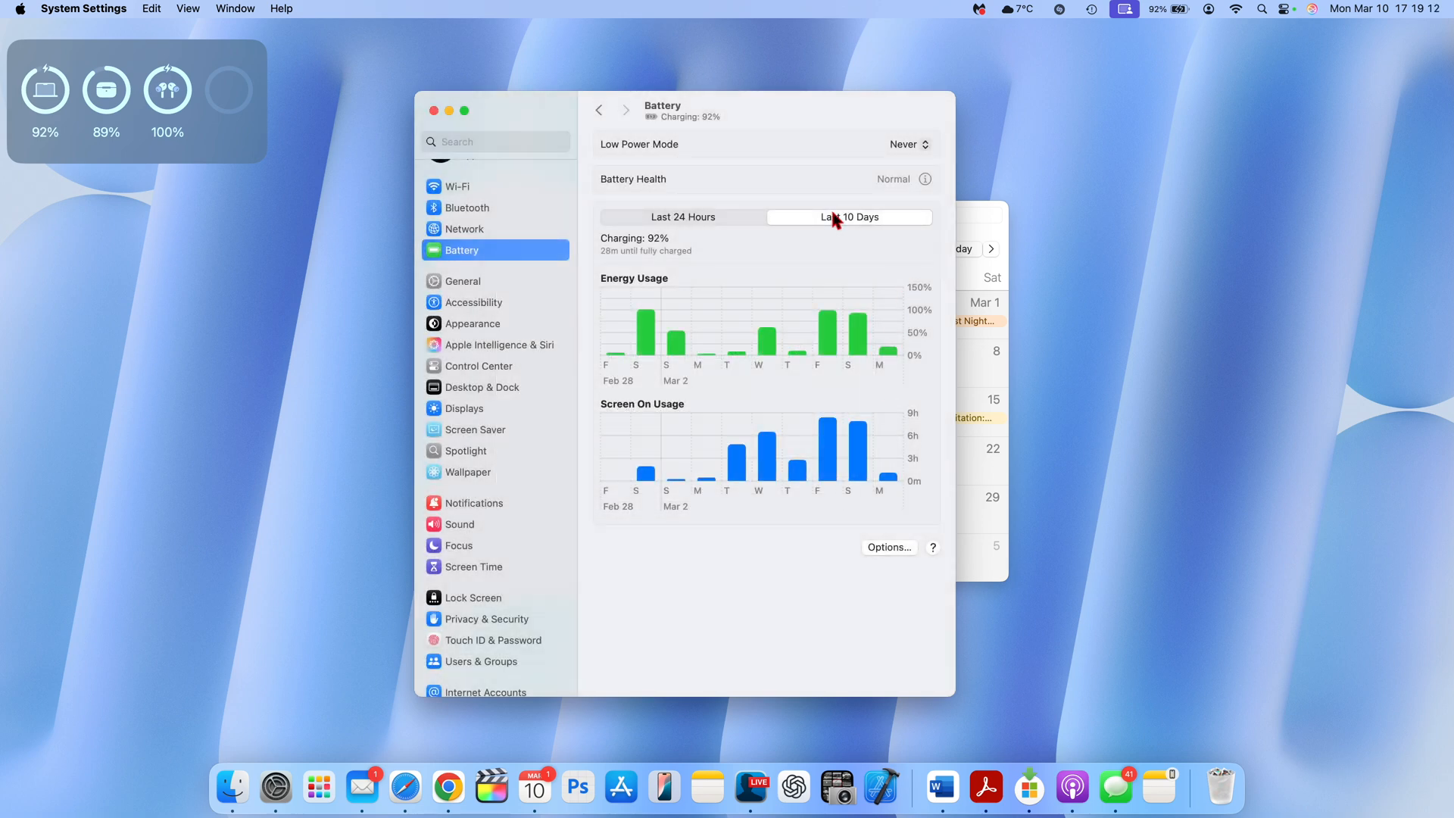
pyautogui.moveTo(830, 193)
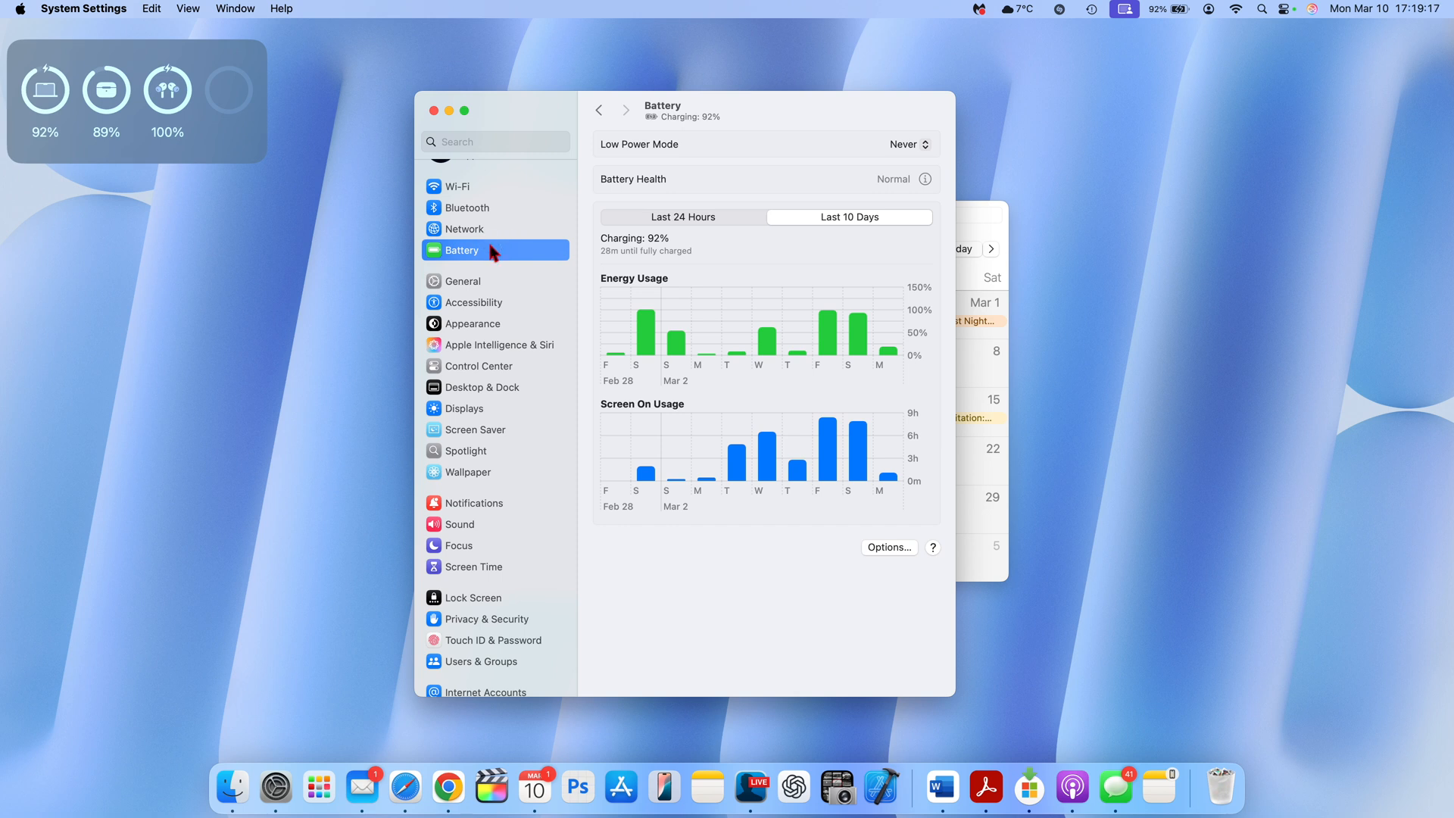
pyautogui.click(463, 282)
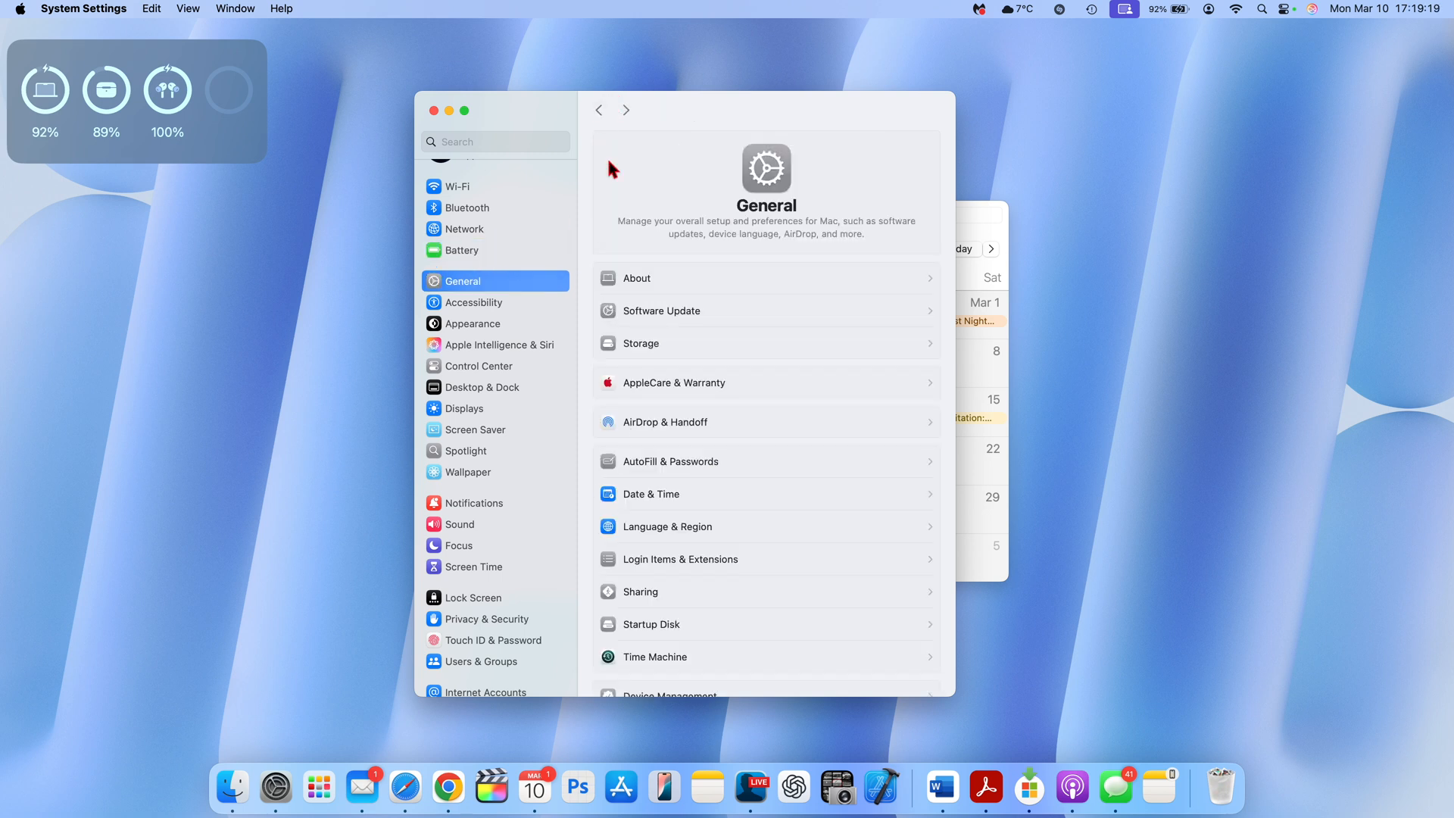
pyautogui.moveTo(515, 286)
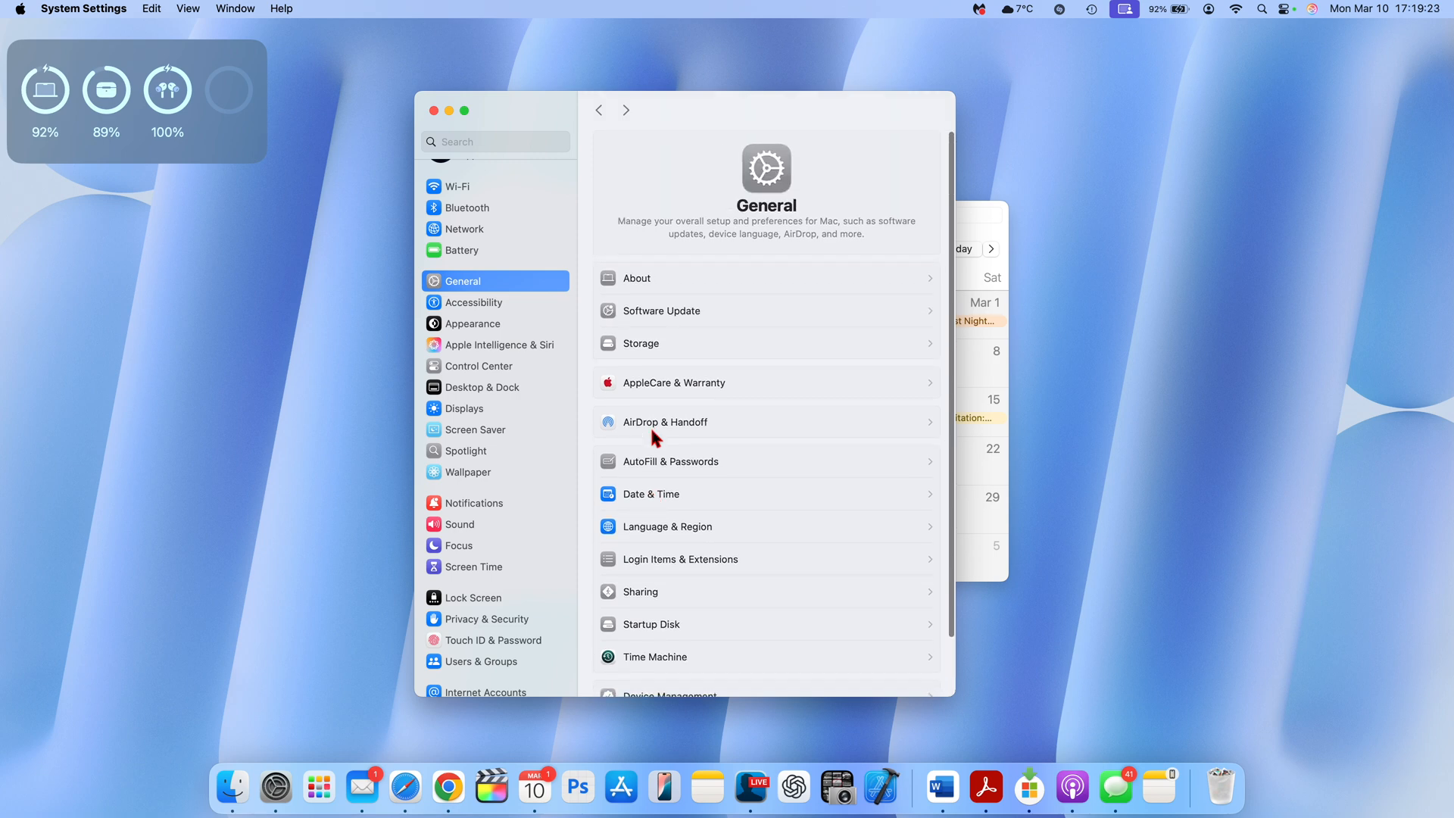
pyautogui.scroll(-3)
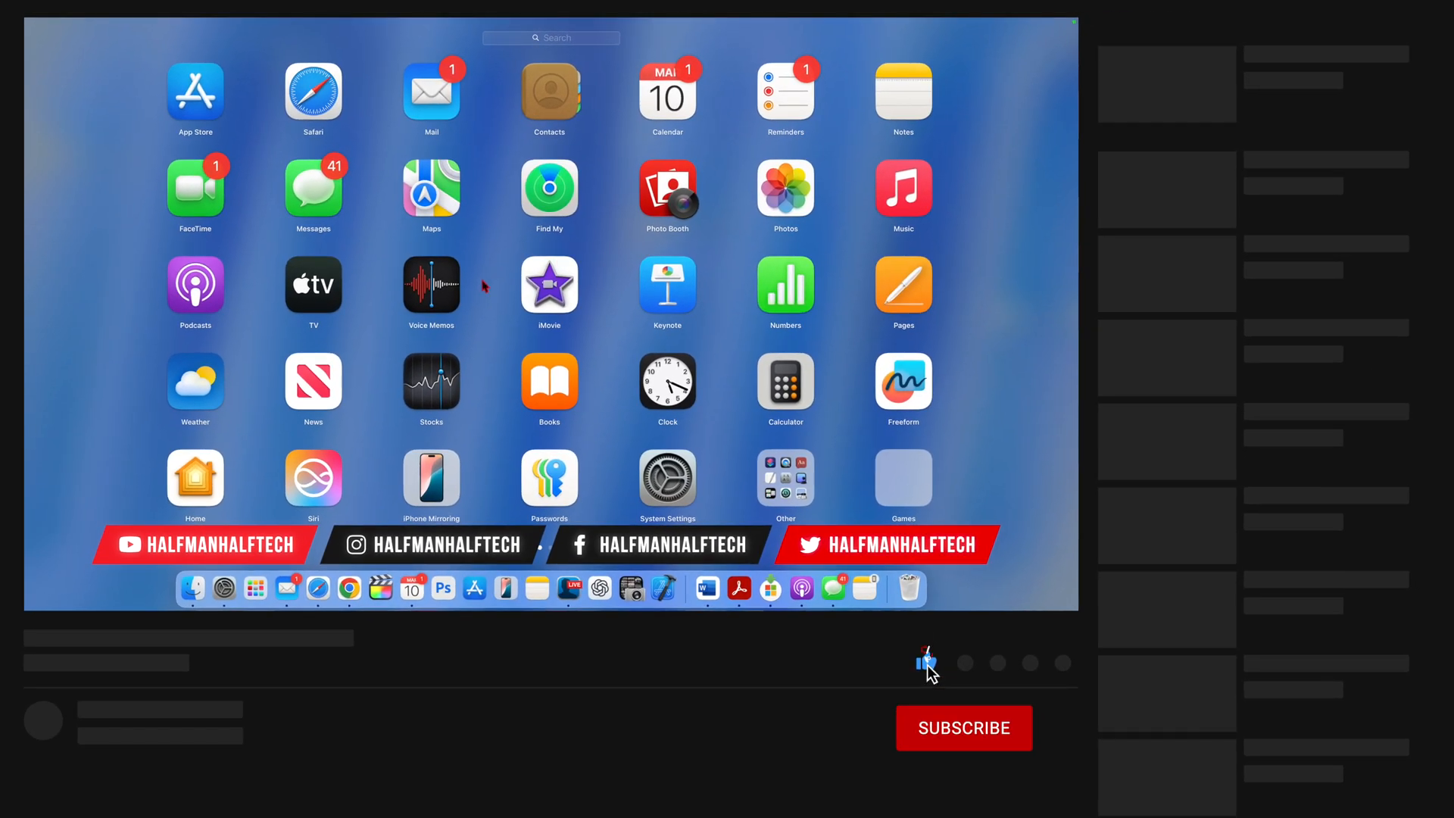
pyautogui.click(963, 727)
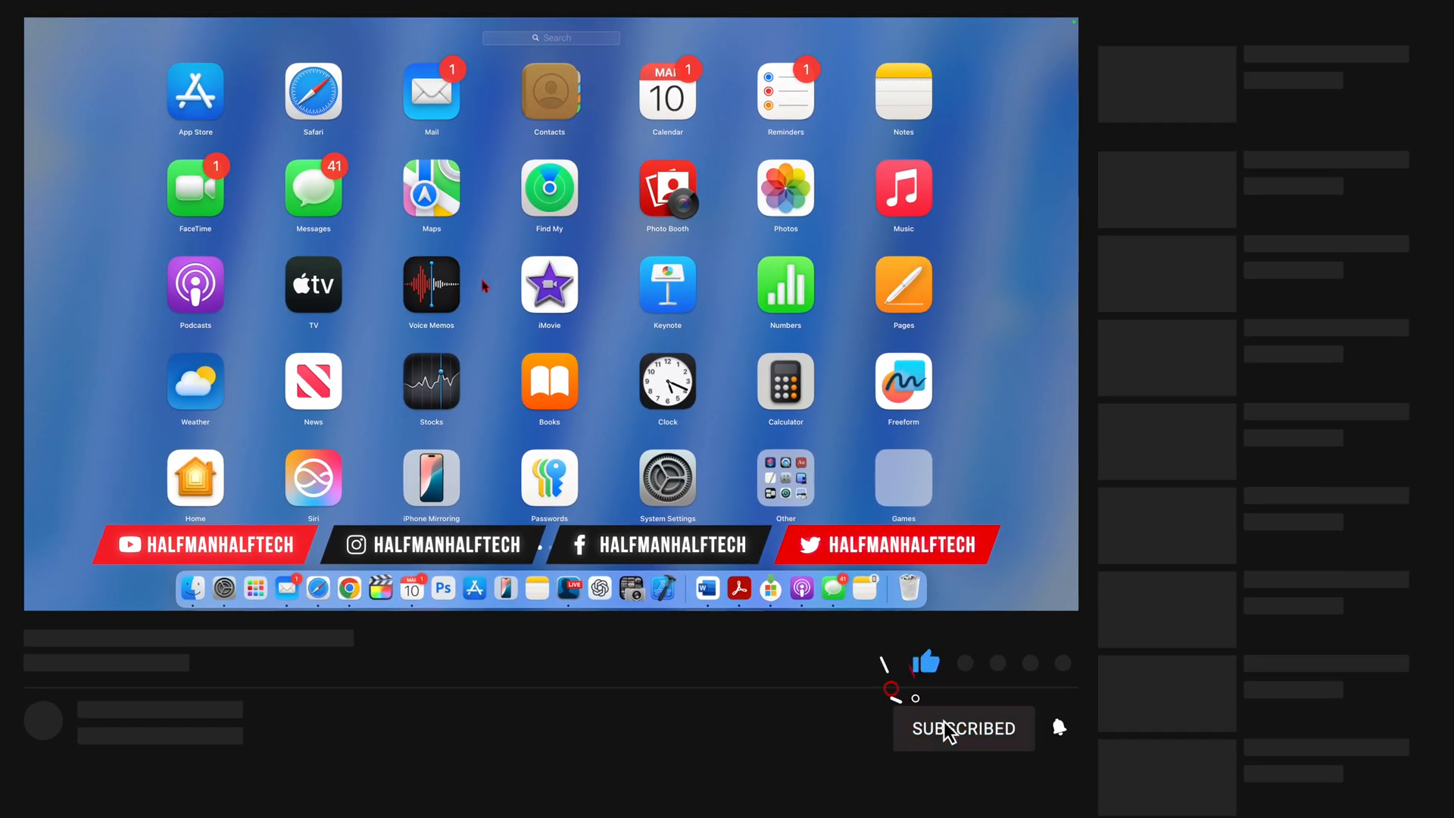